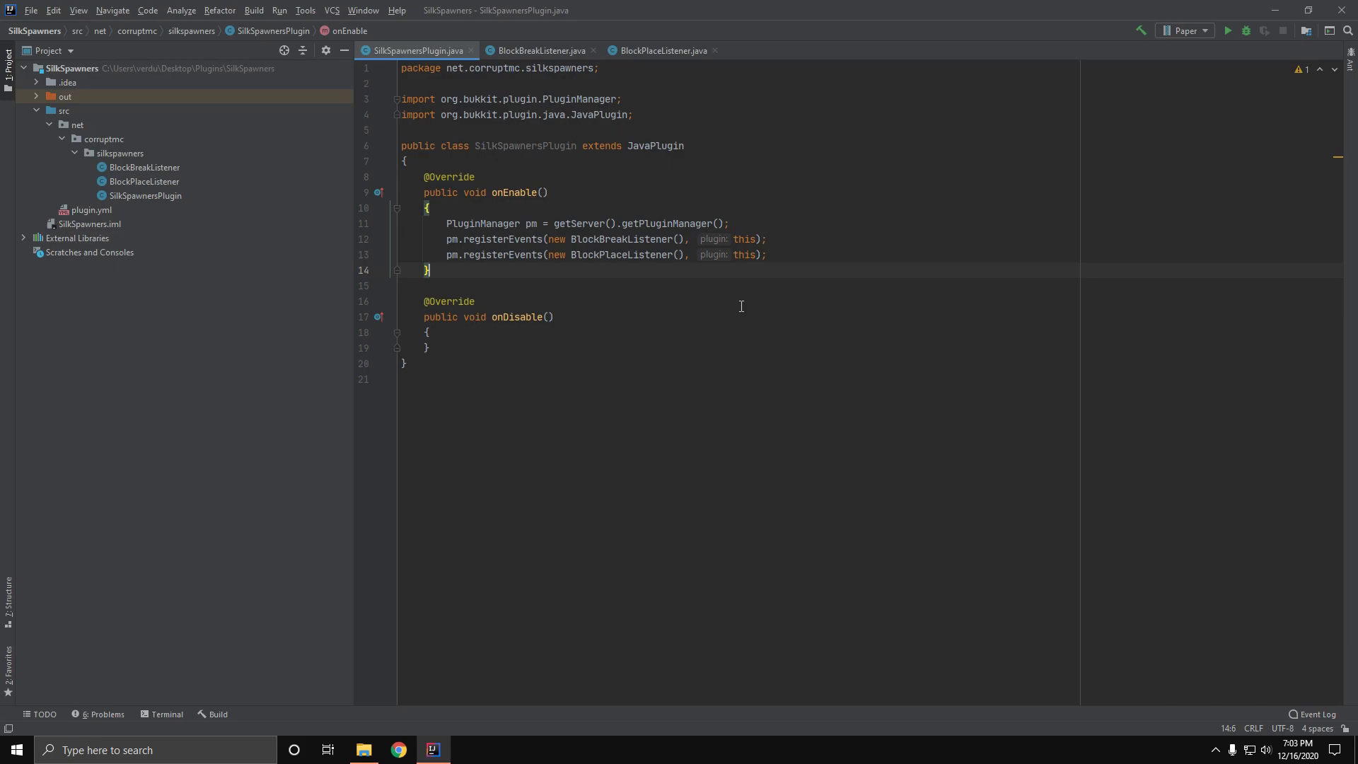
Store the broken block in onBlockBreak as Block brokenBlock = event.getBlock();.
click(540, 51)
text(Block bro)
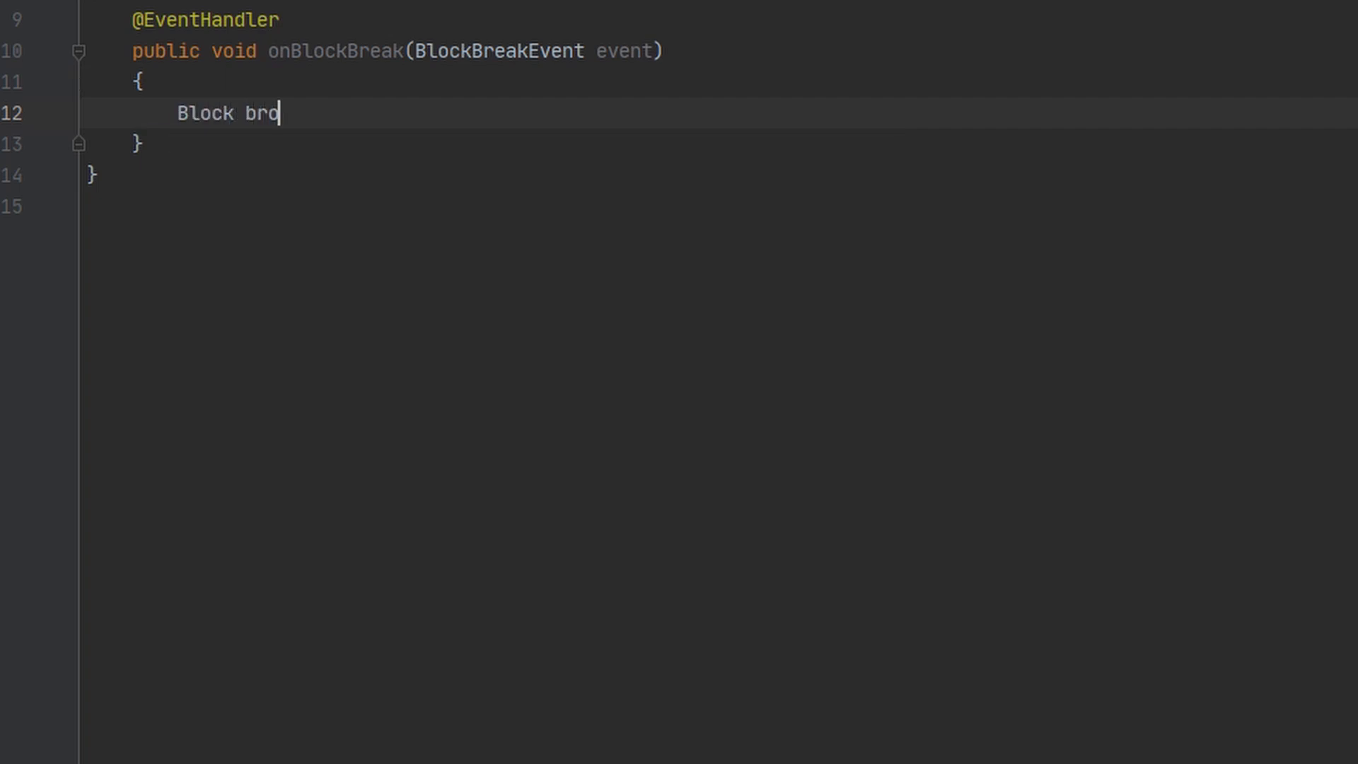
text(kenBlock)
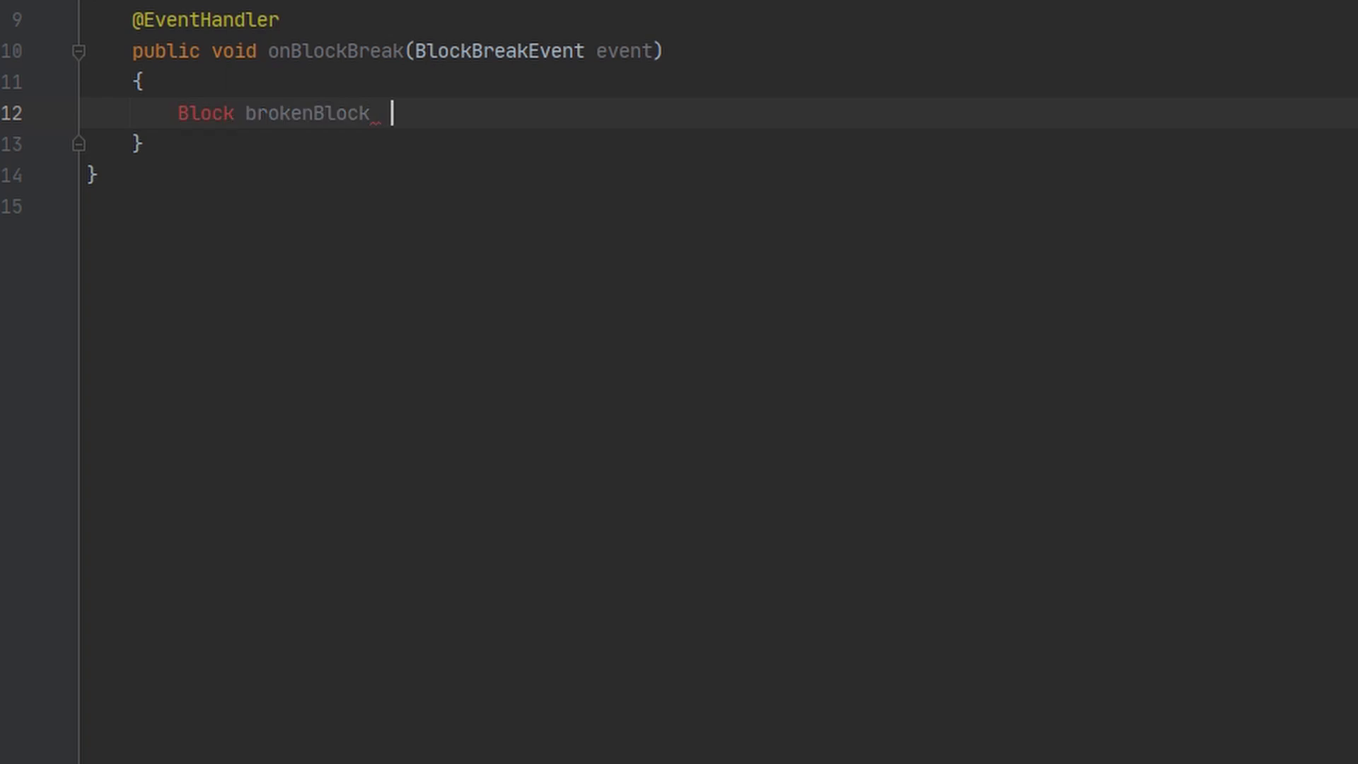
text(= event.getBlock();)
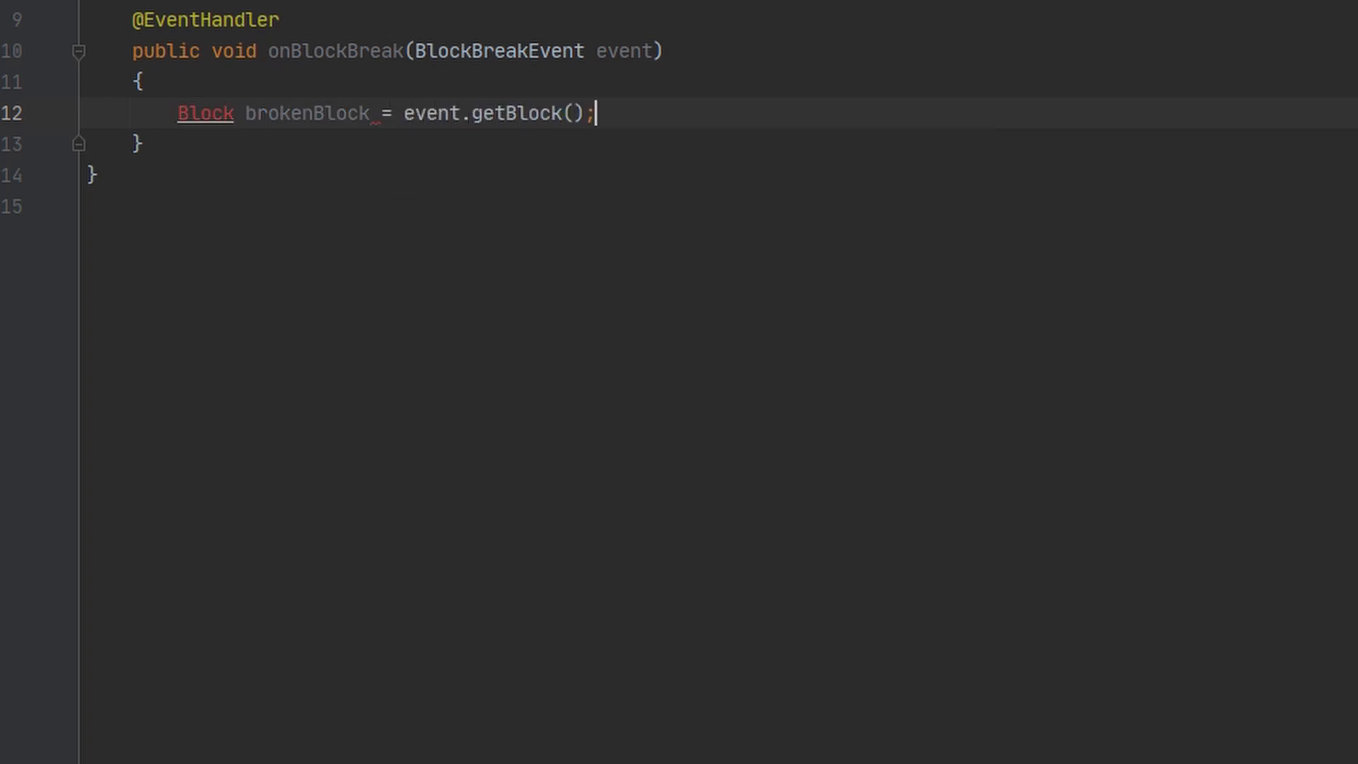
key(Enter)
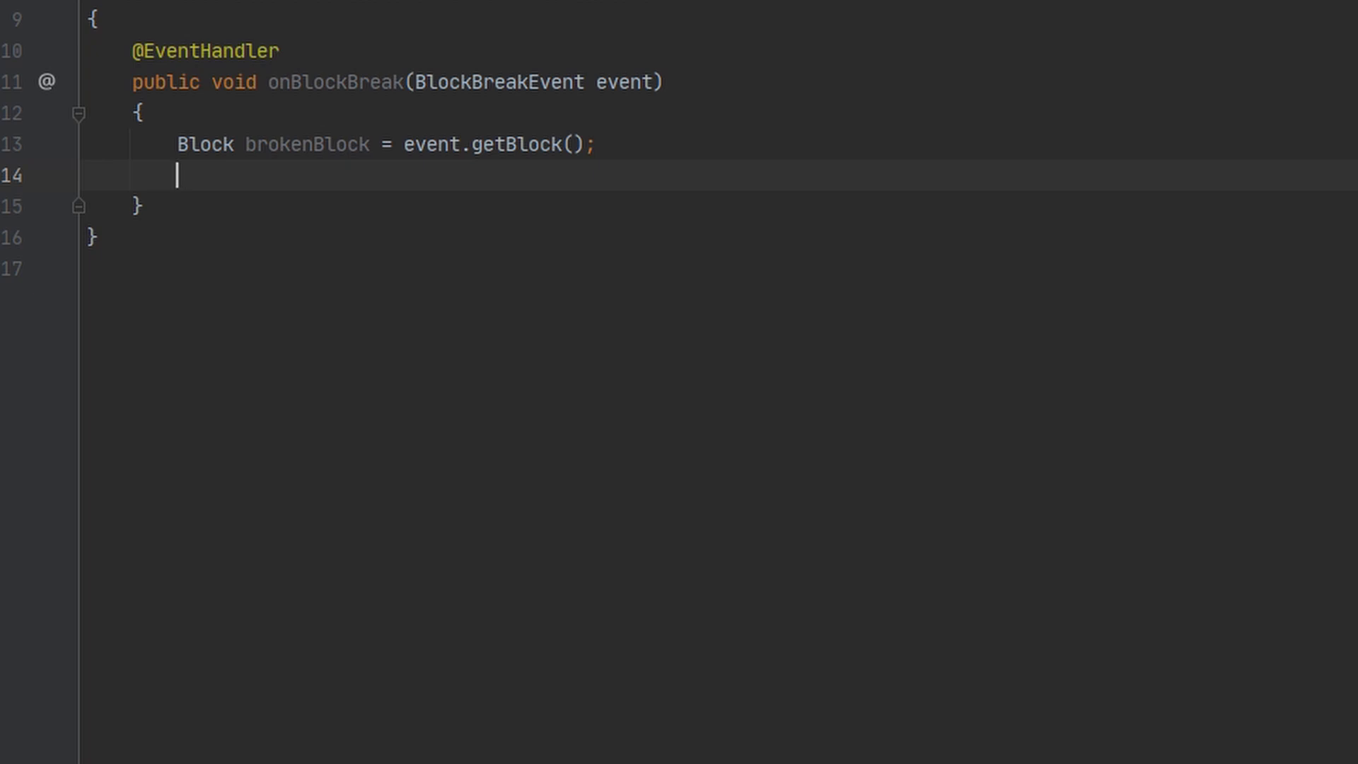
Add an if-statement checking brokenBlock.getType() == Material.SPAWNER.
text(if ()
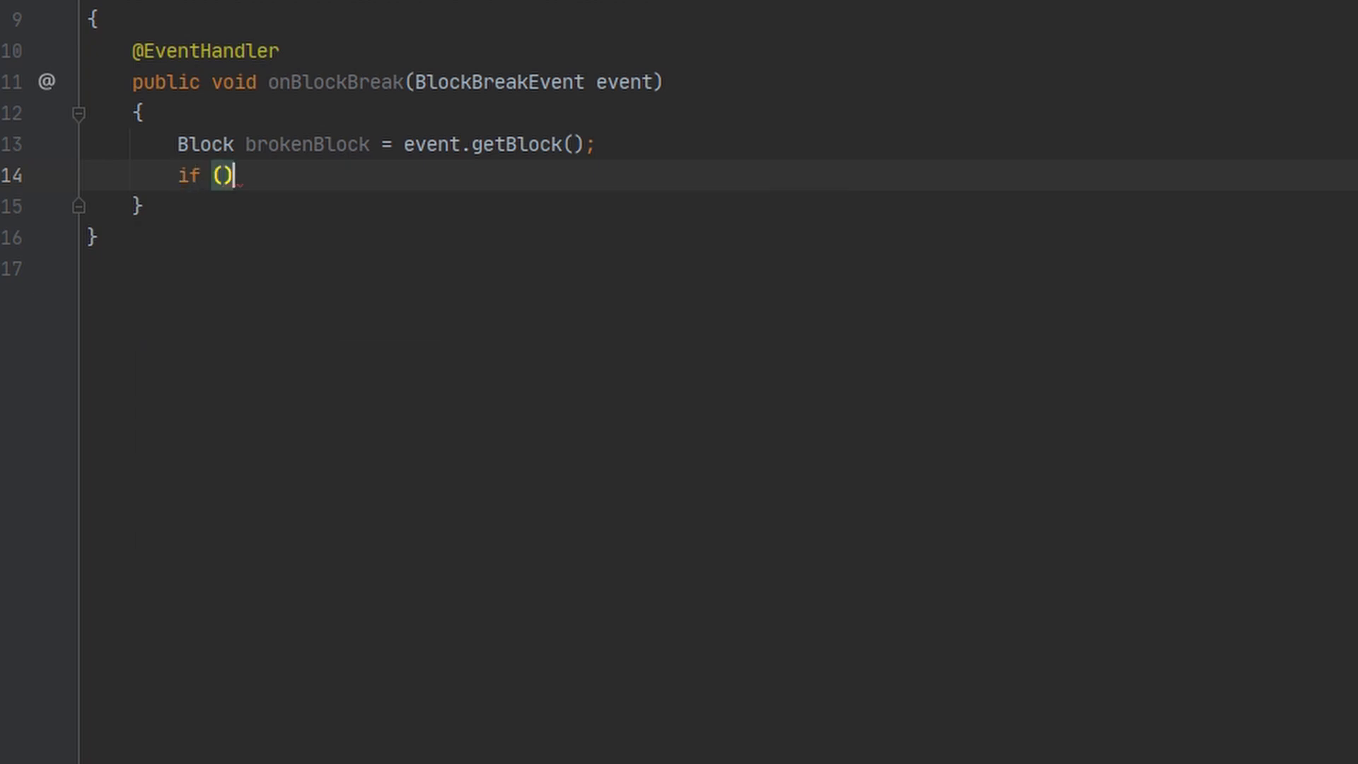
text(block{)
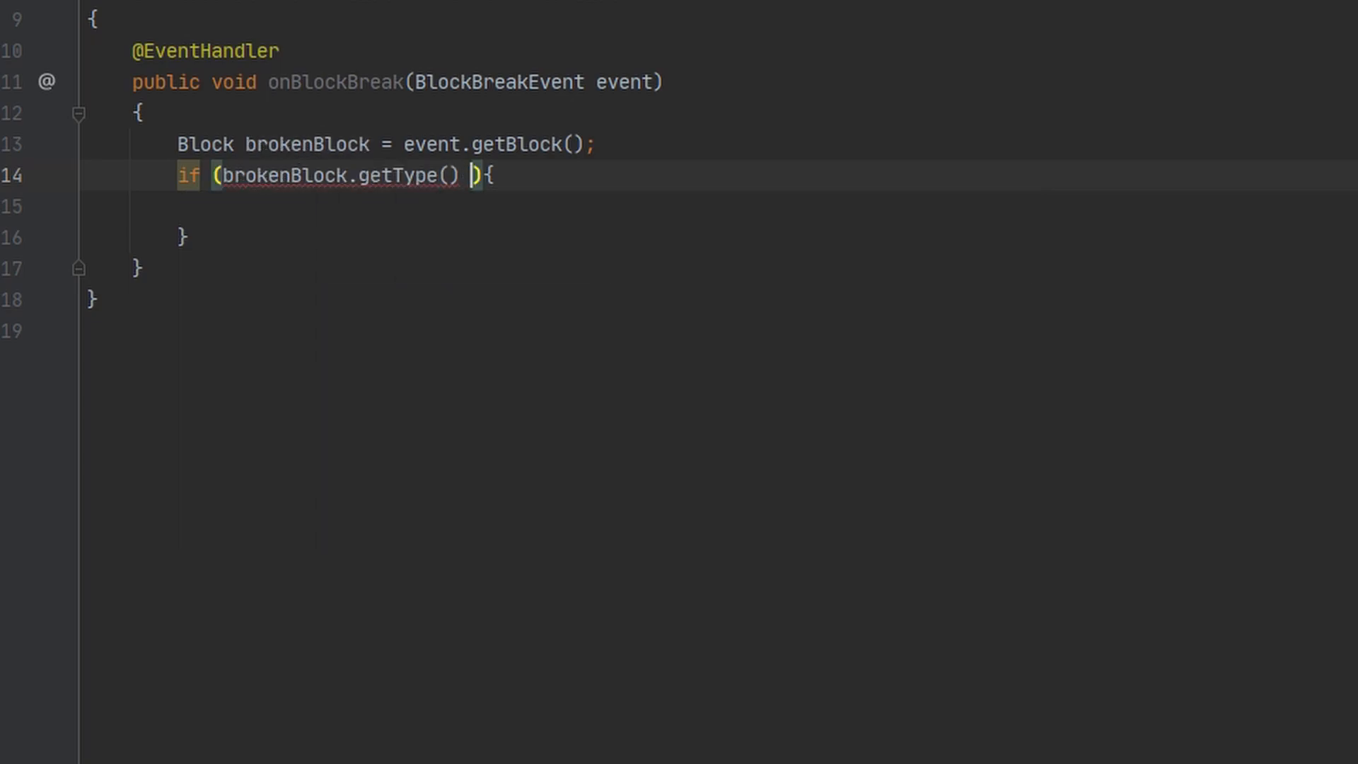
text(== Material>)
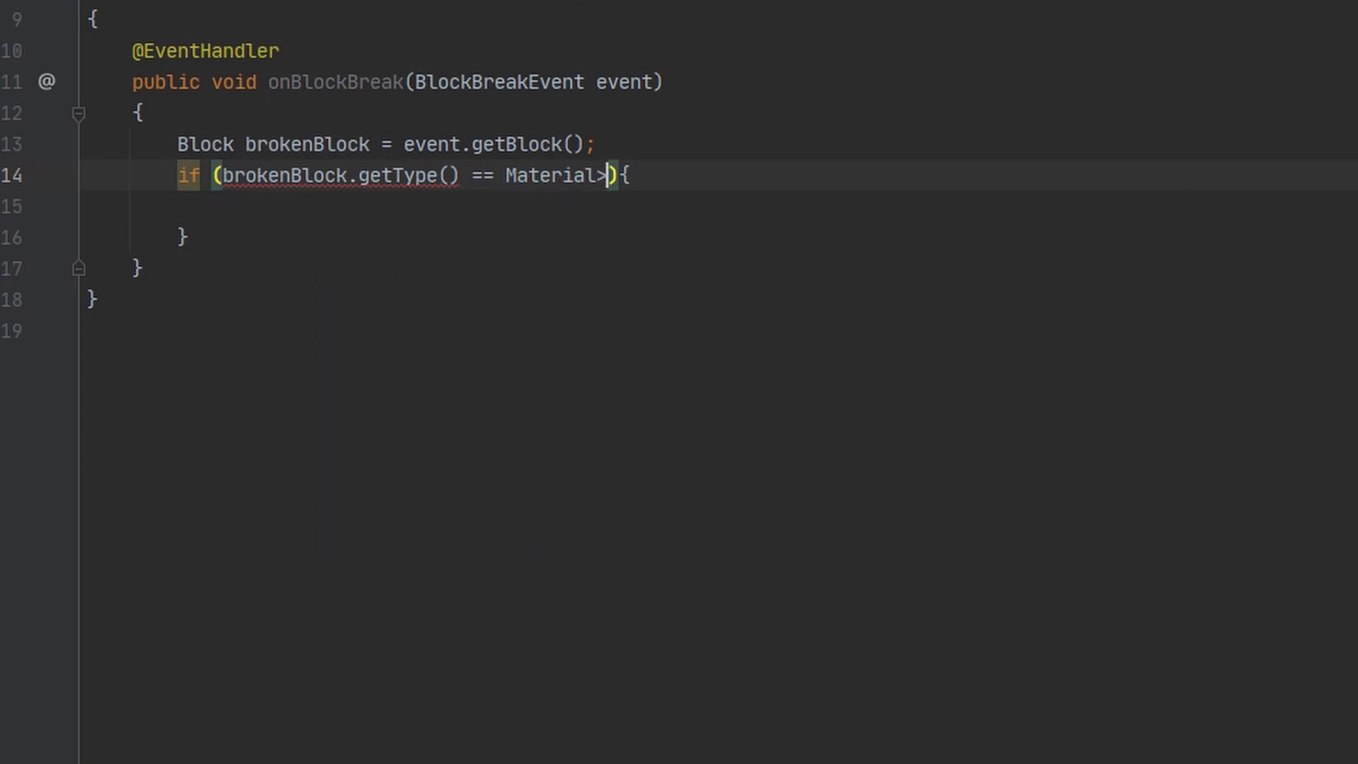
text(.Spawn)
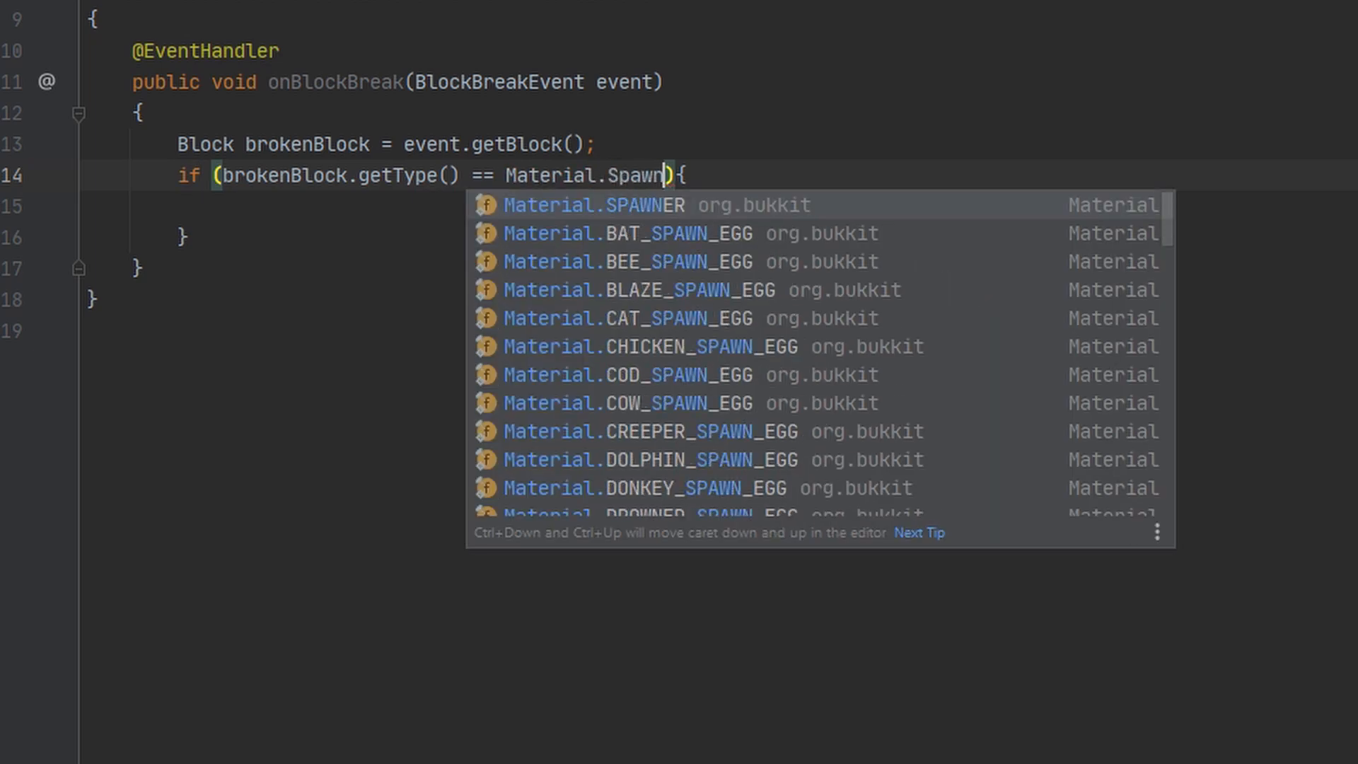
click(585, 203)
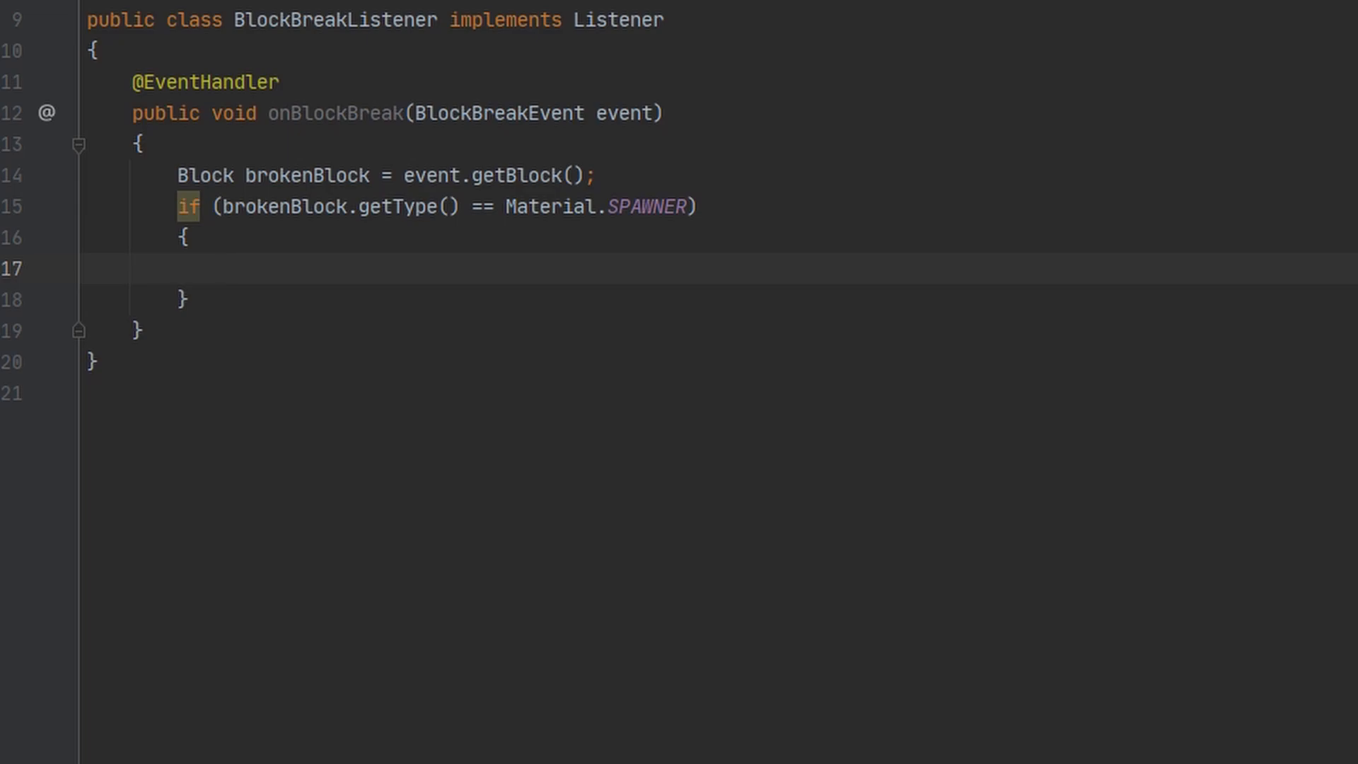
Declare ItemStack tool = event.getPlayer().getInventory().getItemInMainHand(); inside the spawner check.
click(223, 269)
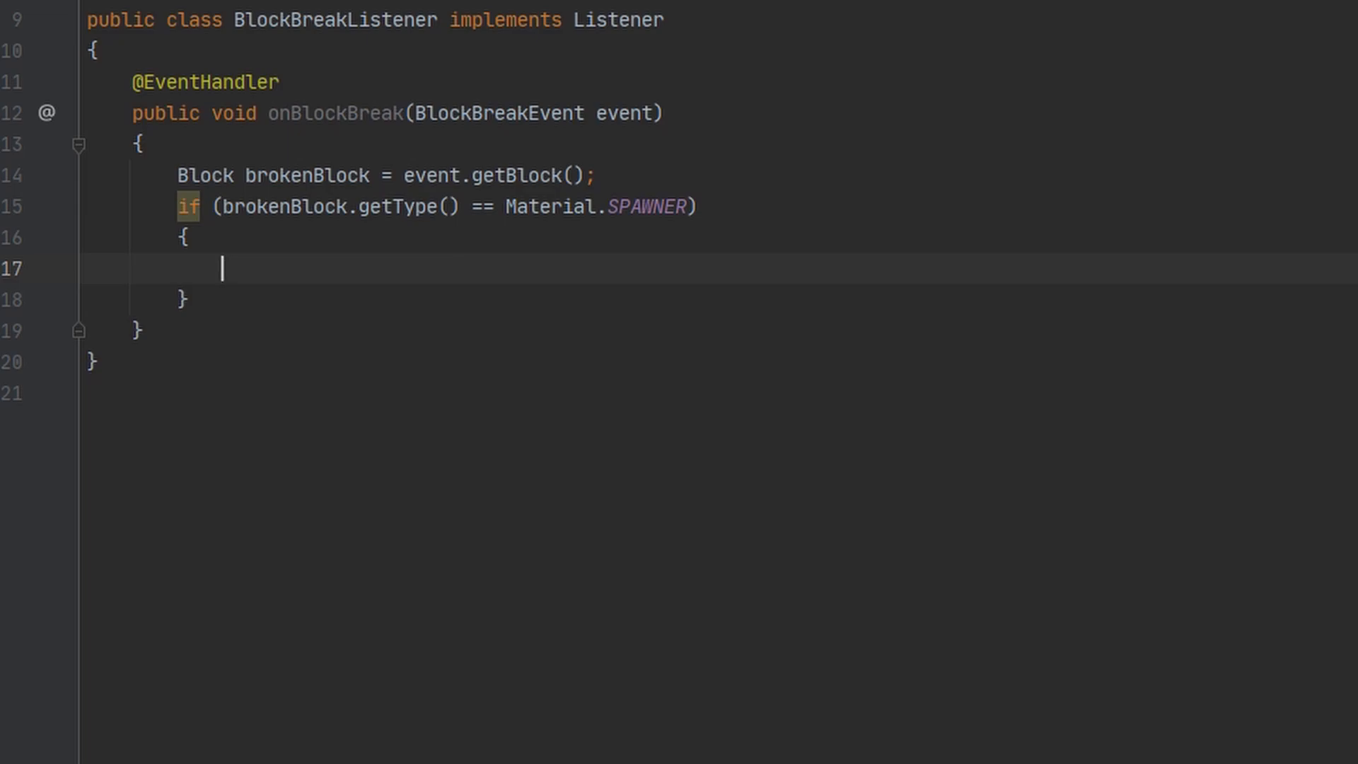
text(ItemStack)
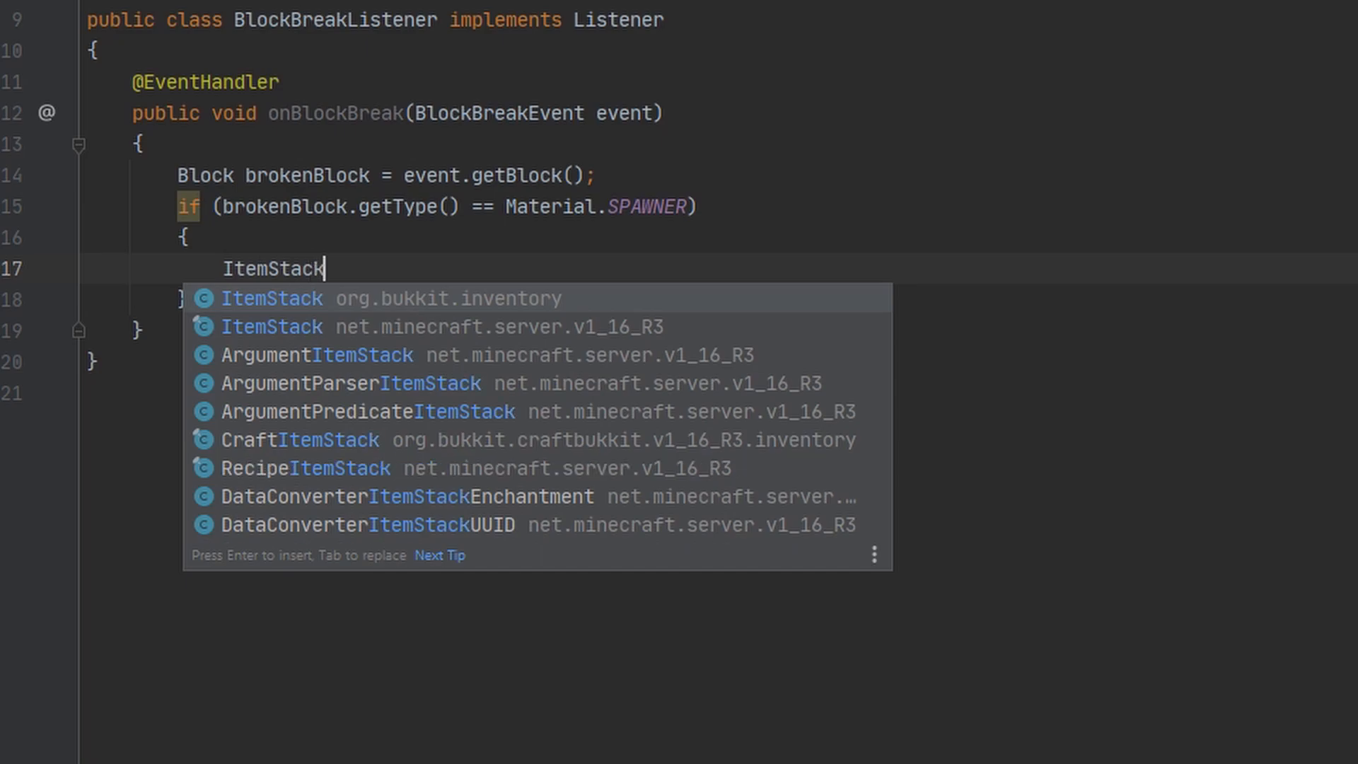
text(tool = eve)
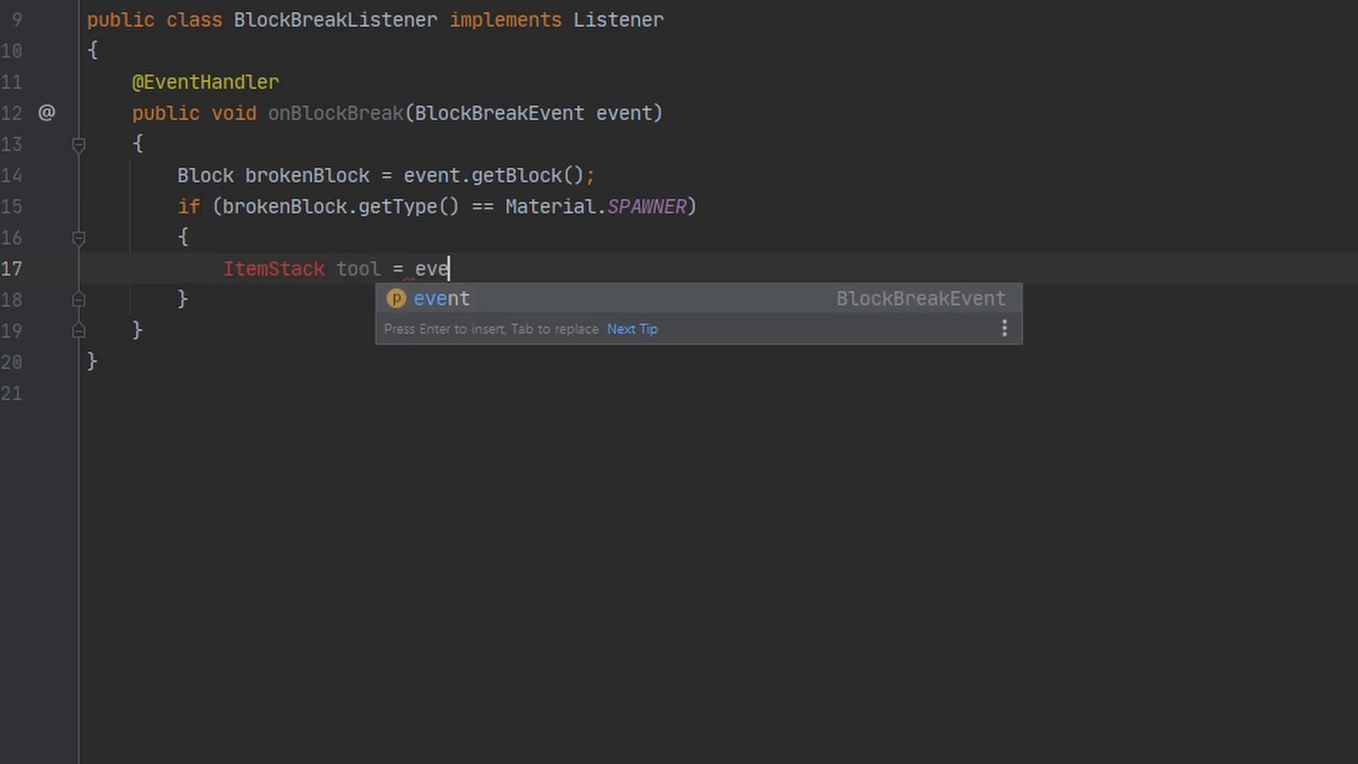
key(Escape)
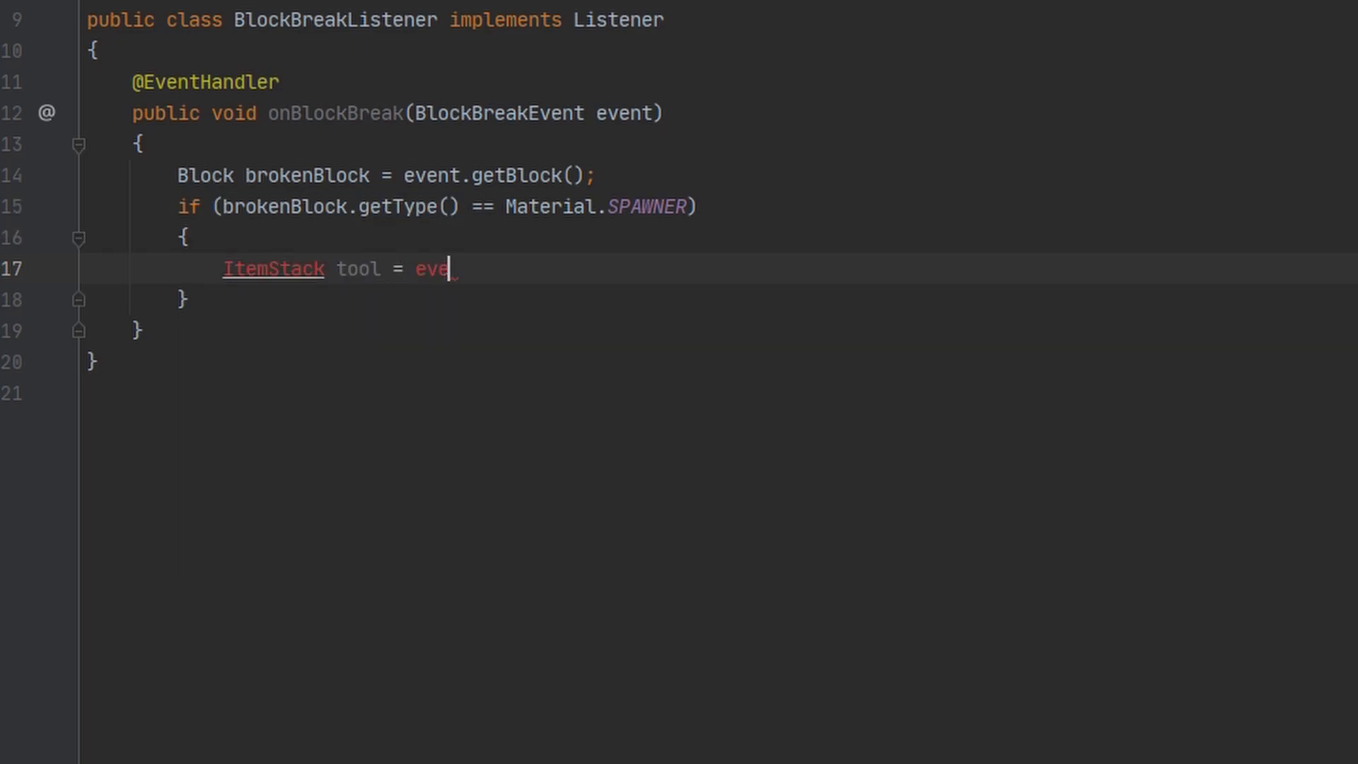
text(nt.getPlayer())
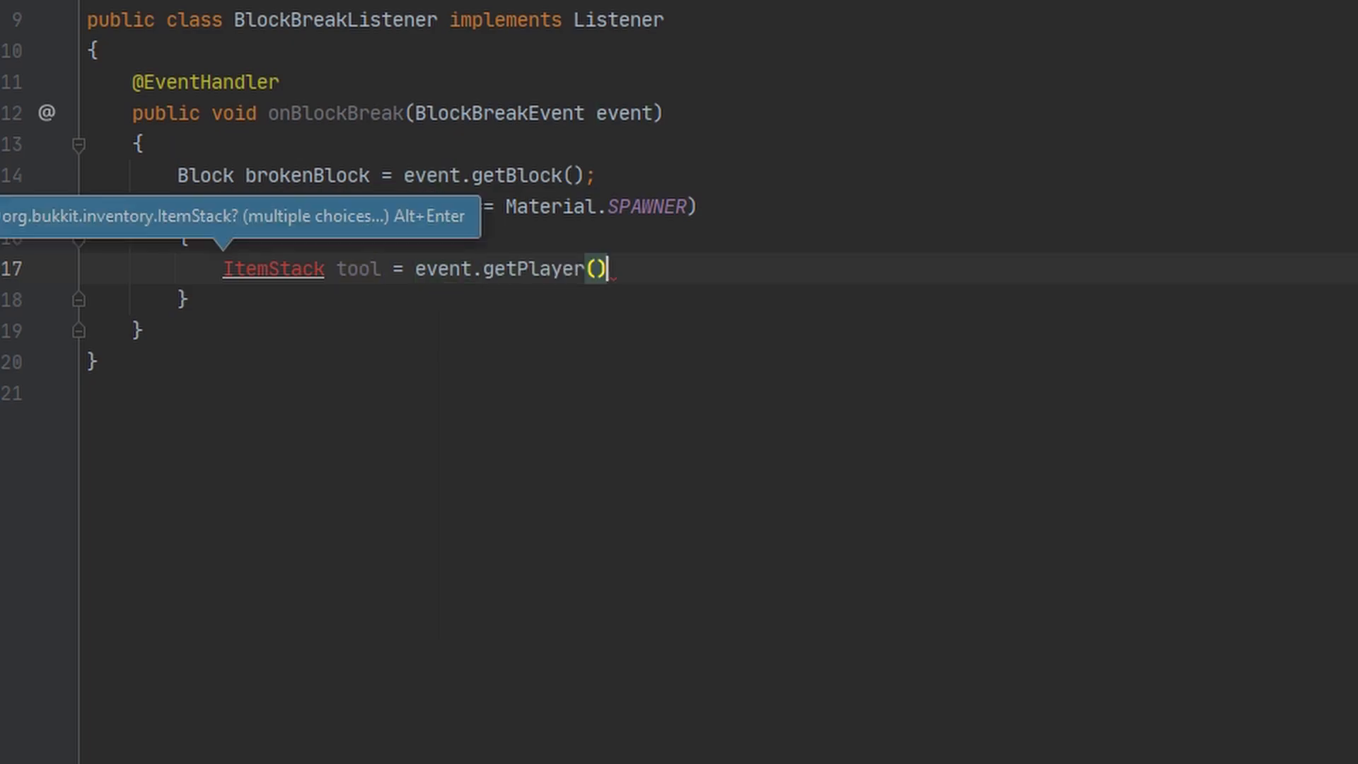
text(.getInventory().getItemInMainHand())
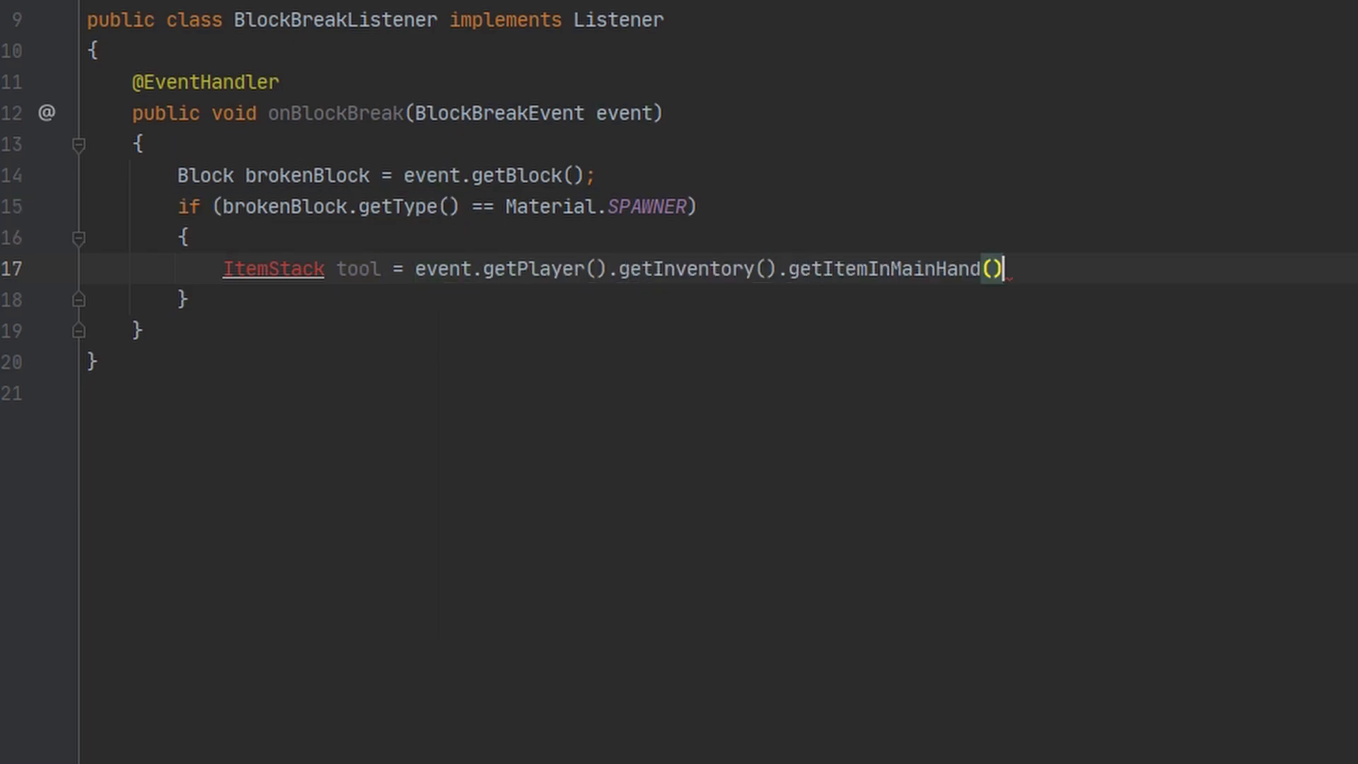
text(;)
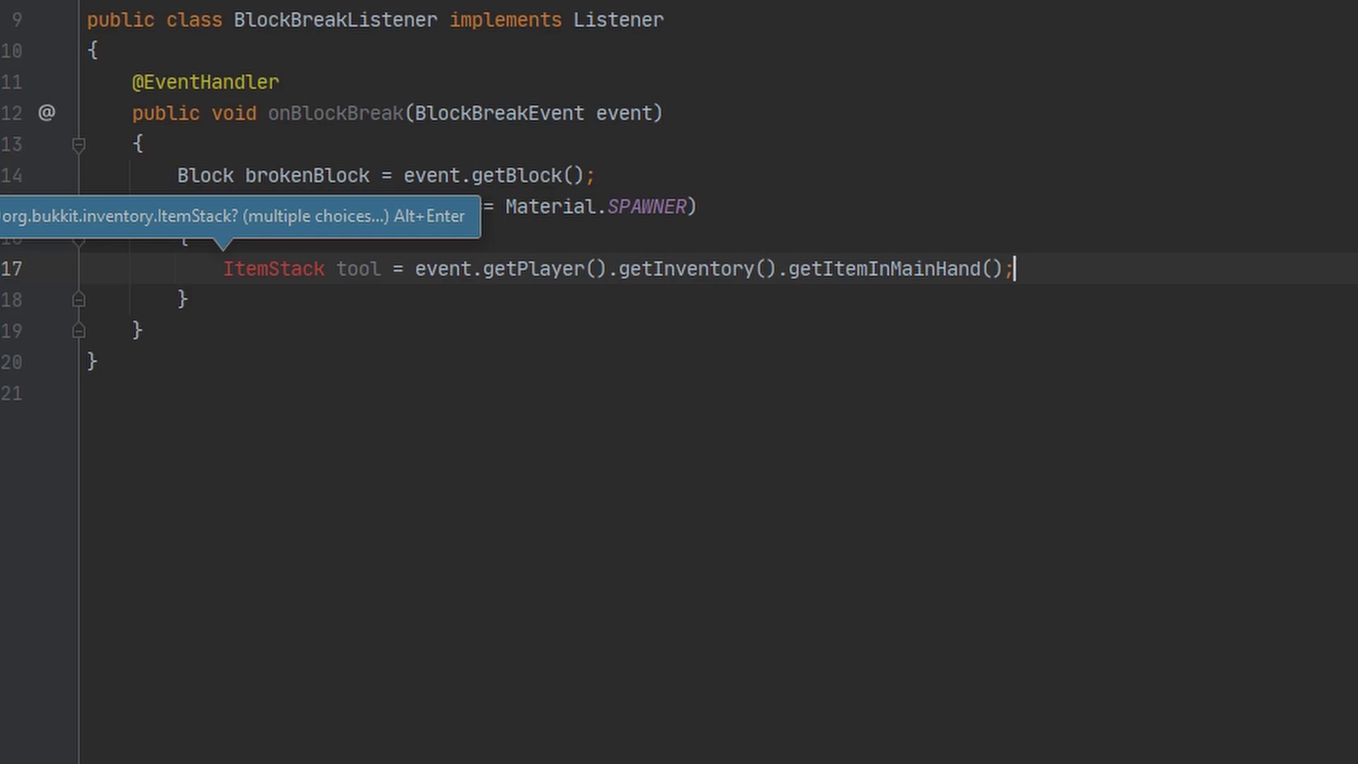
mouse_move(427, 102)
text(if (){)
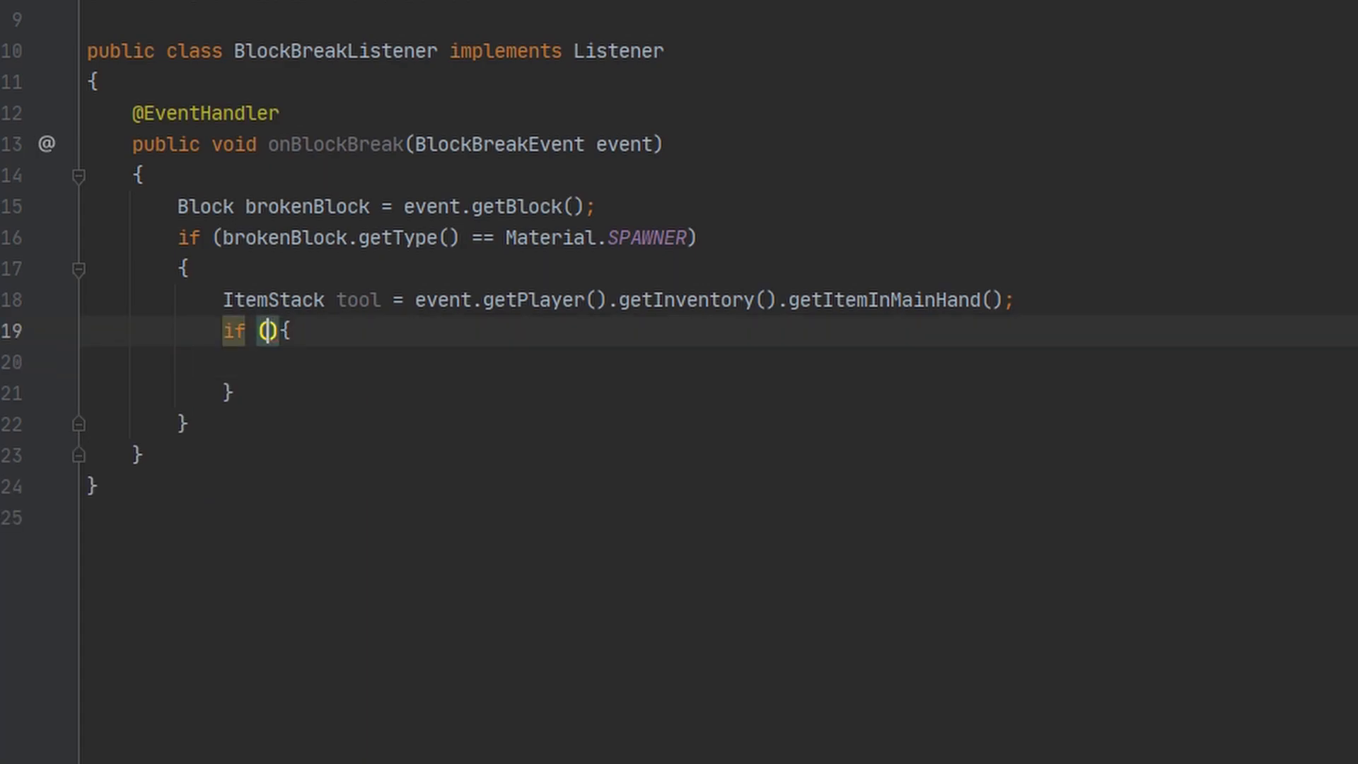
Add a nested if requiring tool type containing "PICKAXE" and tool.containsEnchantment(Enchantment.SILK_TOUCH).
text(t)
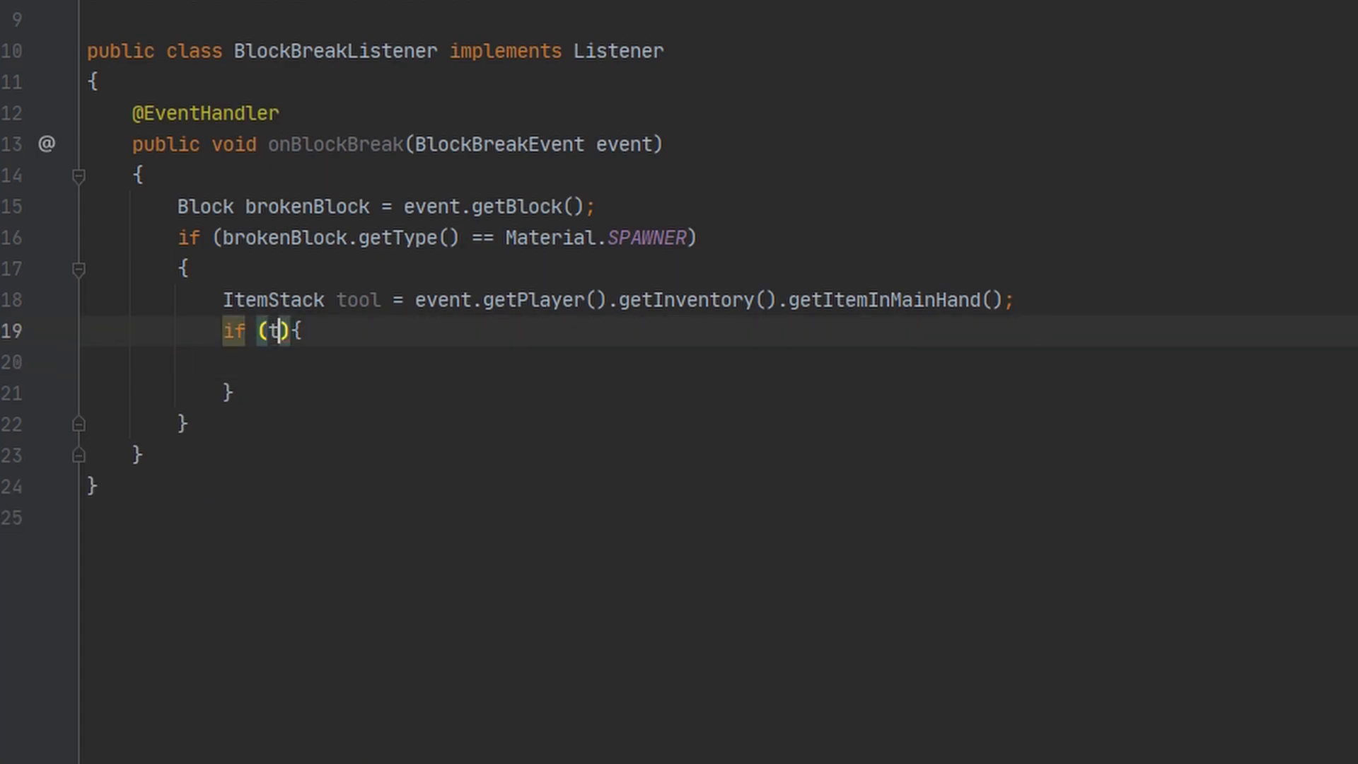
text(ool)
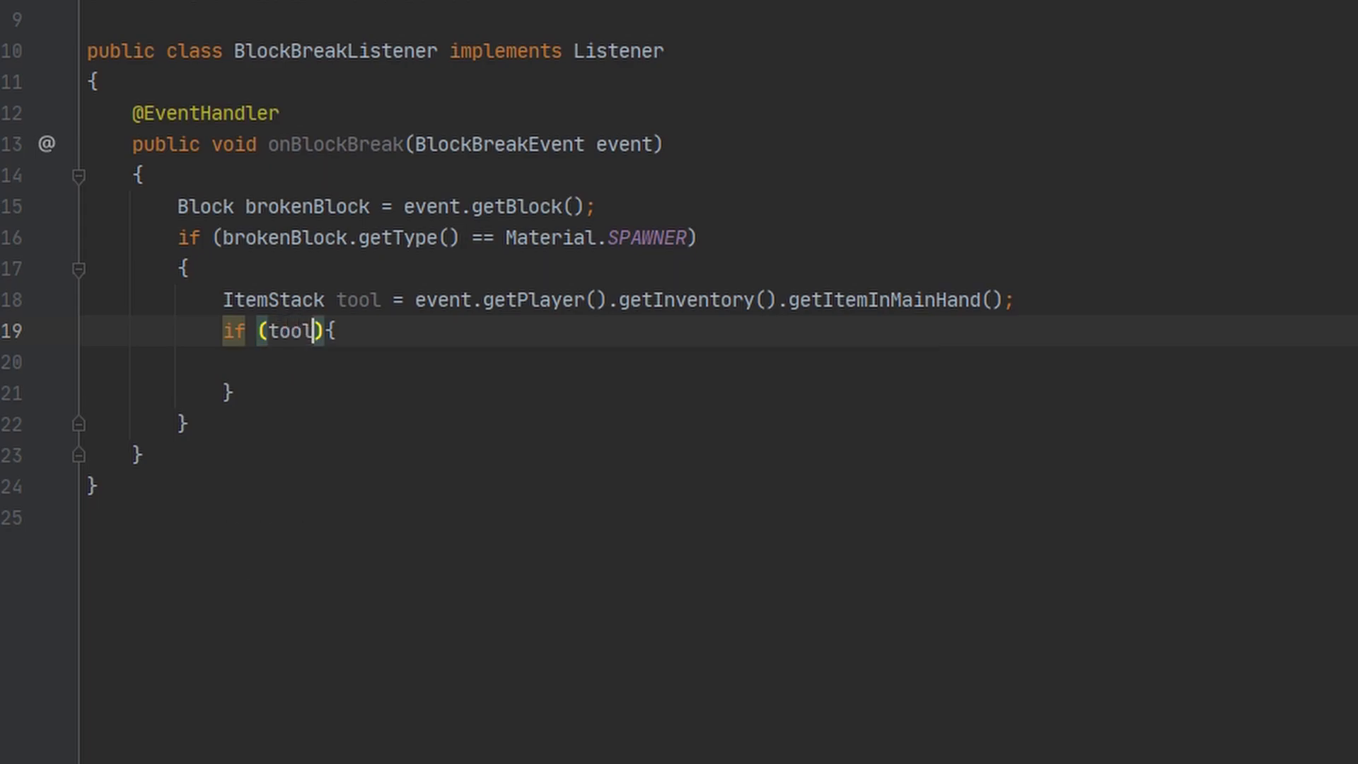
text(.getType().toString().contains(")
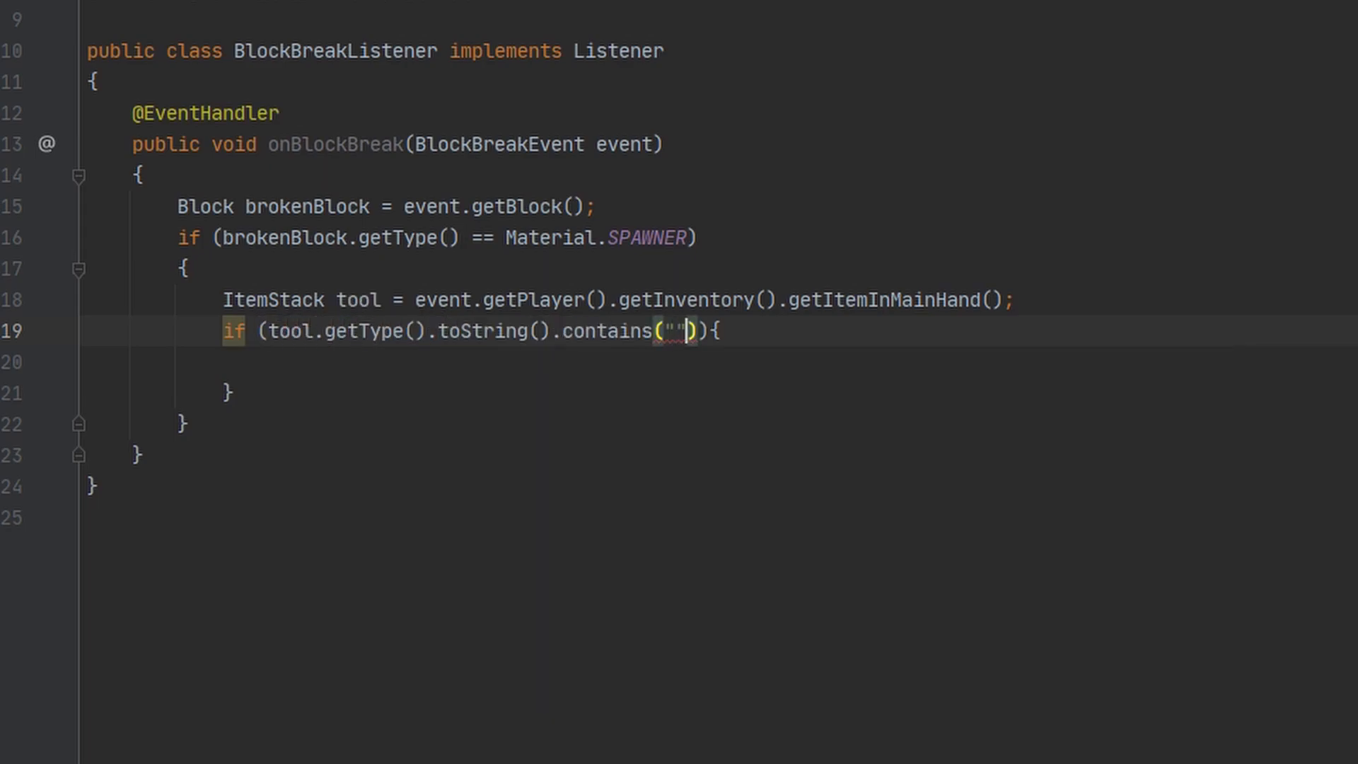
text(P)
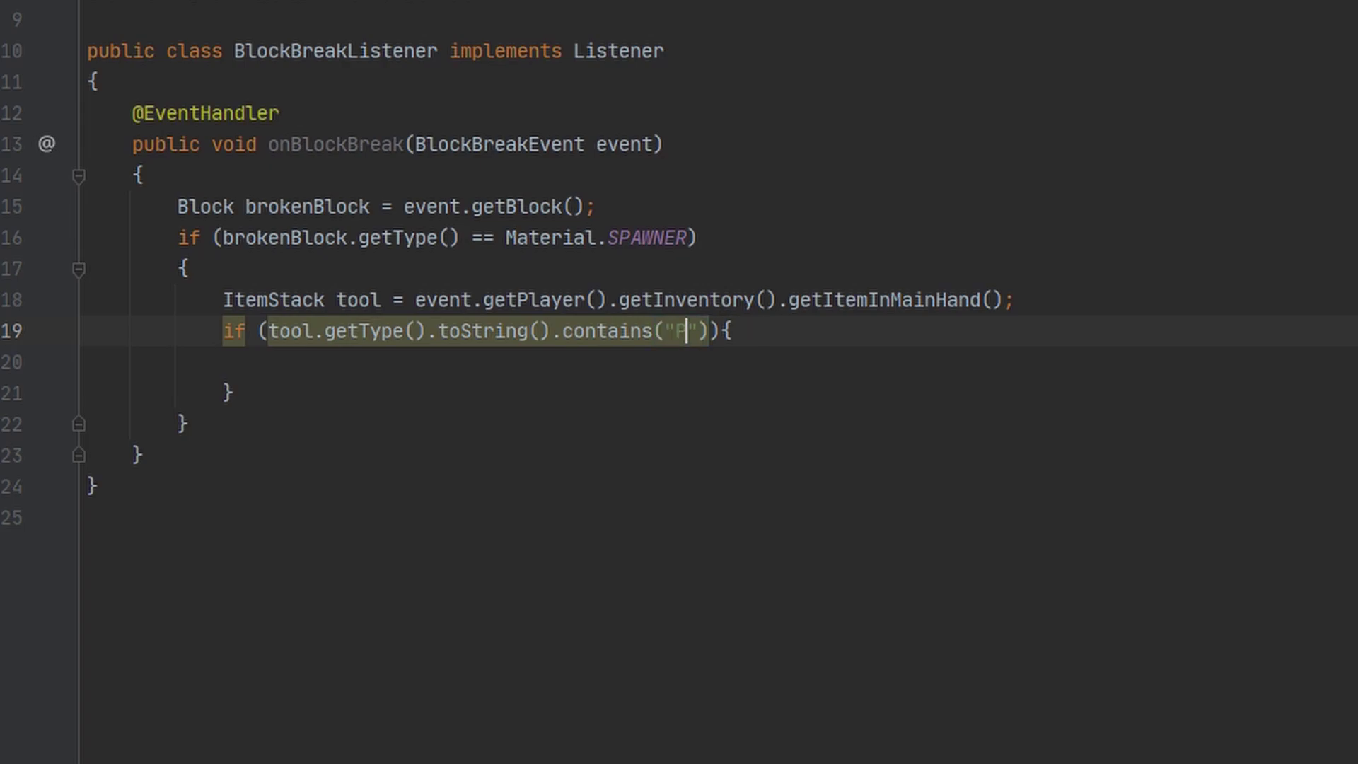
text(ICKAXE)
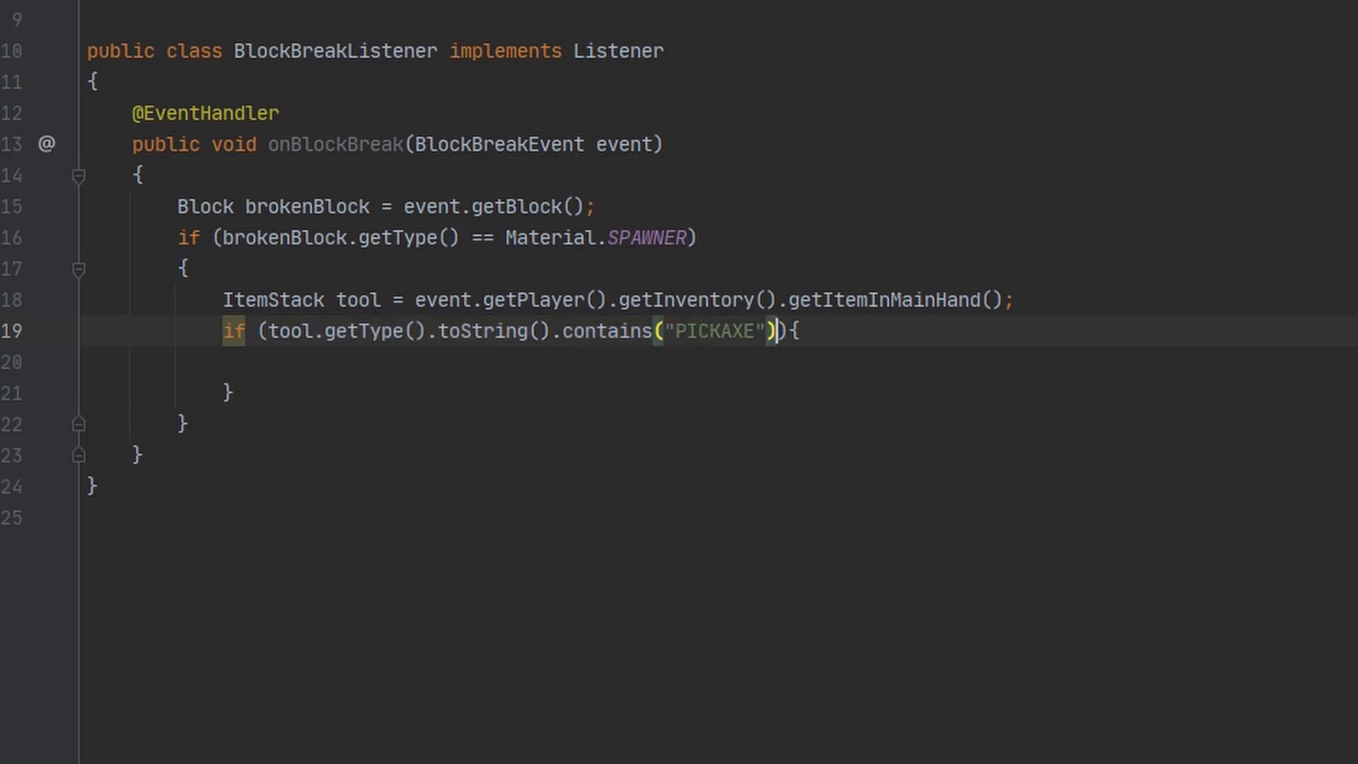
text(&& tool.)
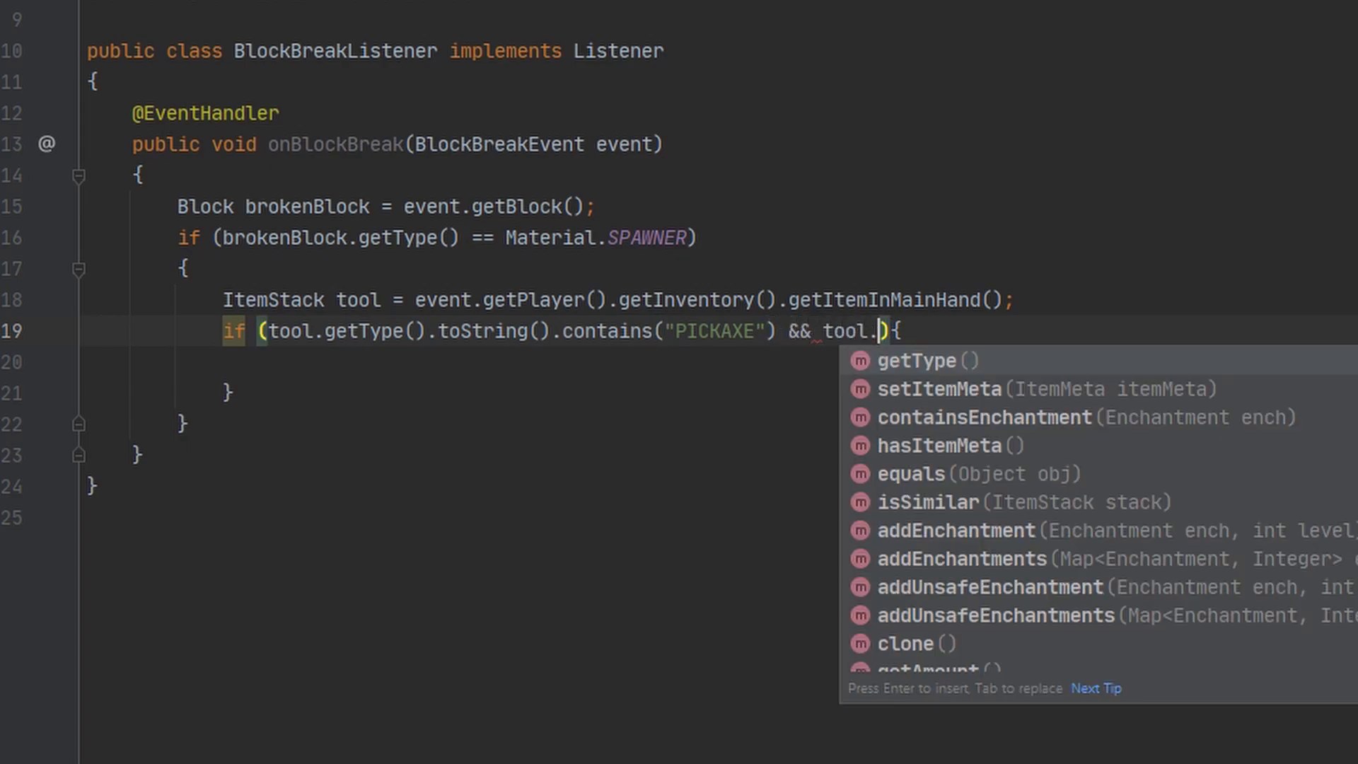
text(containsEnchantment(E)
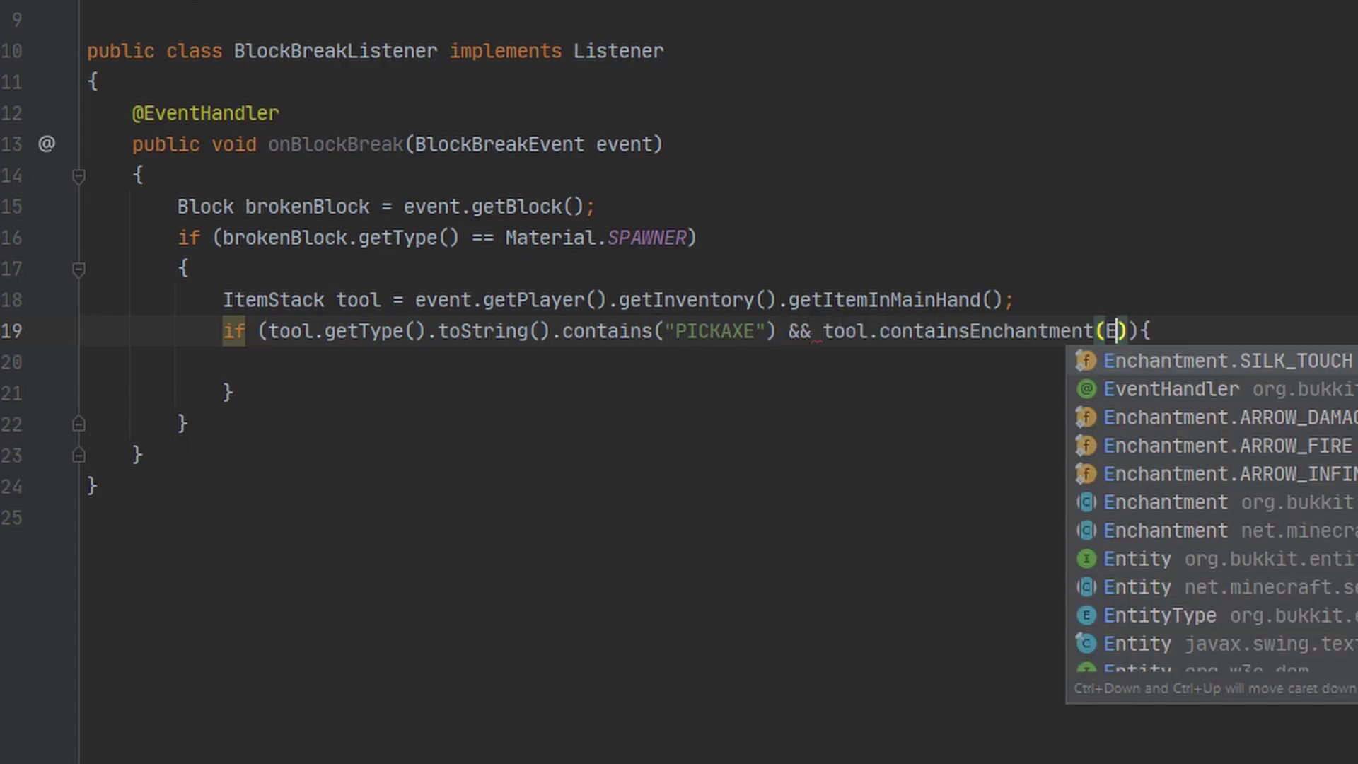
click(1224, 361)
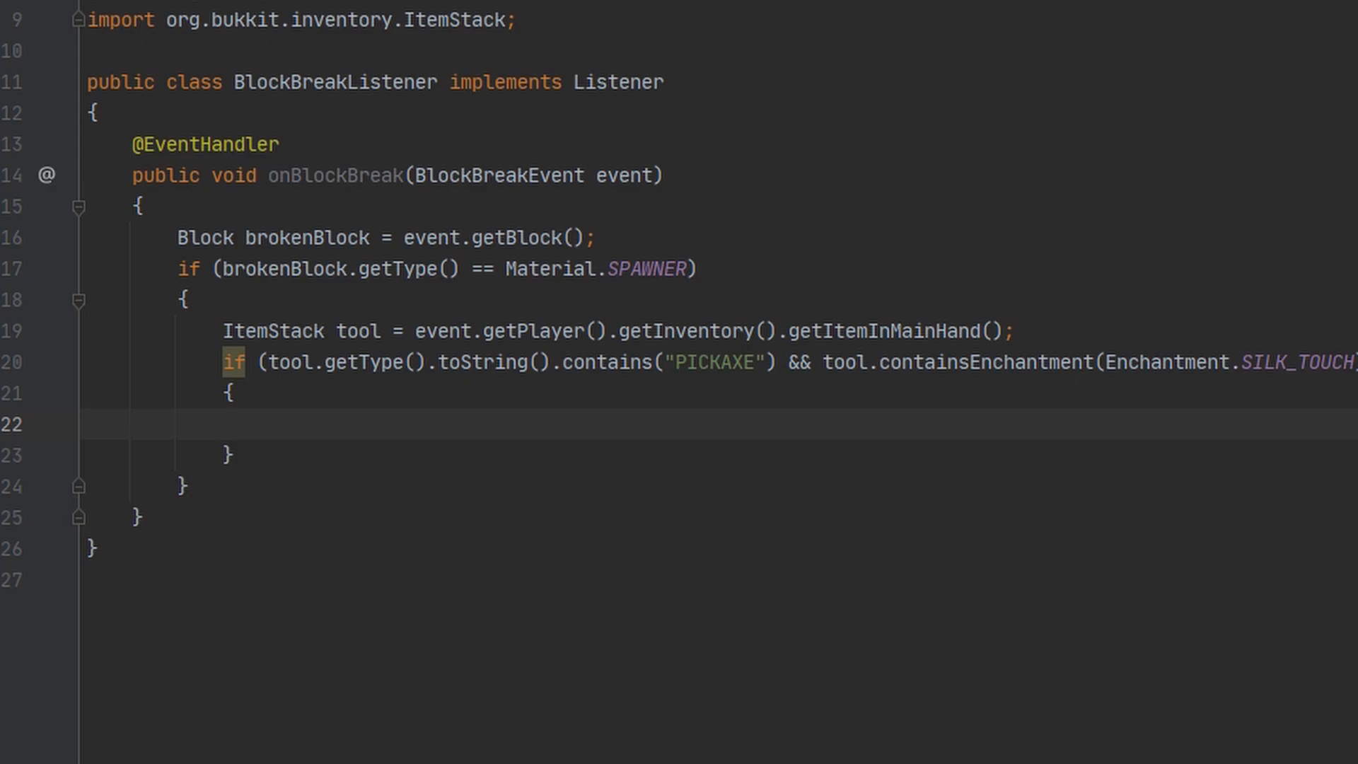
Declare ItemStack spawnerItem = new ItemStack(Material.SPAWNER);.
text(ItemStack spawner)
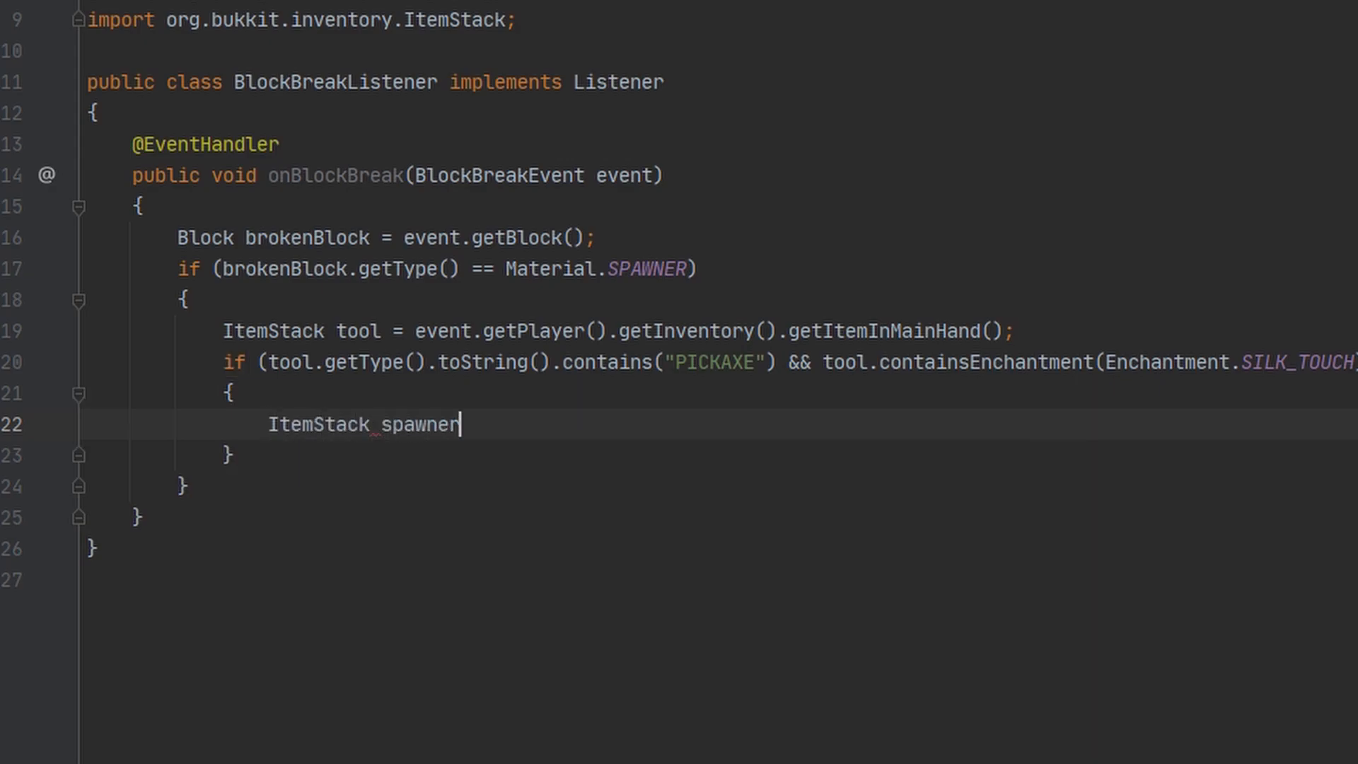
text(Item = new)
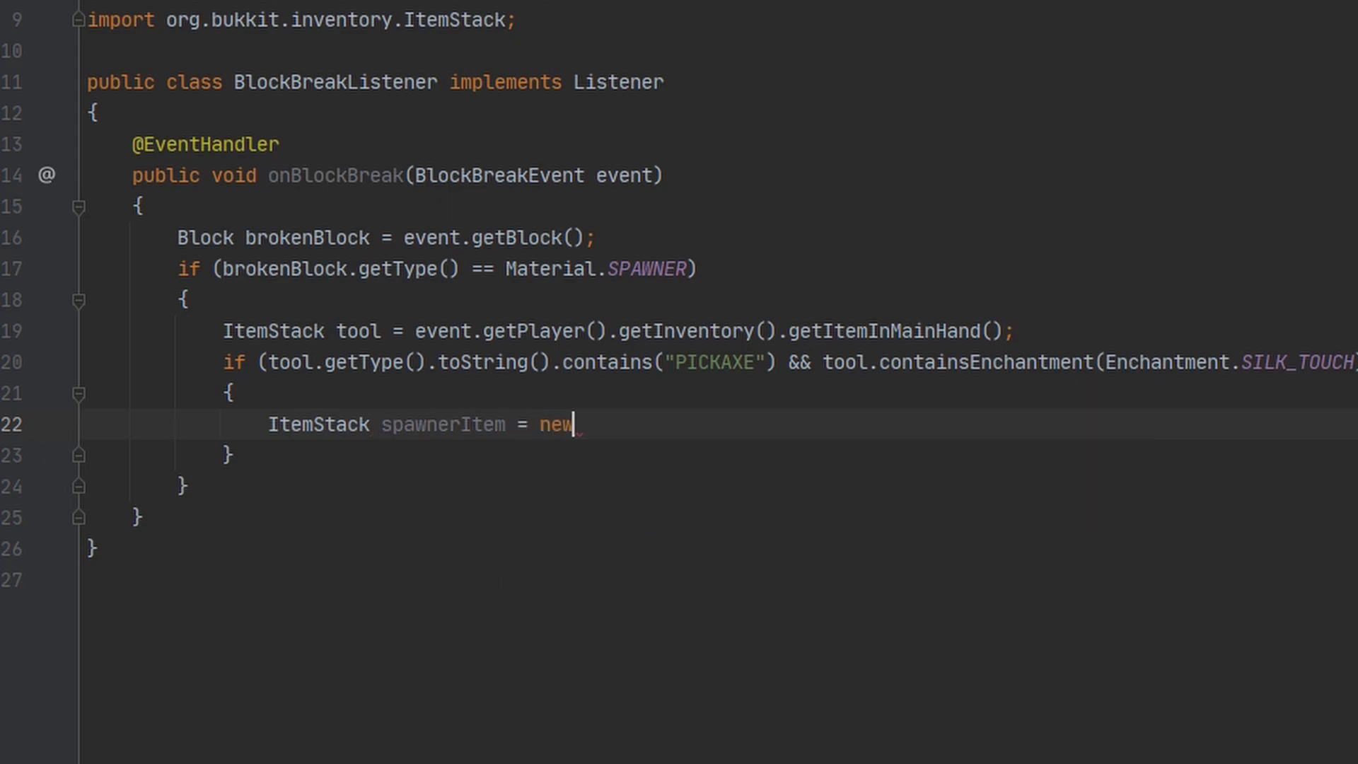
text(ItemStack())
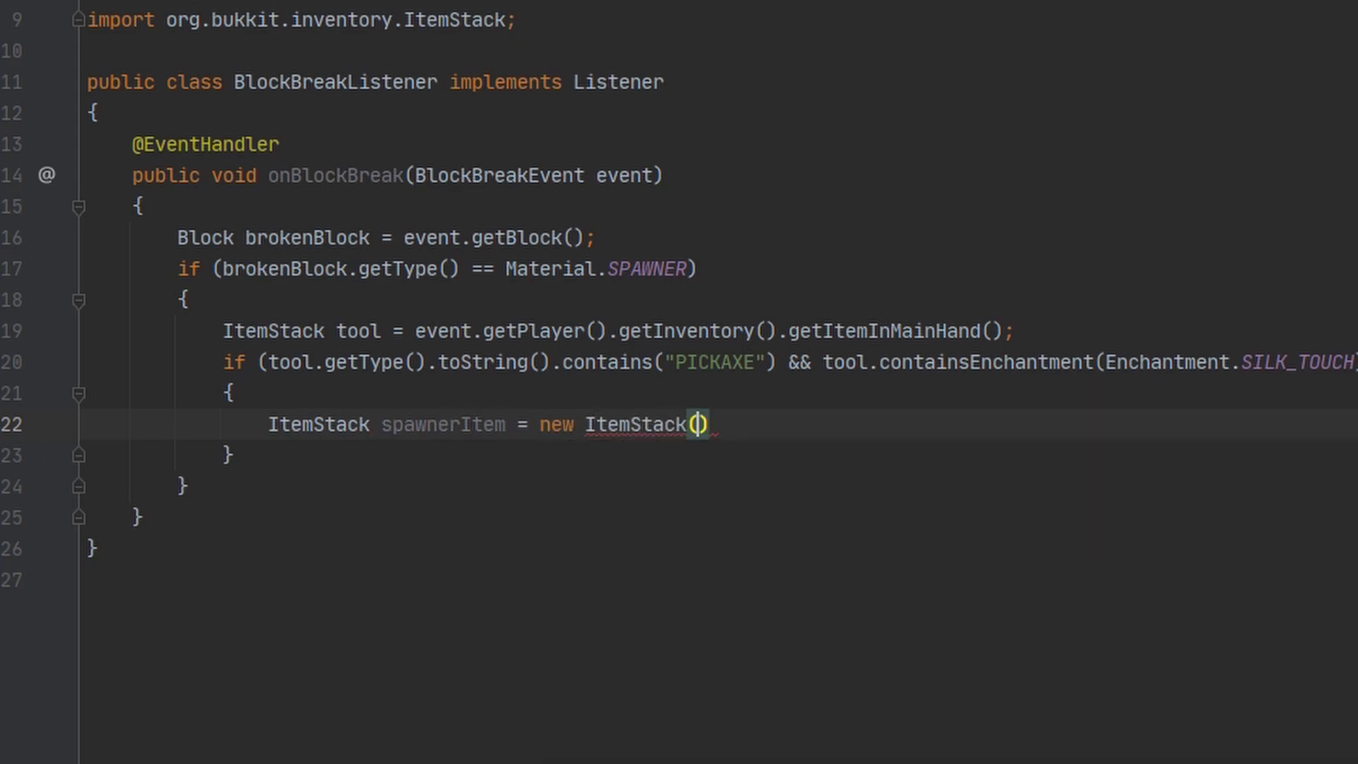
text(Material.SPAWNER)
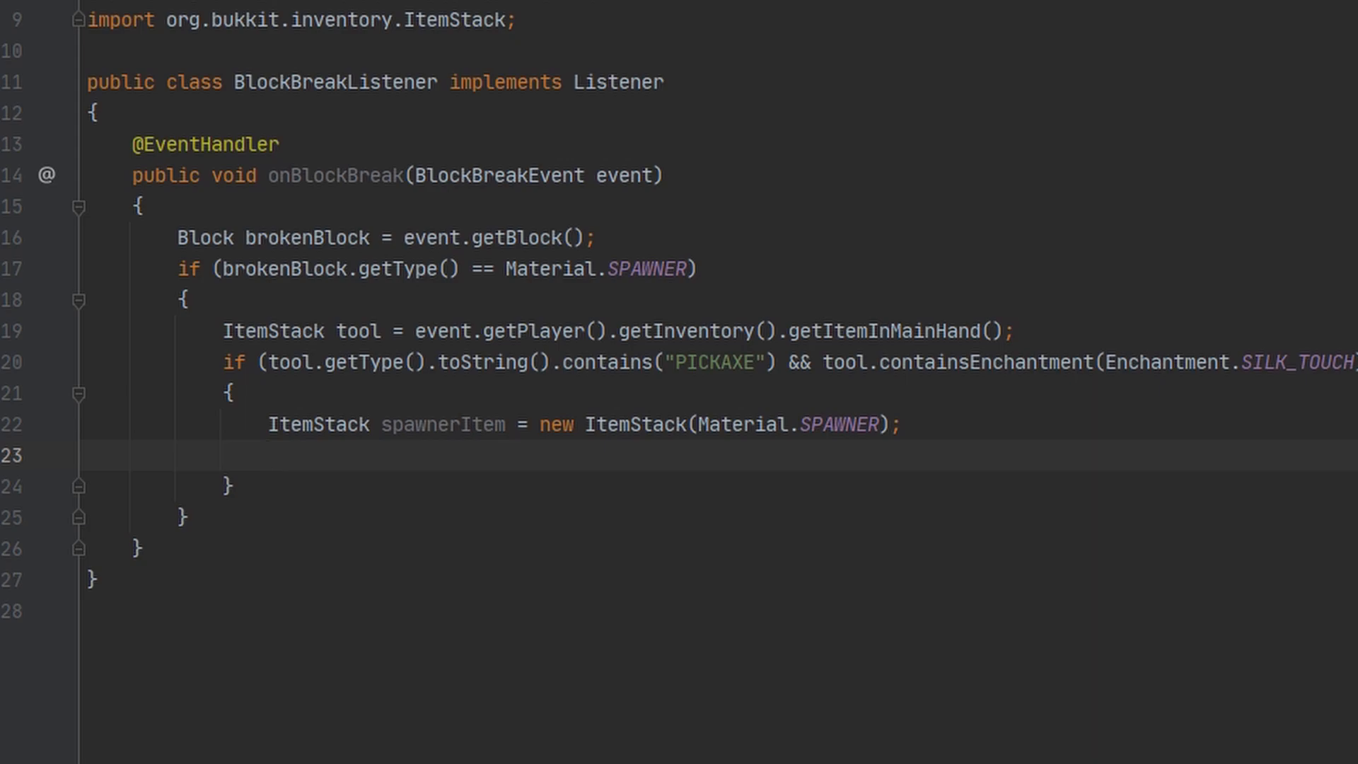
Declare ItemMeta spawnerMeta = spawnerItem.getItemMeta(); on the next line.
click(268, 456)
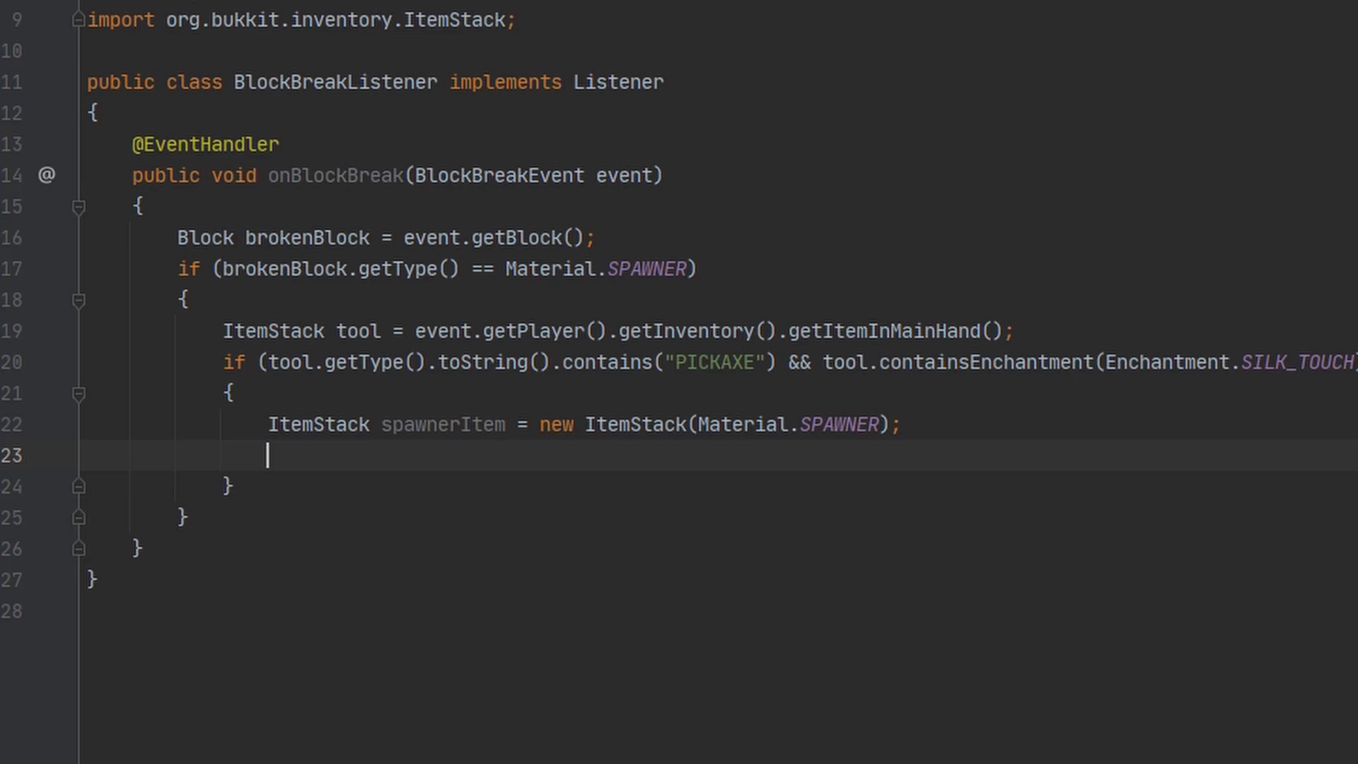
text(ItemMeta)
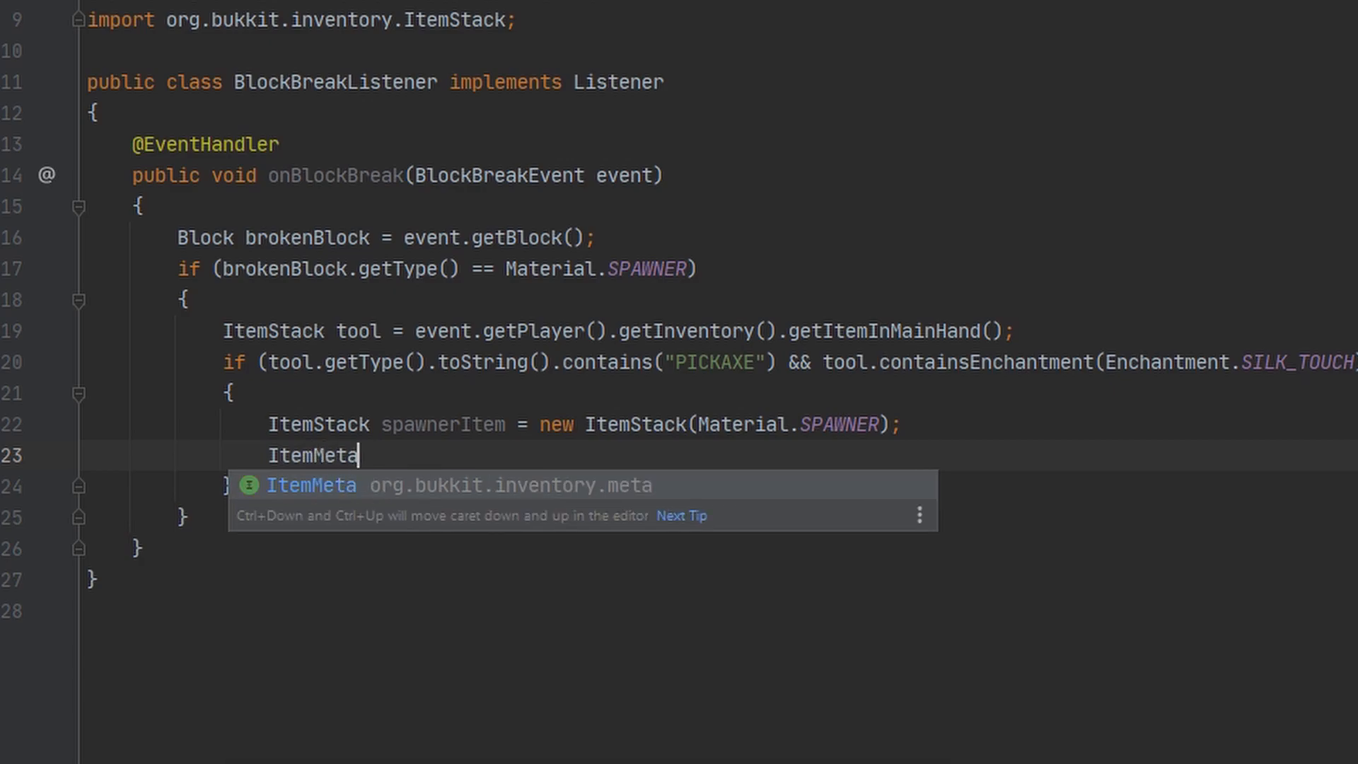
text(spawnerMeta)
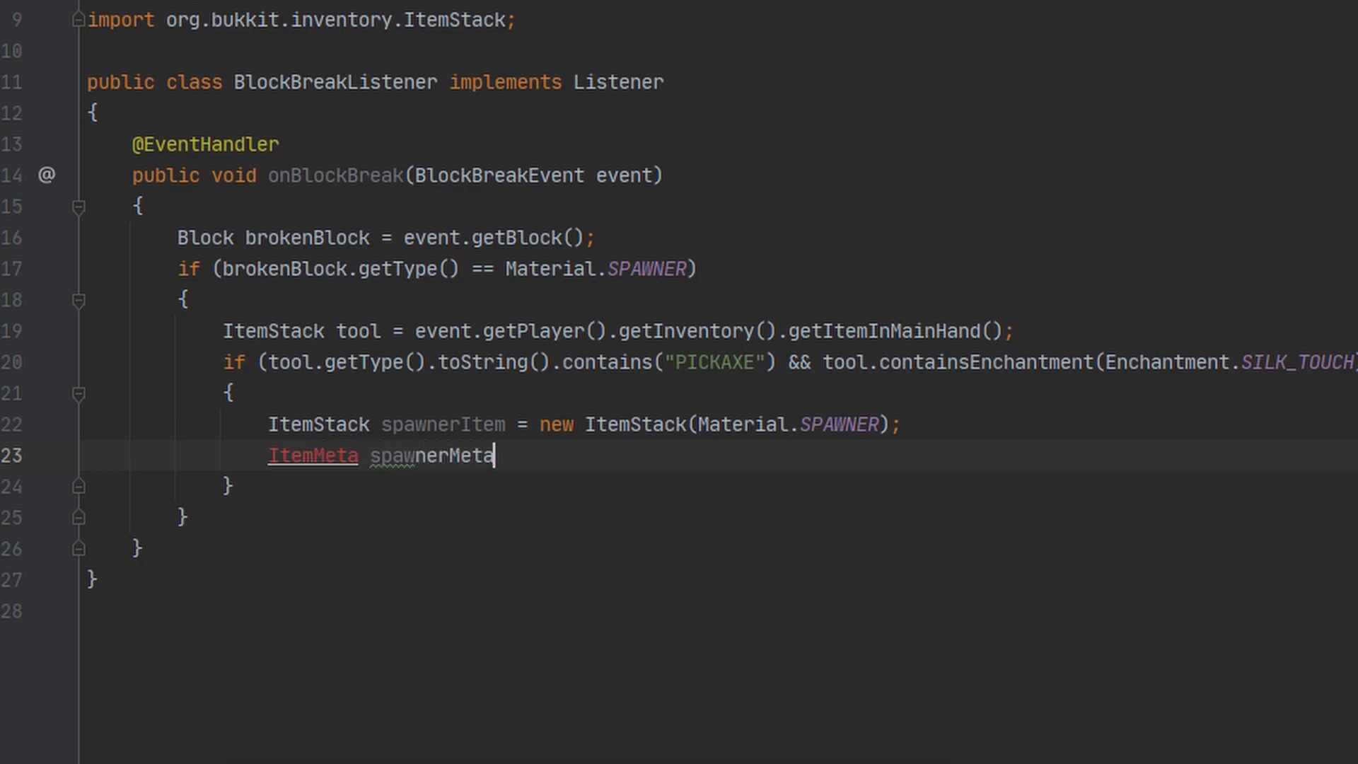
text(= spawnerItem.getItemMeta();)
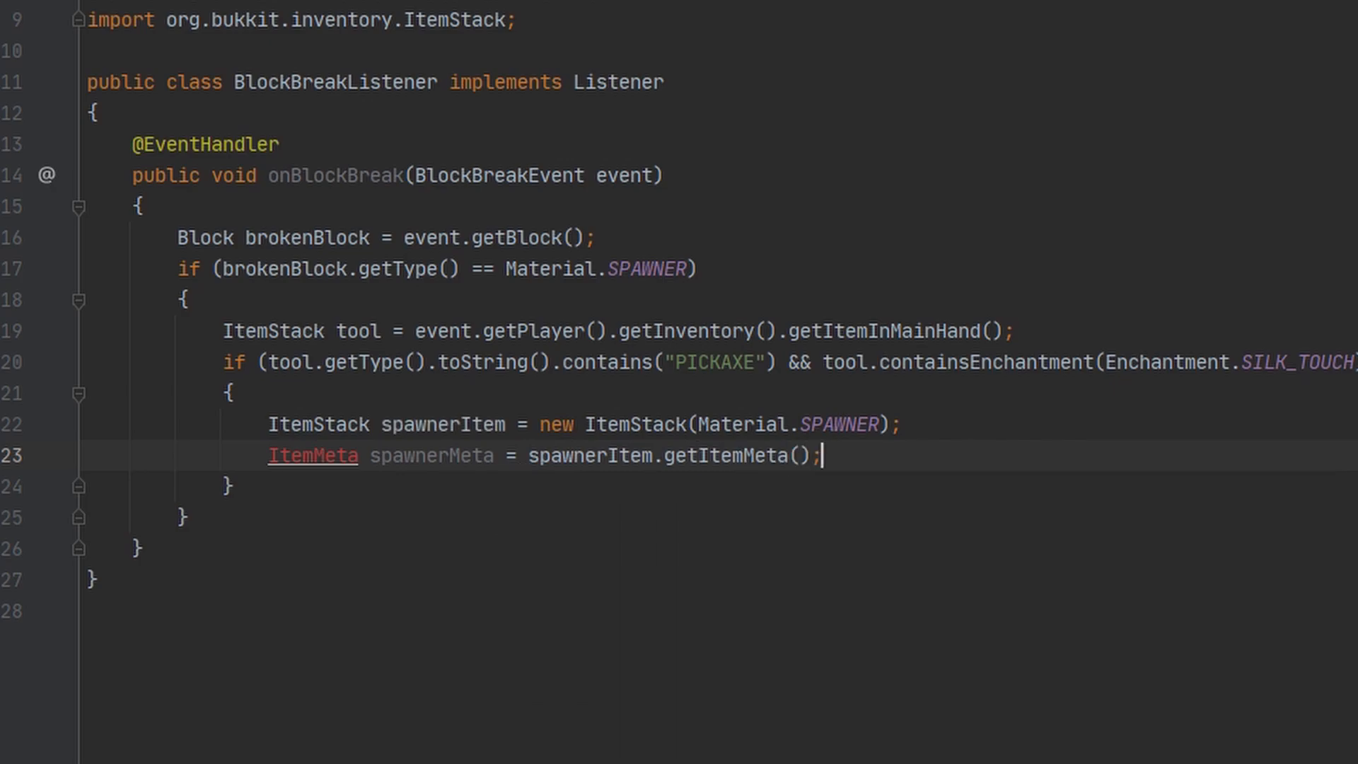
mouse_move(323, 484)
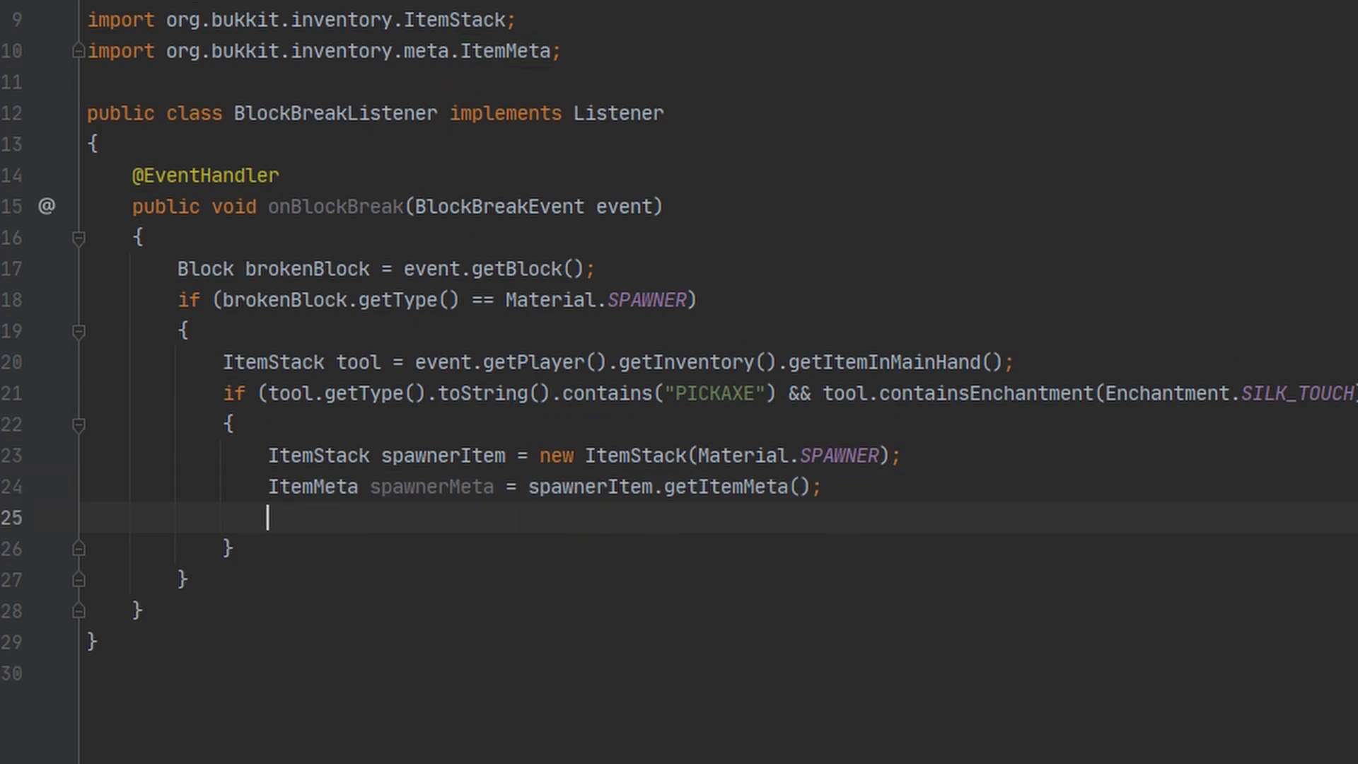
Declare CreatureSpawner spawner = (CreatureSpawner) brokenBlock.getState(); and open the CreatureSpawner definition.
key(enter)
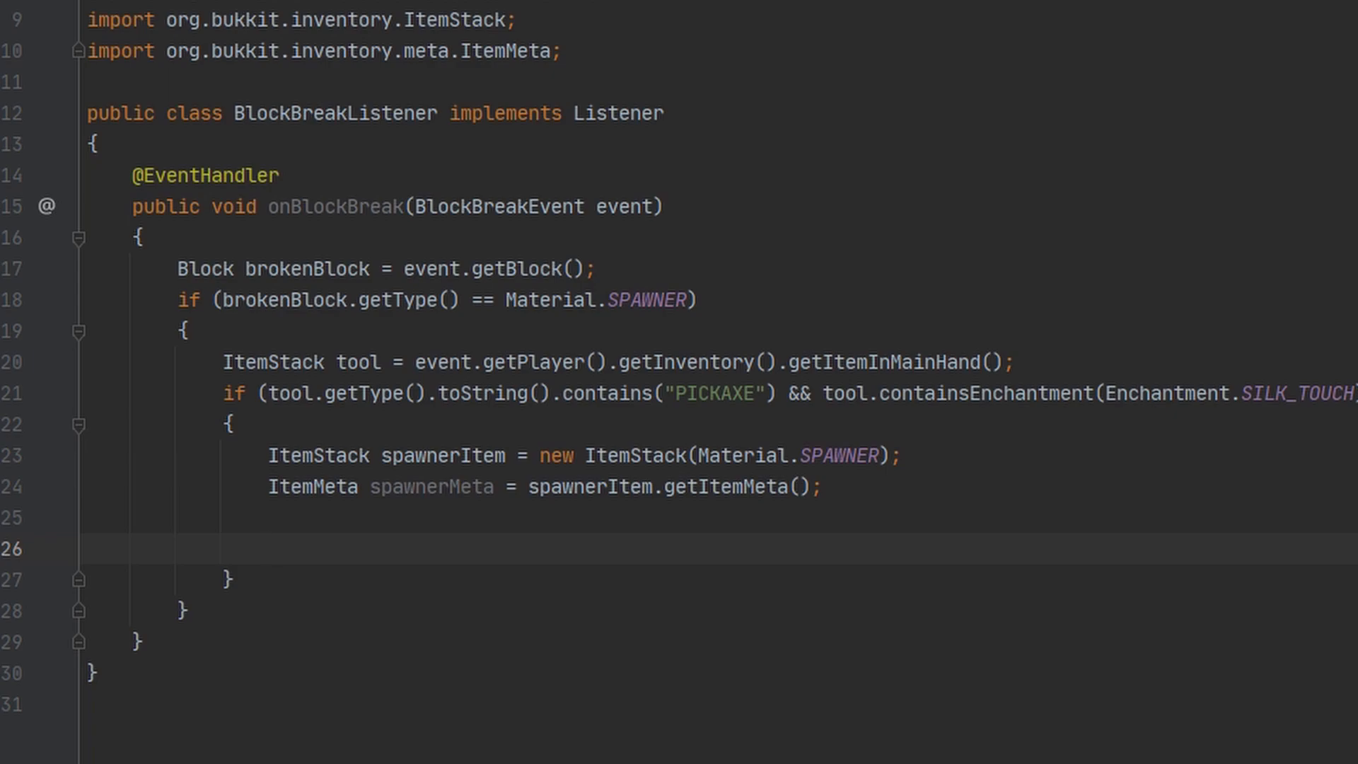
click(268, 549)
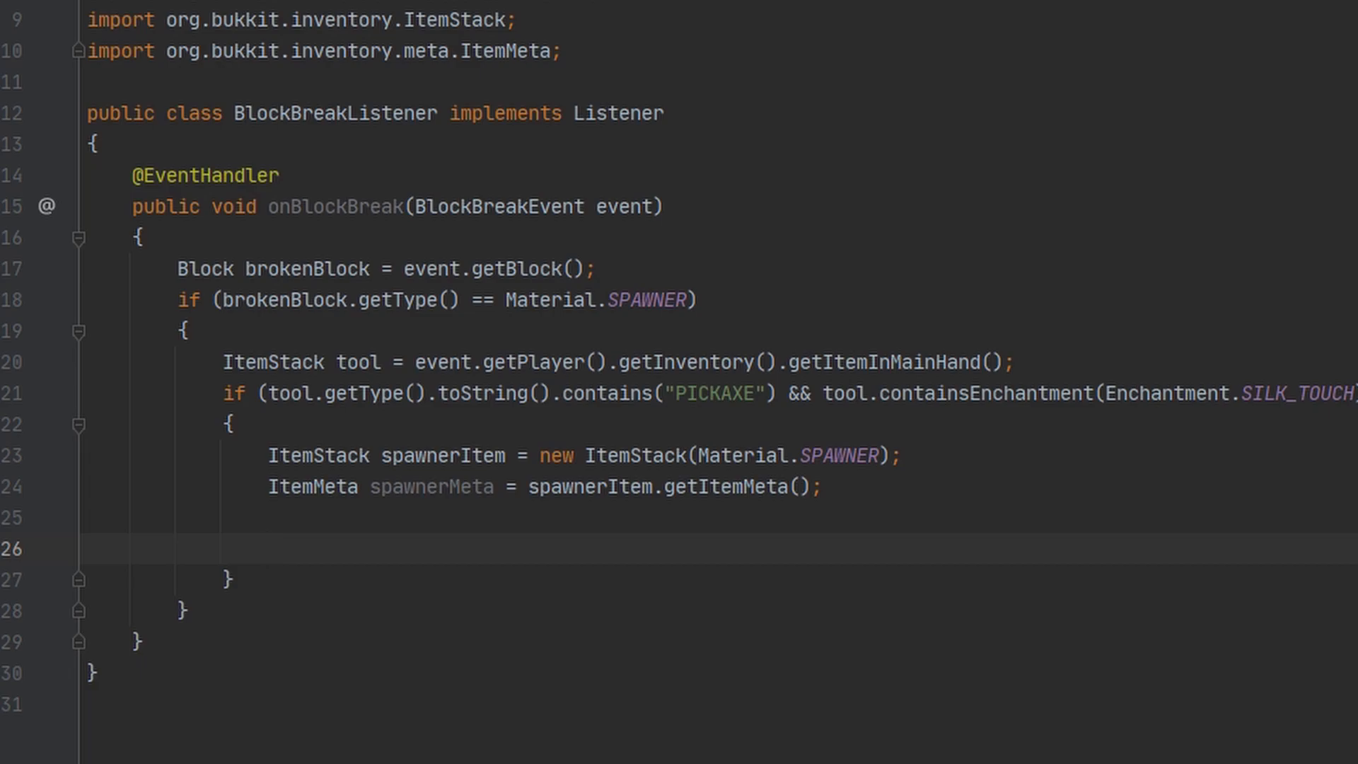
text(CreatureSpawner)
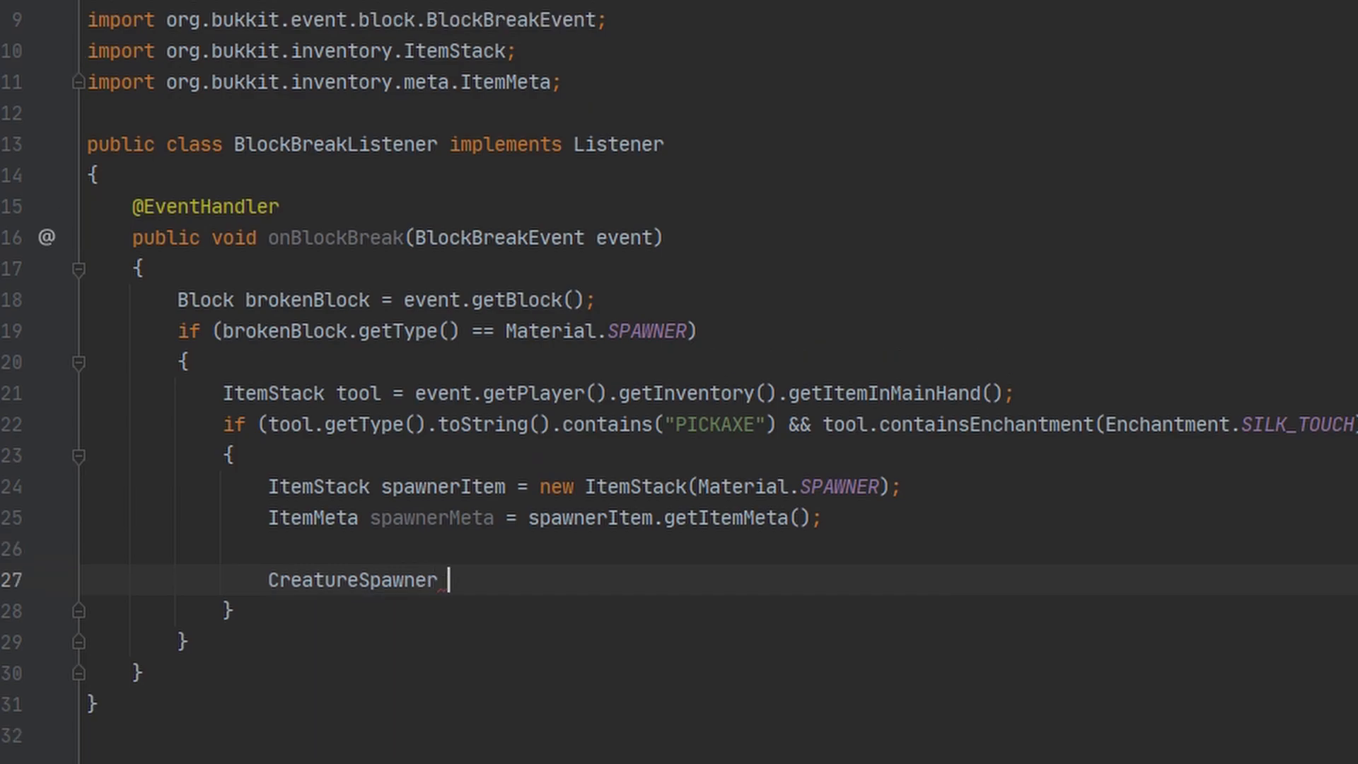
text(spawner =)
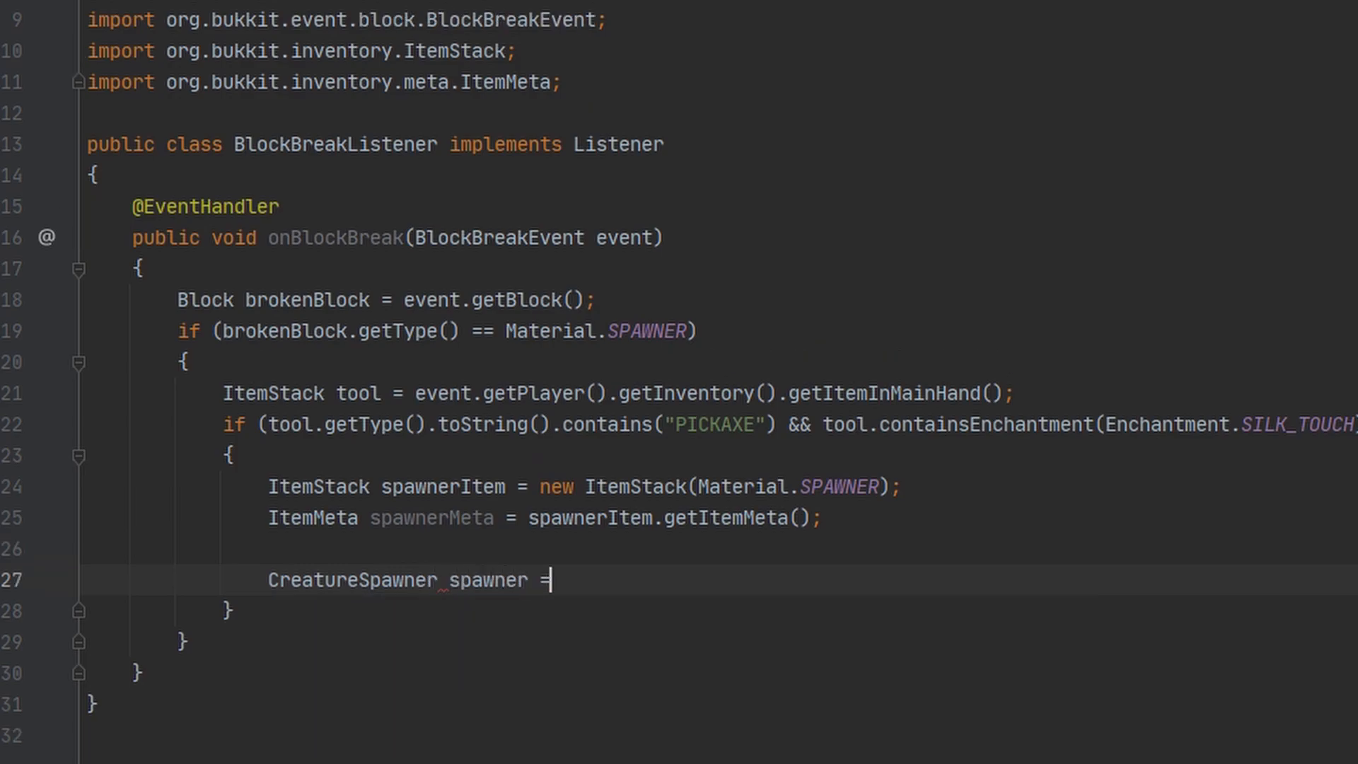
text(blo)
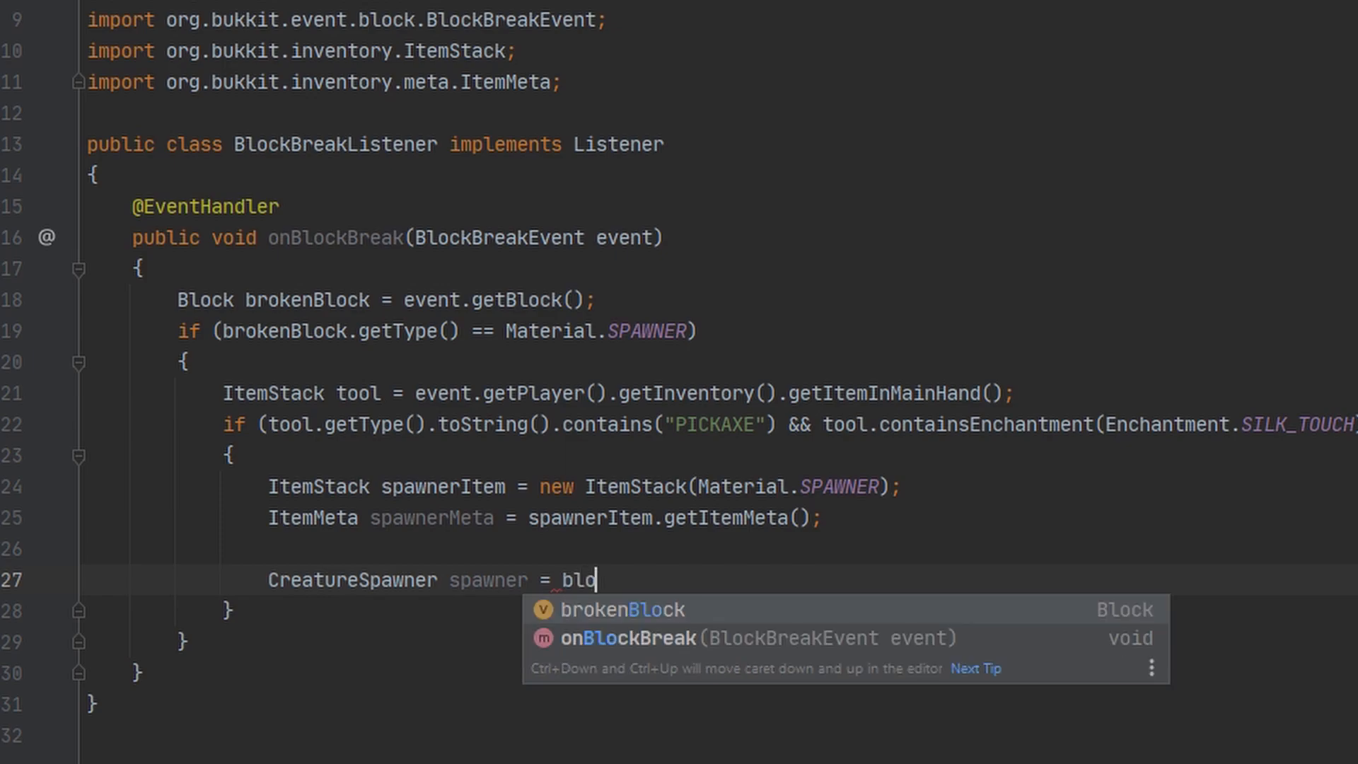
text(rokenBlock.)
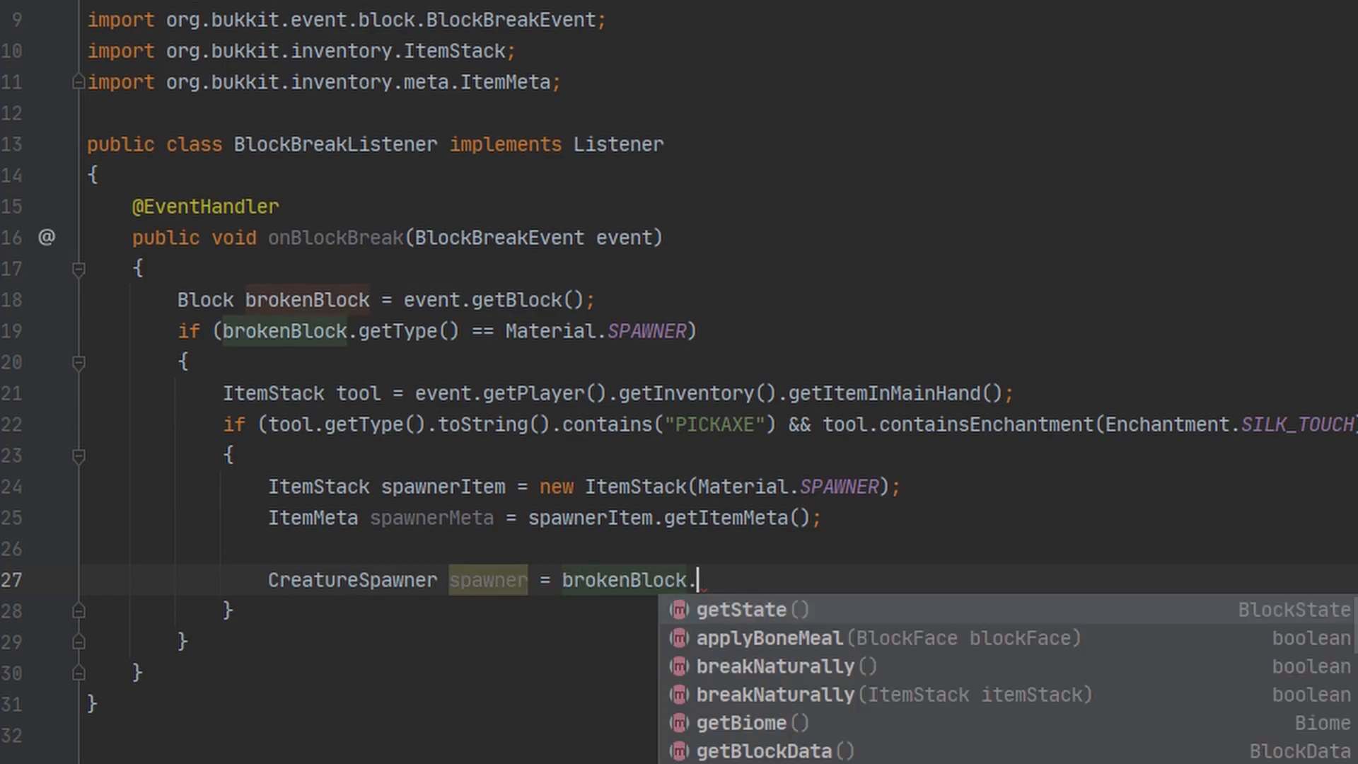
click(742, 609)
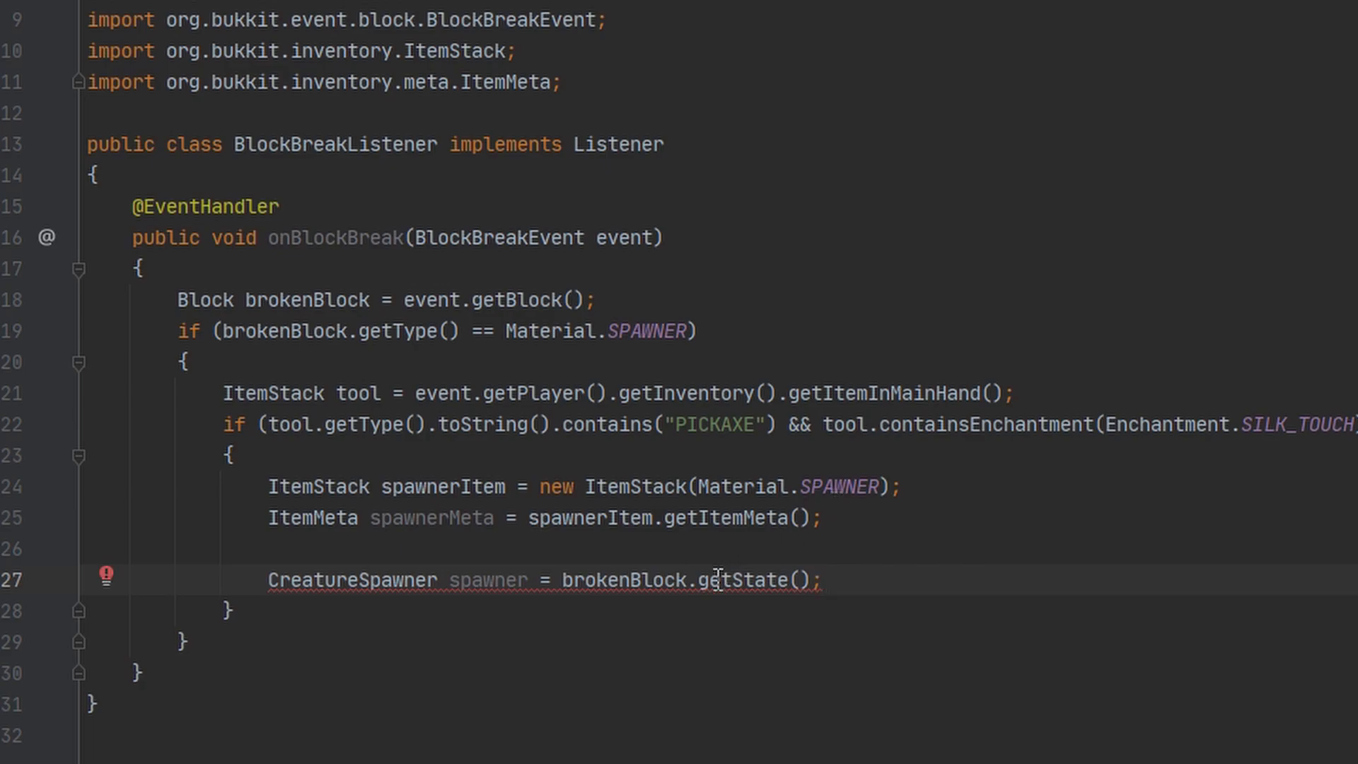
text((CreatureSpawner))
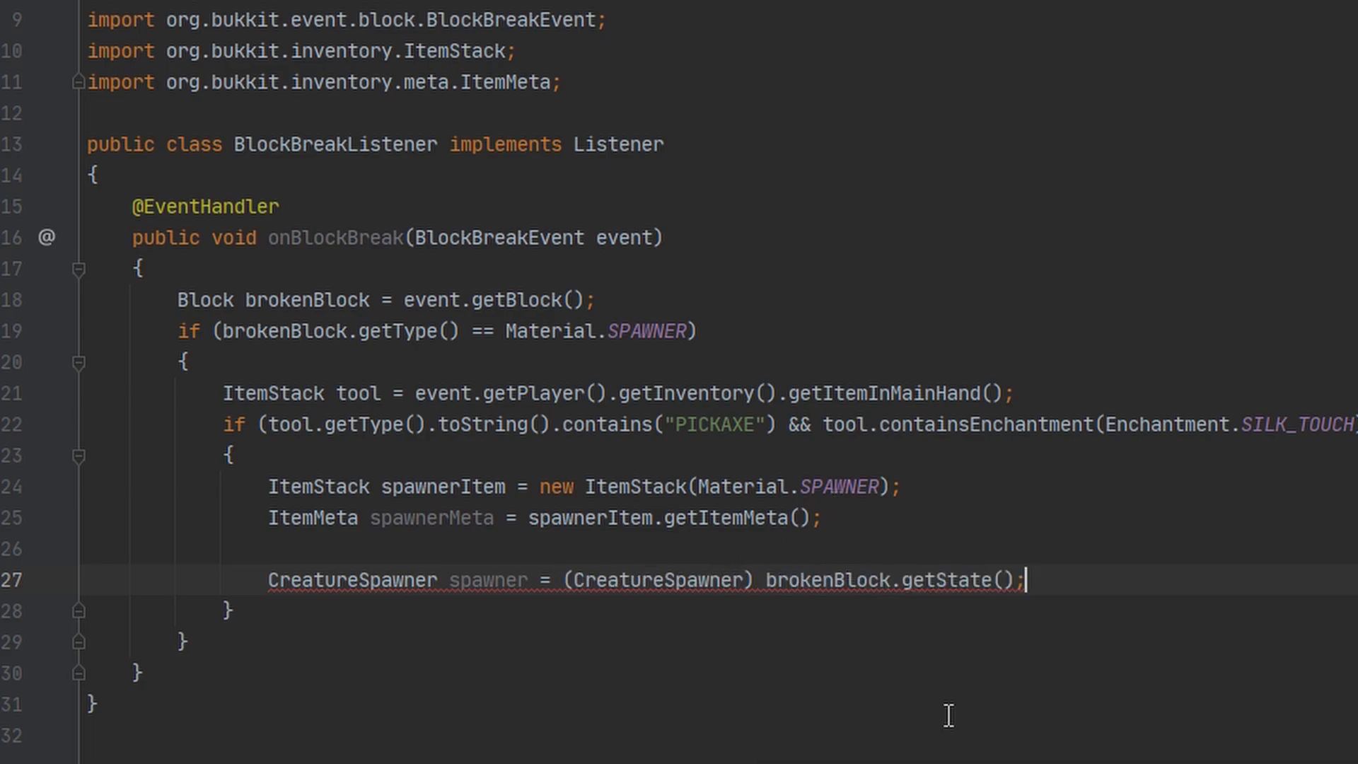
double_click(351, 579)
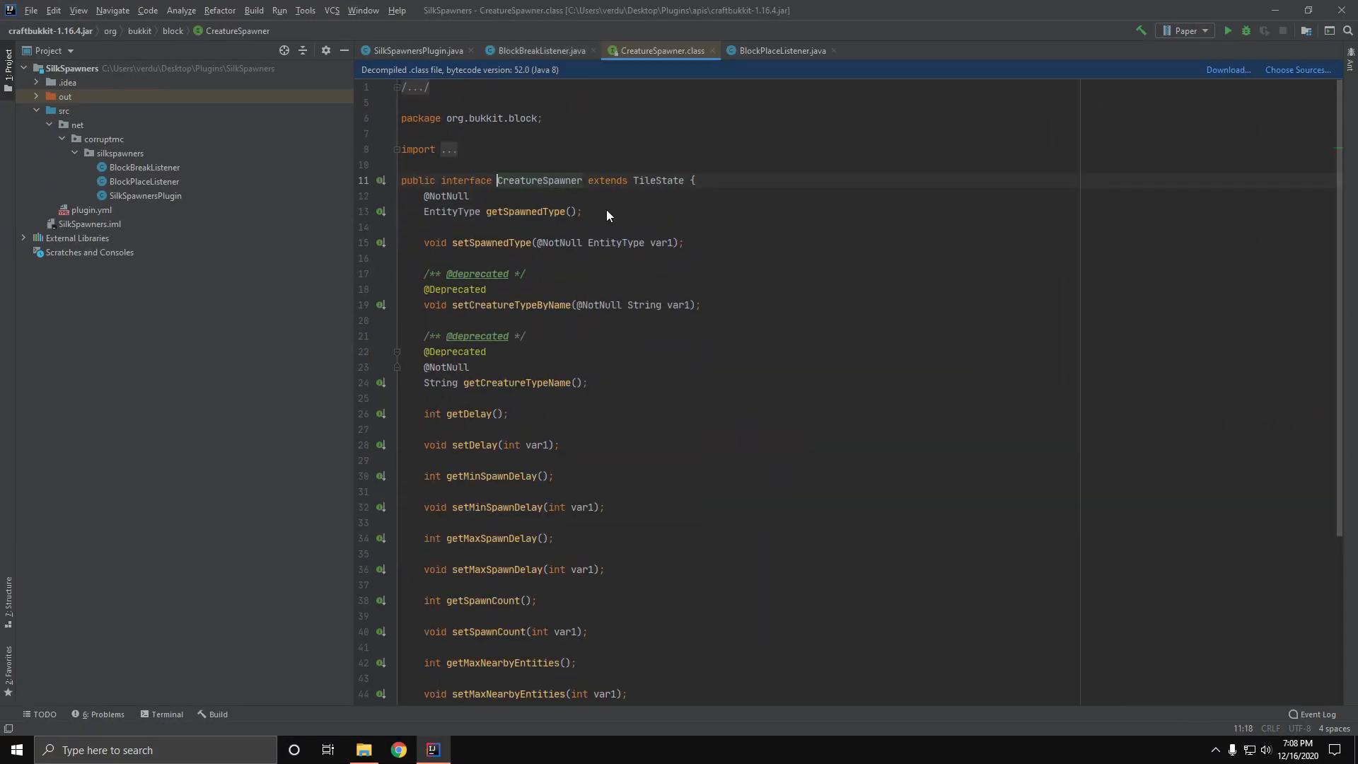
Look up and open the parent type TileState from the decompiled CreatureSpawner interface.
double_click(658, 181)
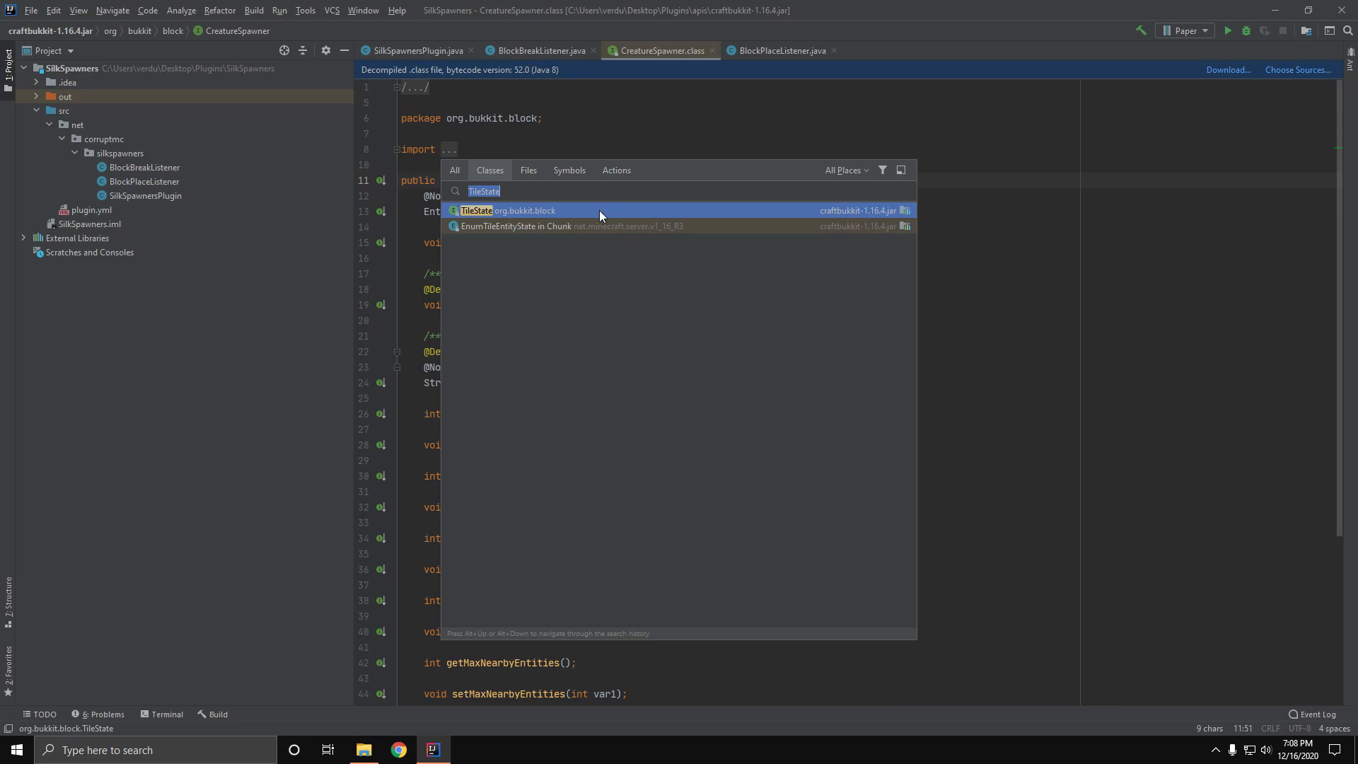
click(504, 209)
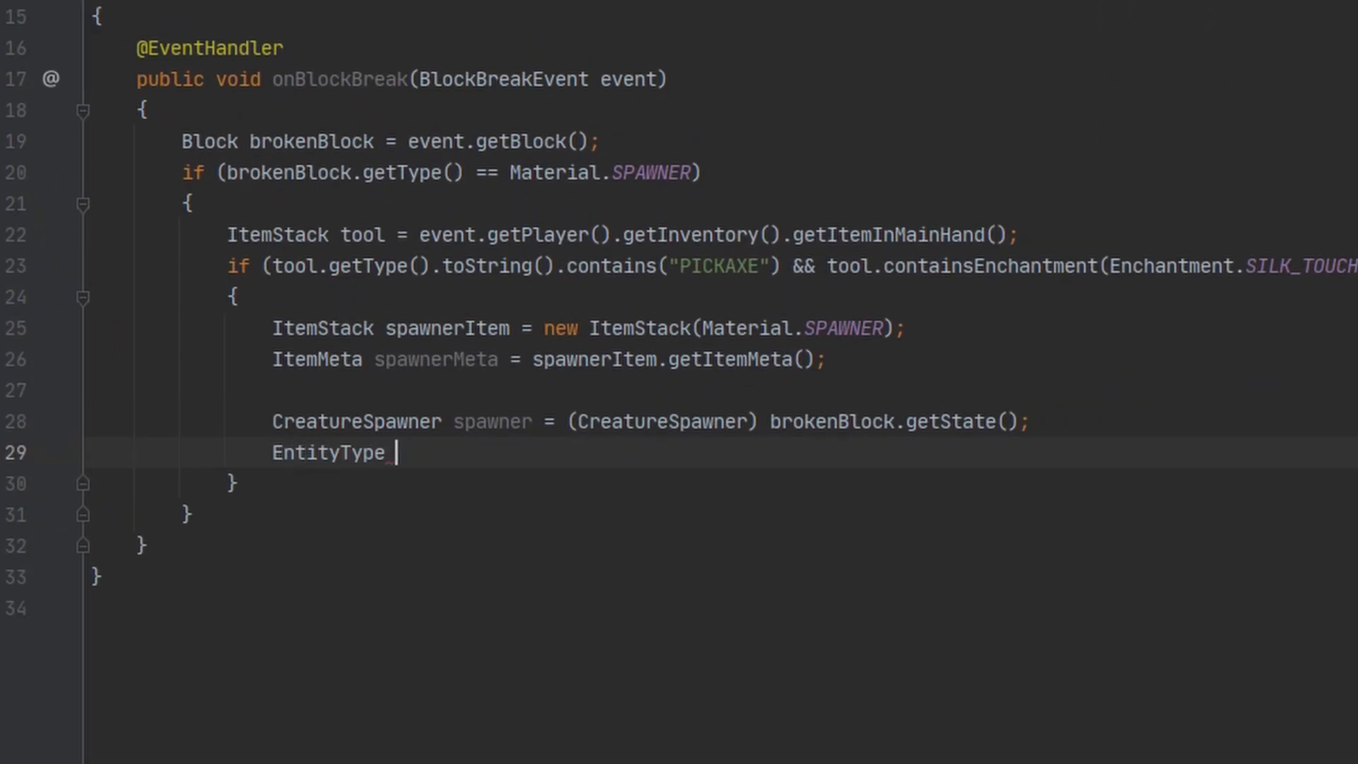
Declare EntityType entityType = spawner.getSpawnedType();.
text(entityType = sp)
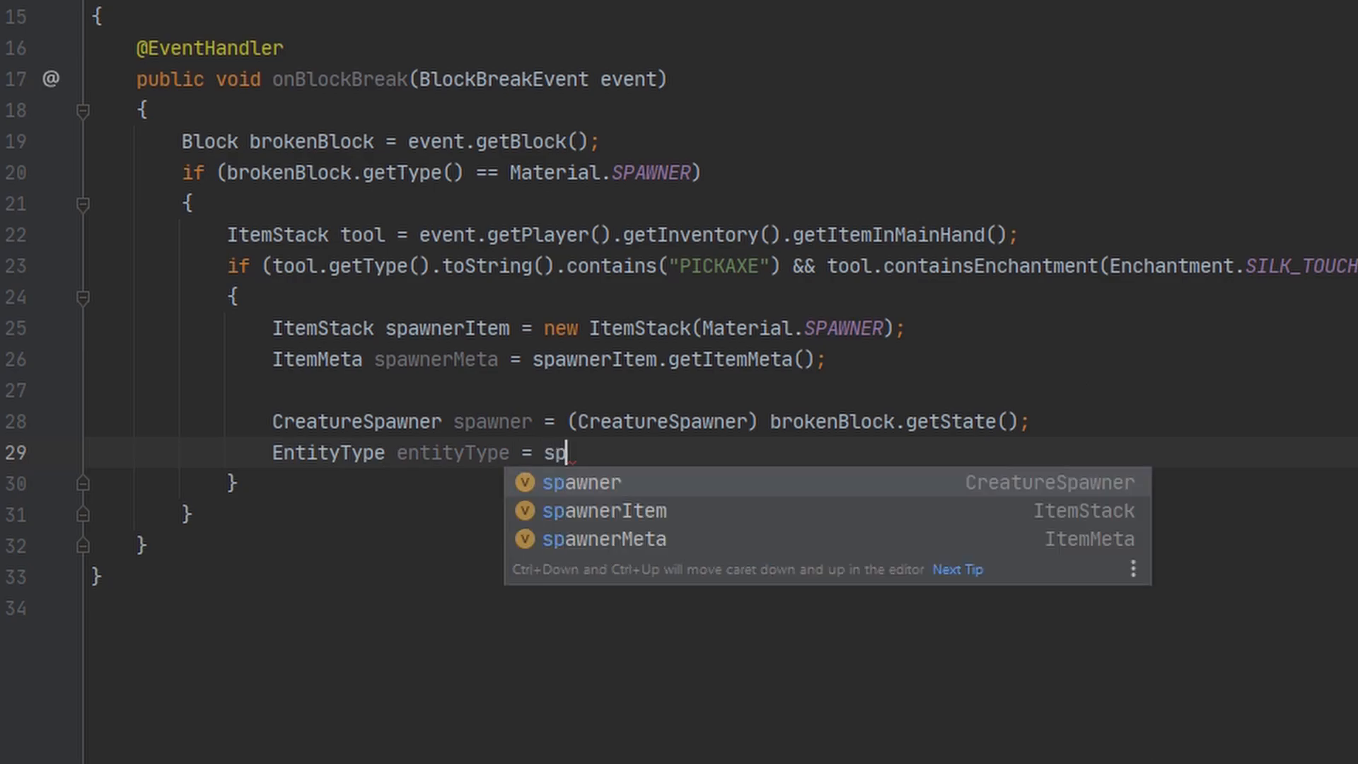
text(awner.get)
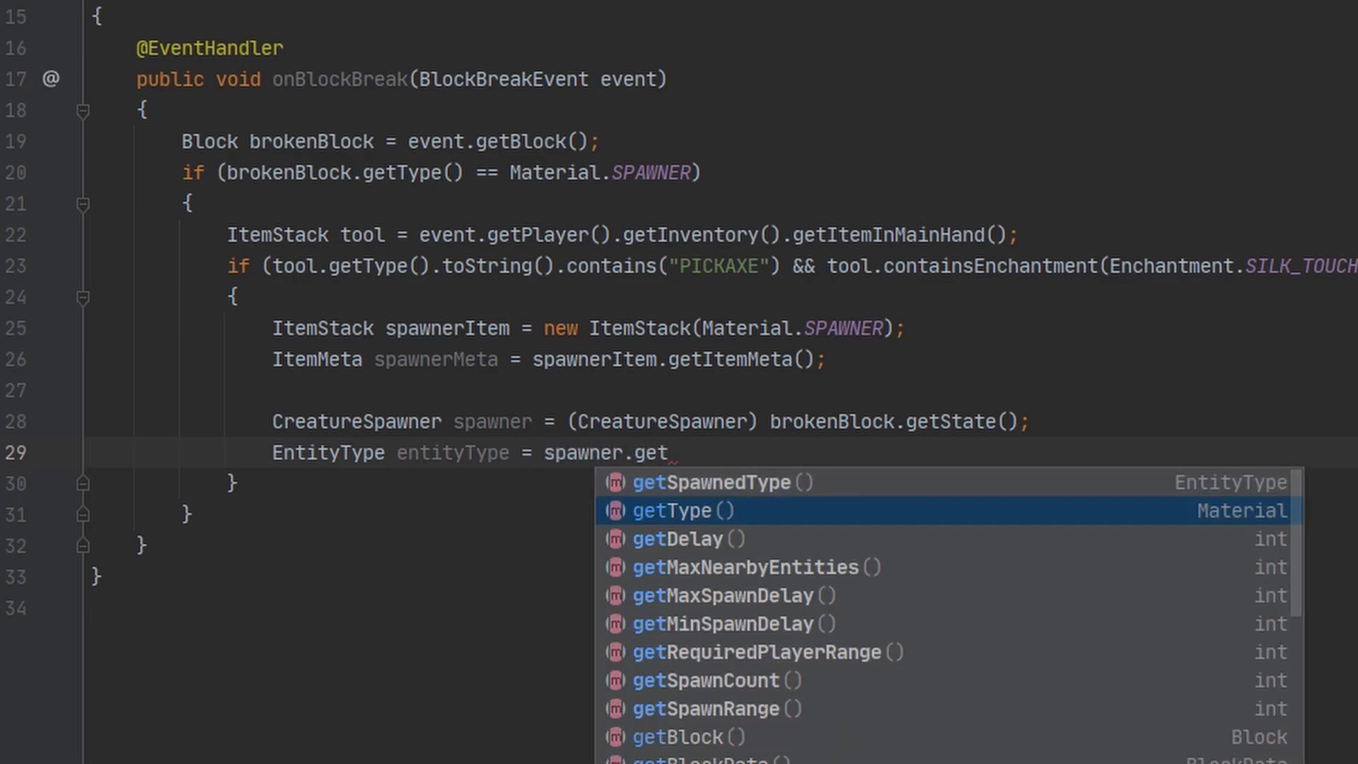
click(710, 481)
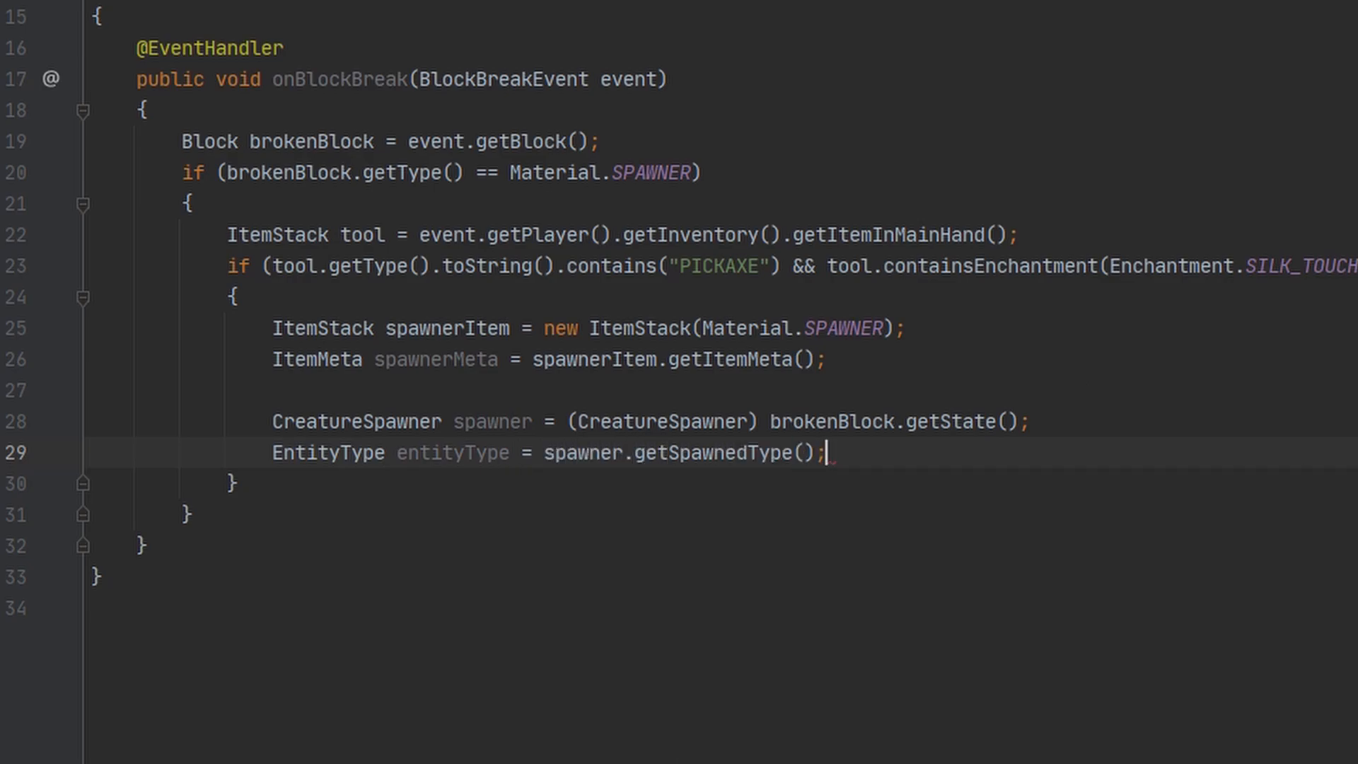
key(Enter)
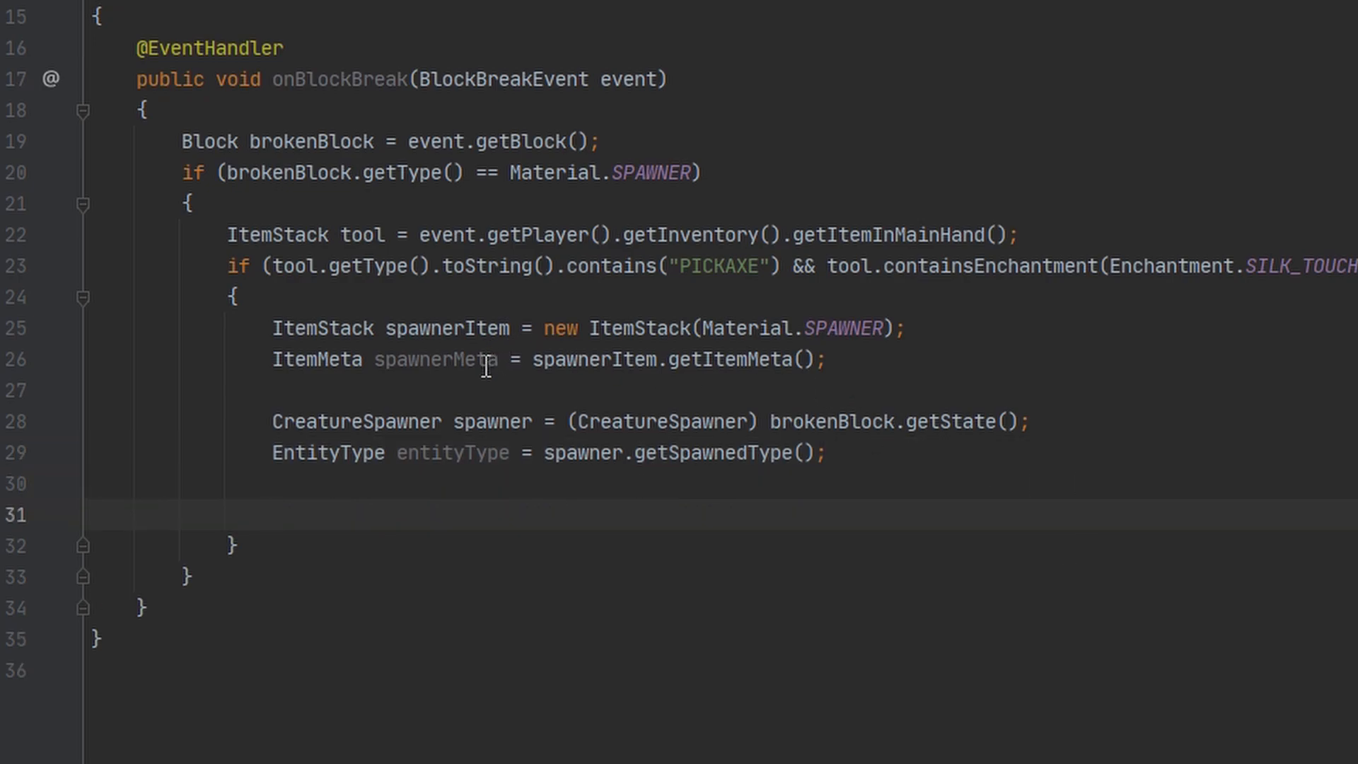
mouse_move(485, 369)
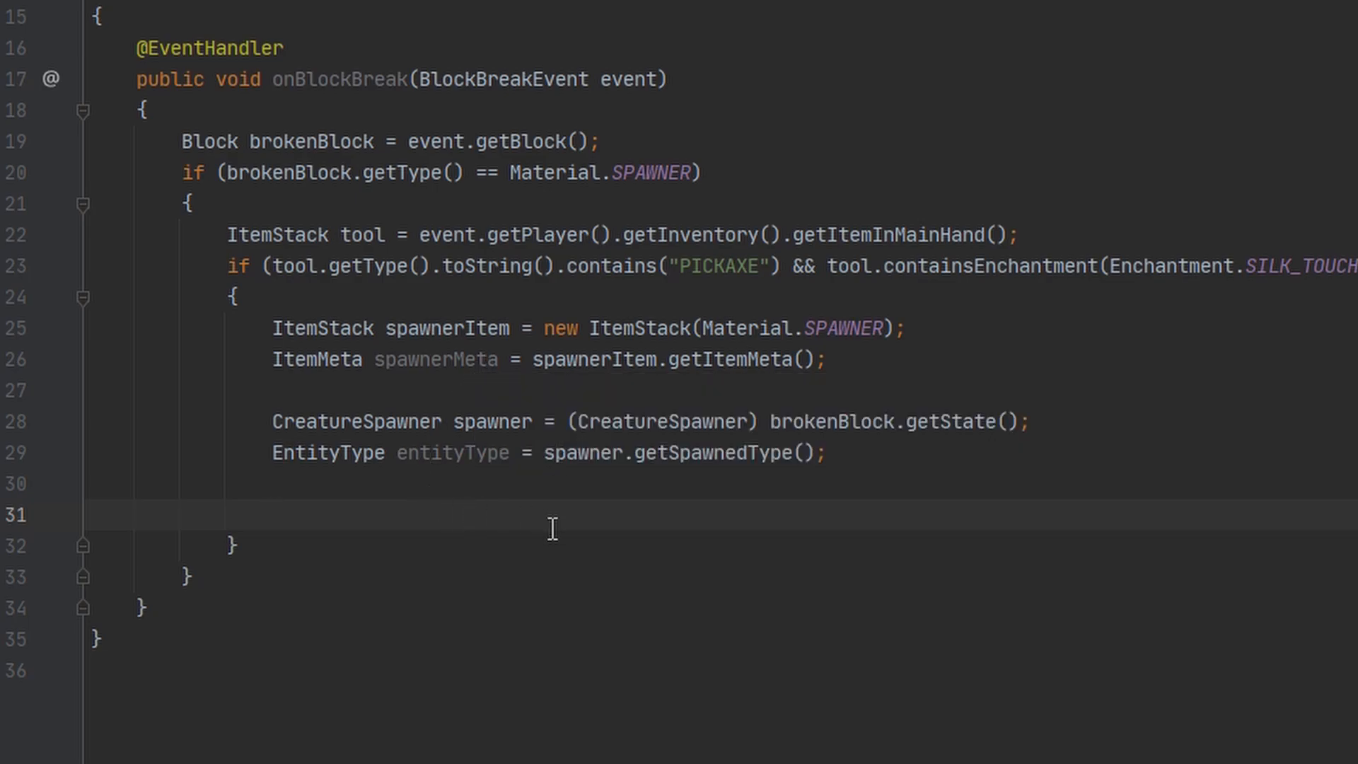
Set spawnerMeta's display name to ChatColor.YELLOW + entityType.toString() + " Spawner".
text(spawnerme)
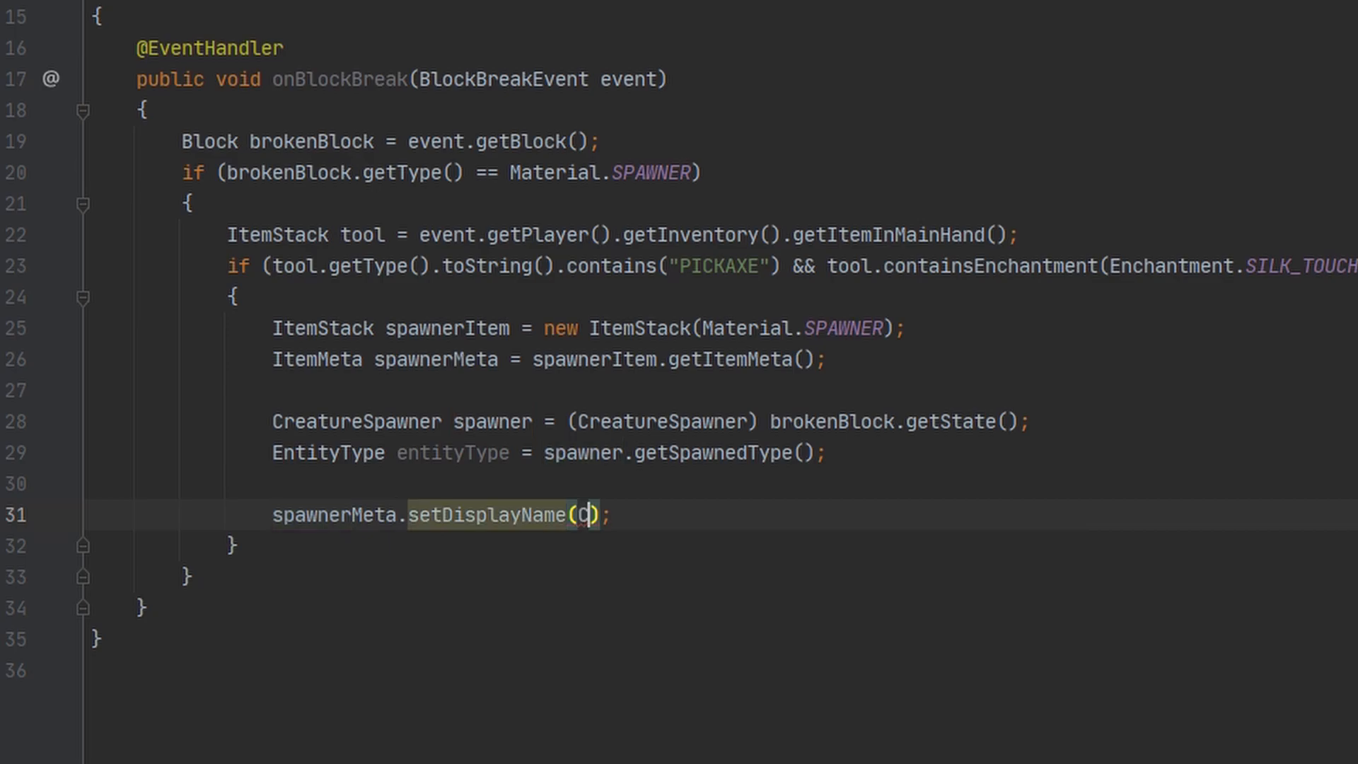
text(ChatColor.)
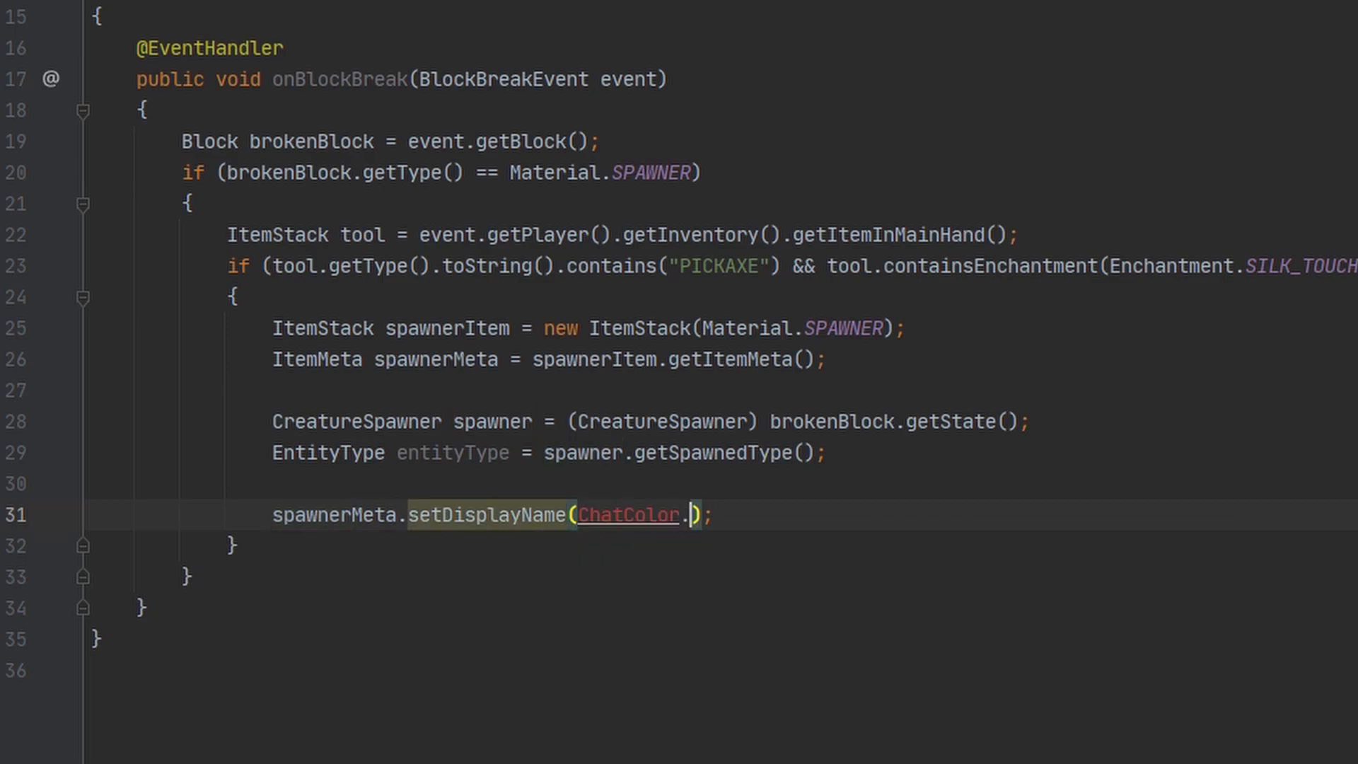
text(YELLOW +)
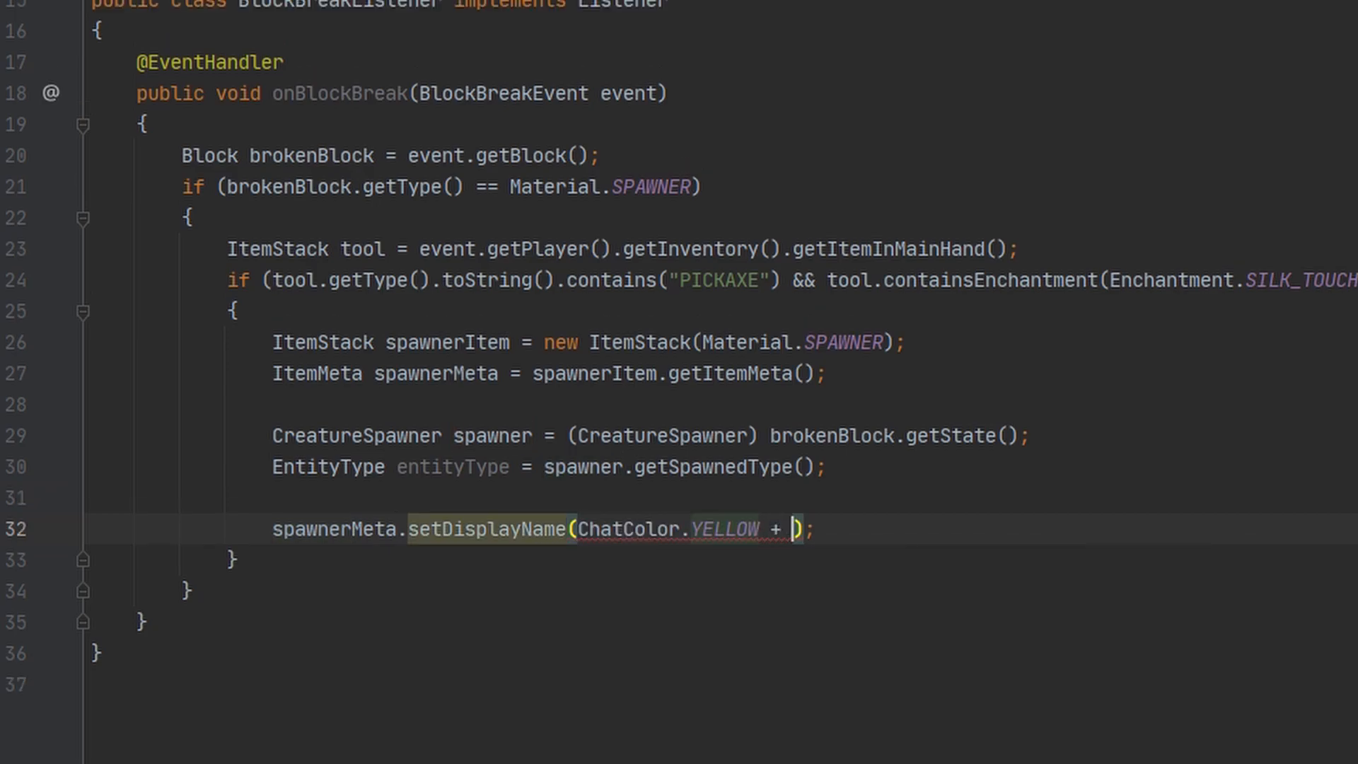
text(entityType.toString())
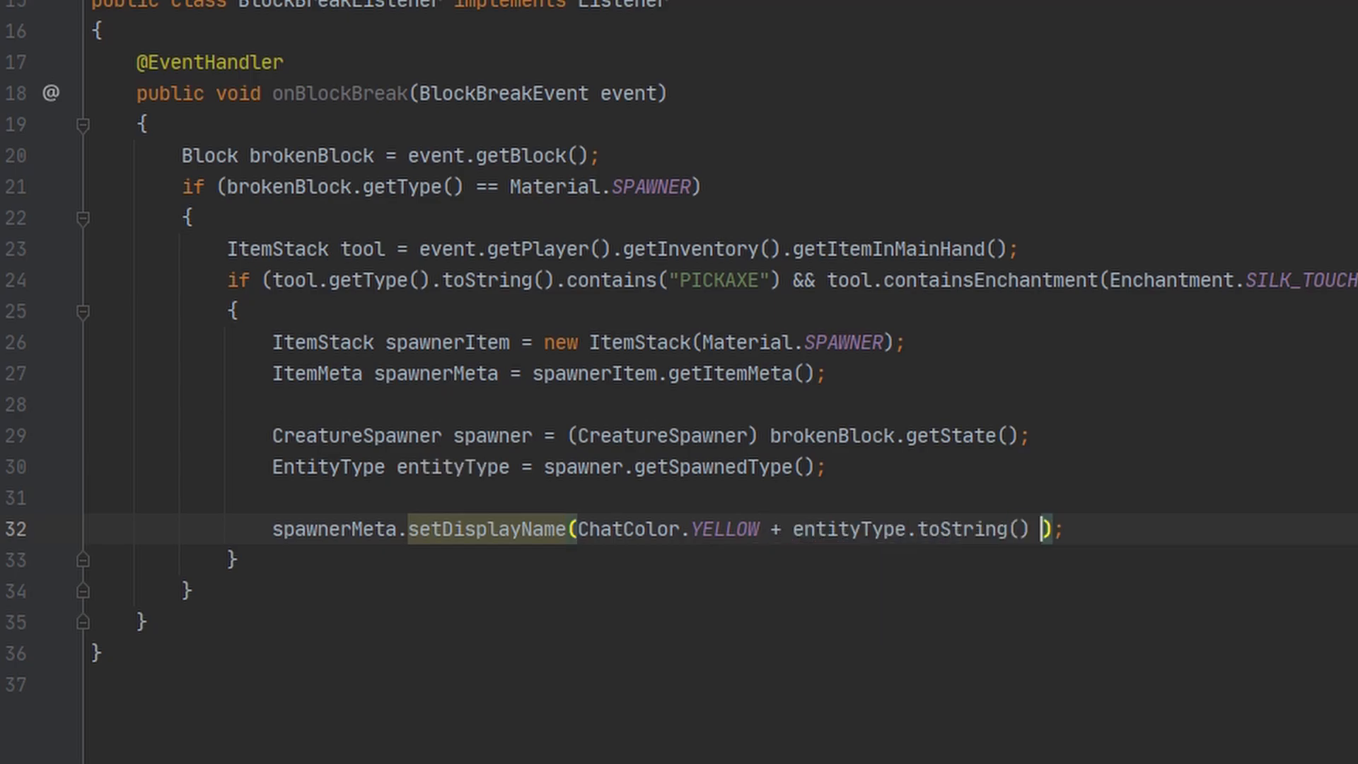
text(+ ChatColor.RED +)
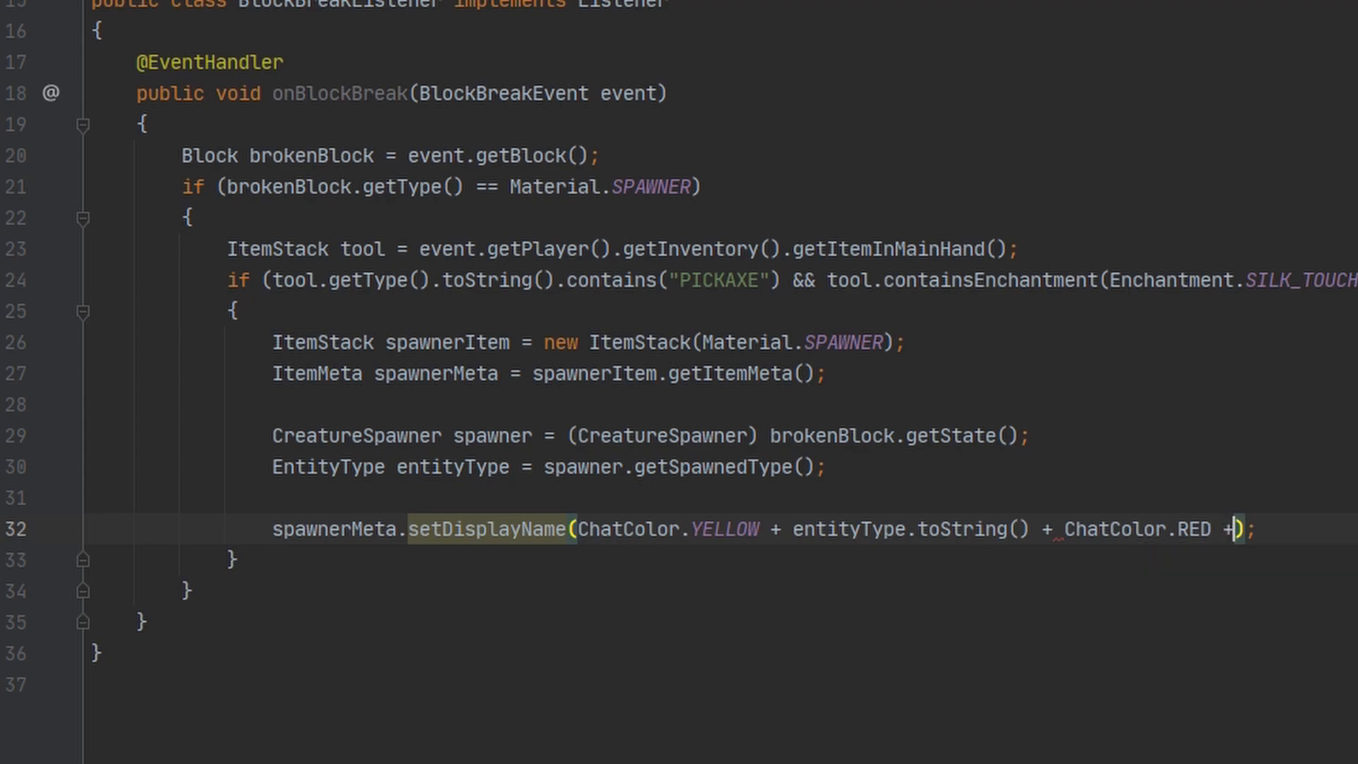
text(" Spawner")
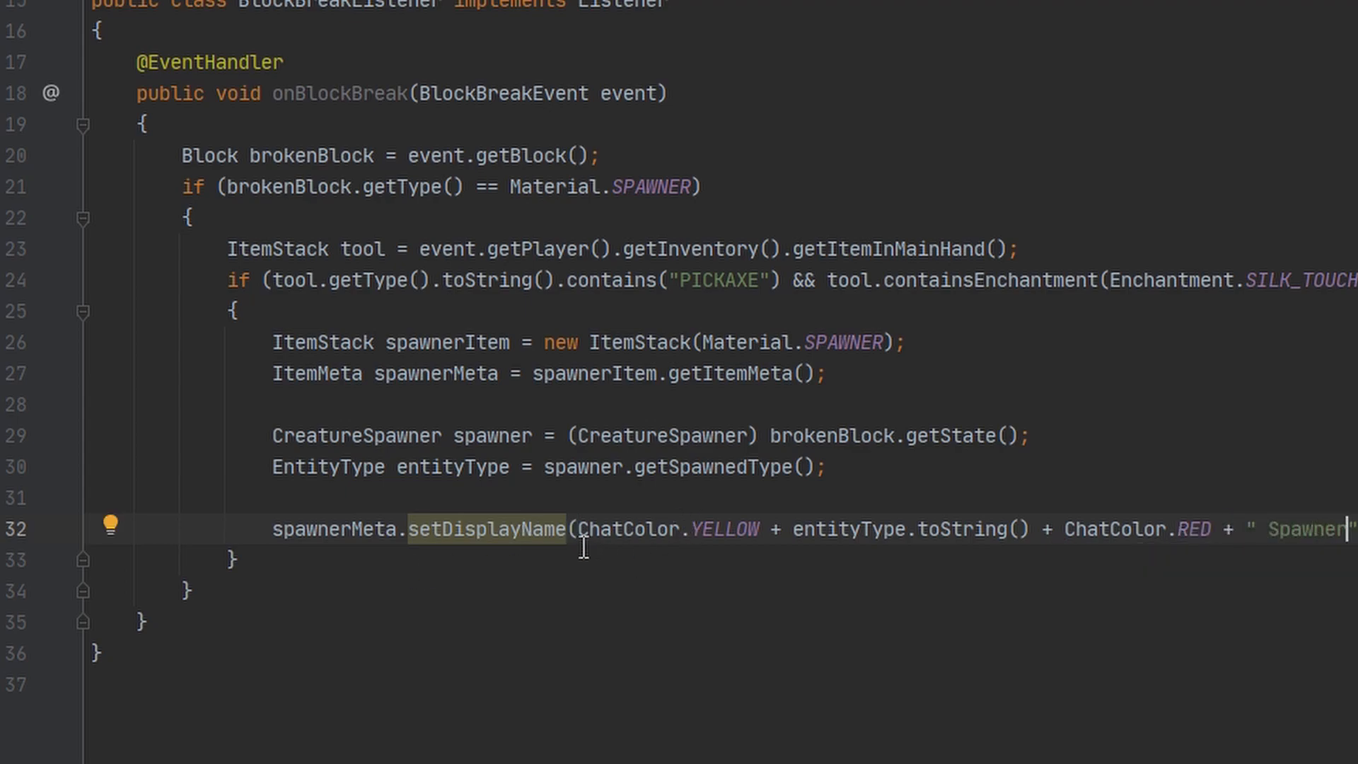
Apply the meta with spawnerItem.setItemMeta(spawnerMeta);.
click(1120, 529)
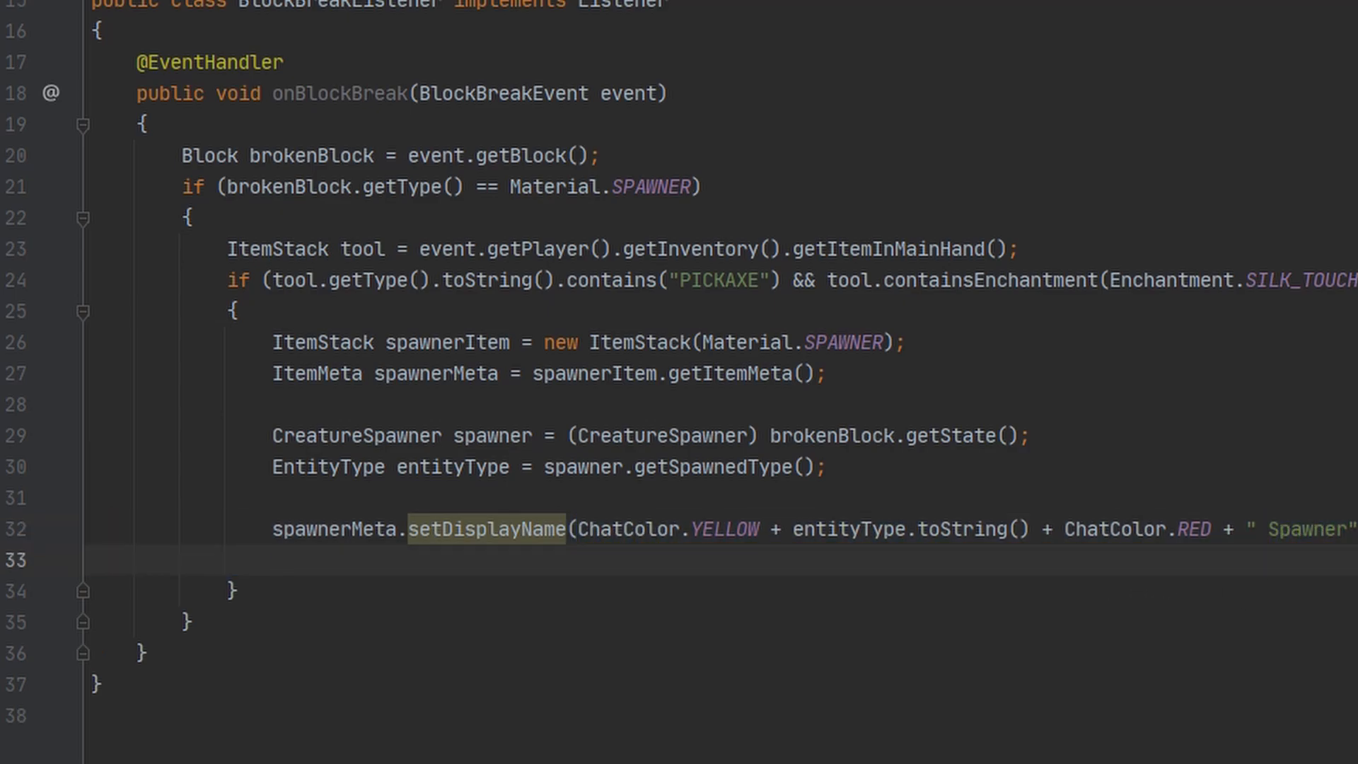
text(spawnerItem.setItemMeta()
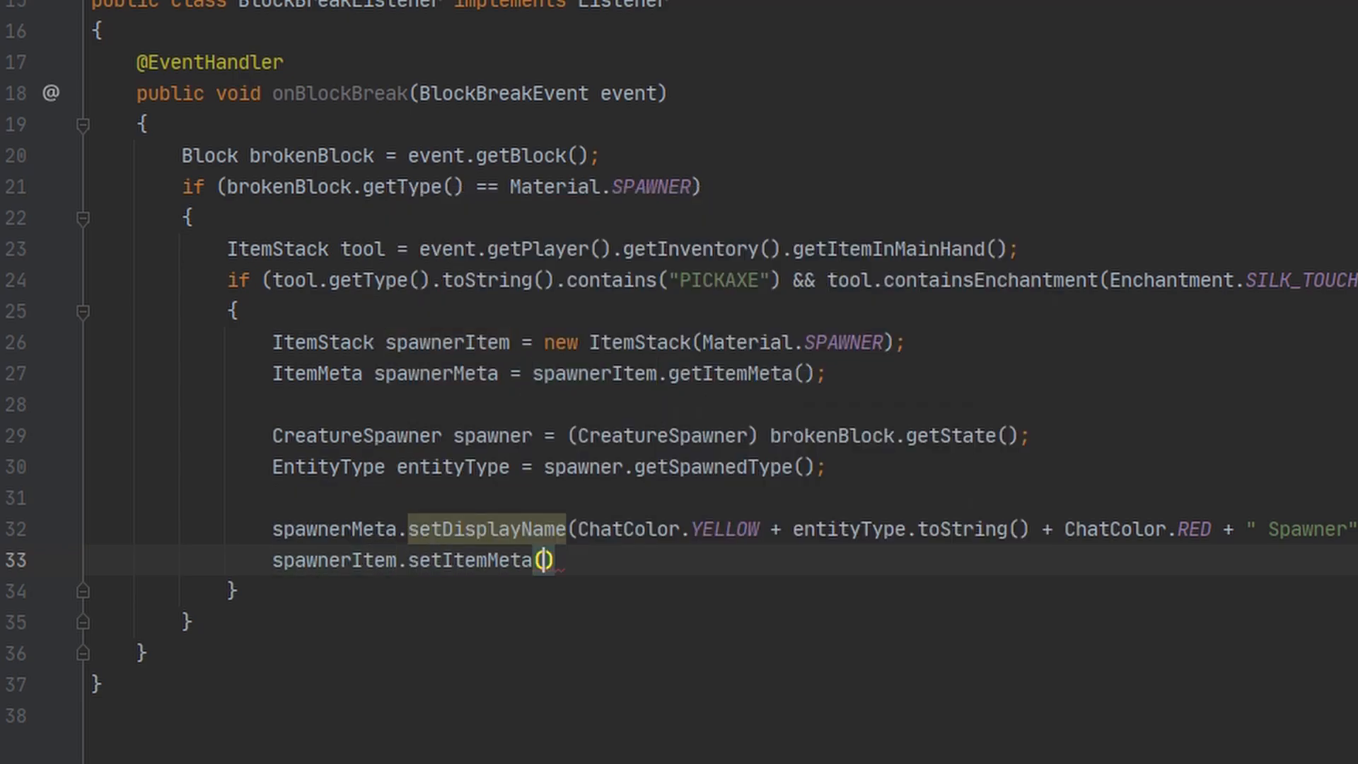
text(spawnerMeta);)
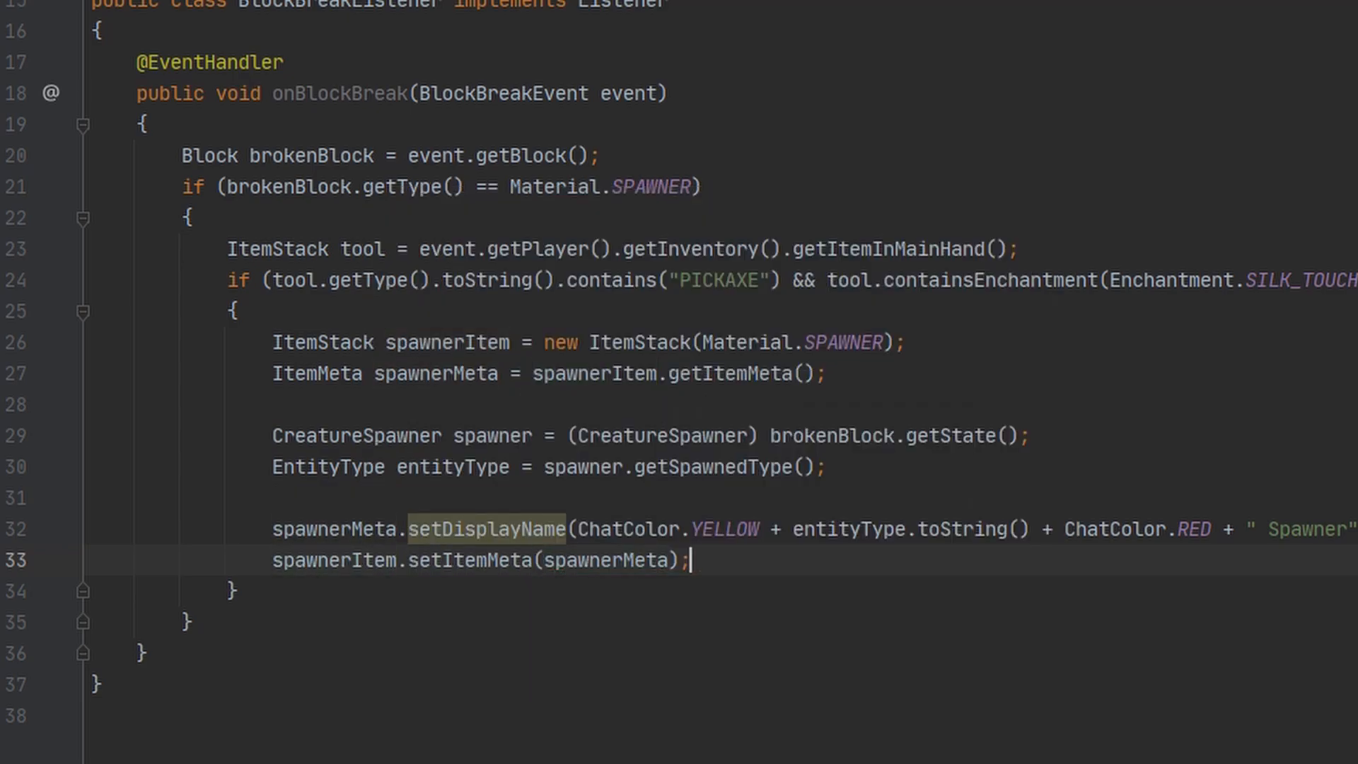
key(Enter)
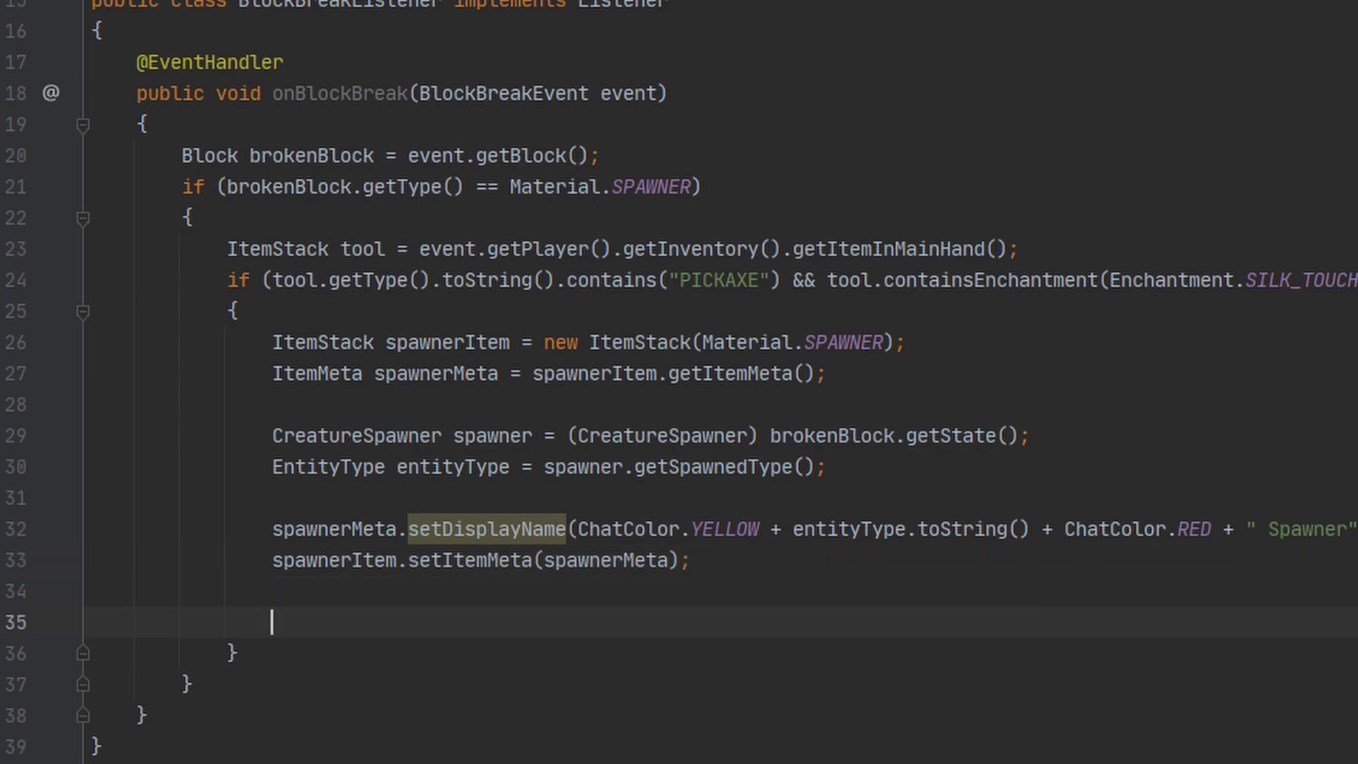
Drop spawnerItem naturally at brokenBlock's location via brokenBlock.getWorld().dropItemNaturally.
text(block.getWorld()
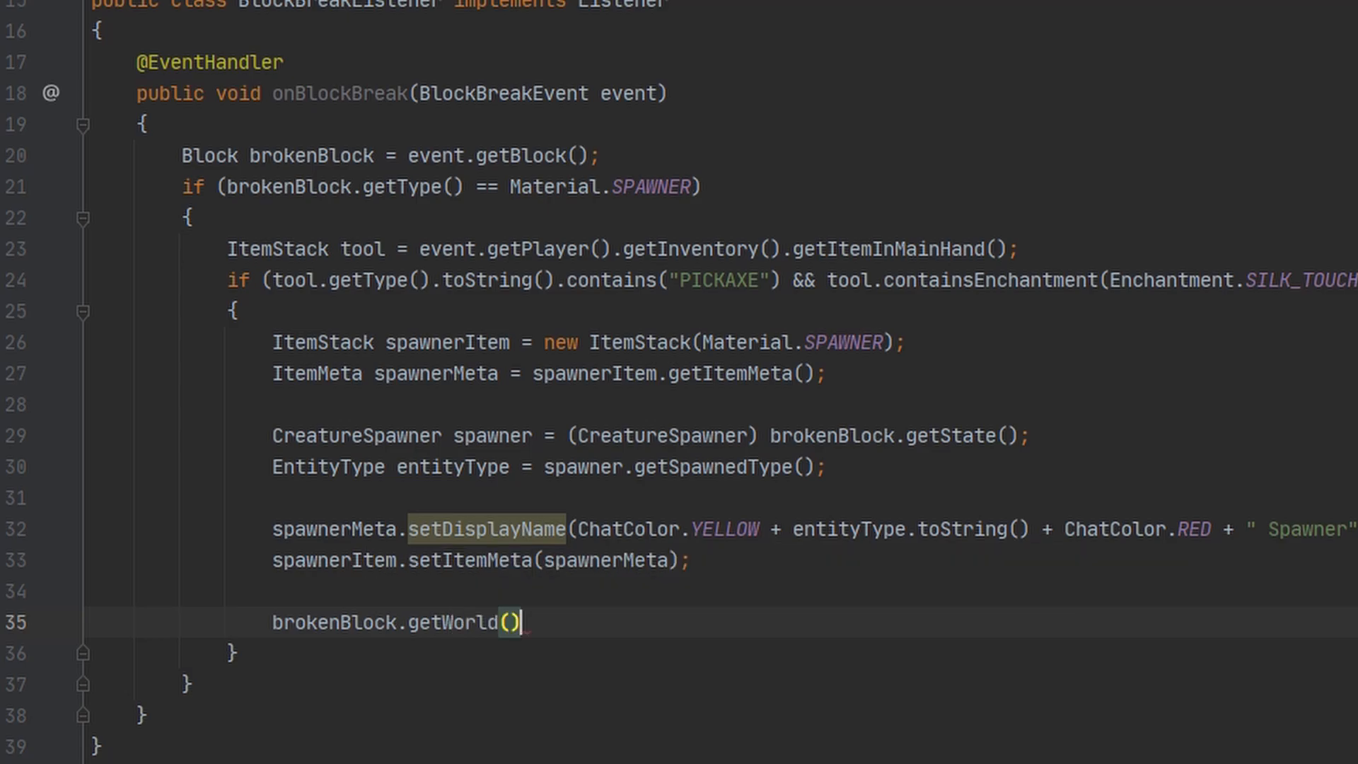
text(.dropItemNaturally(b)
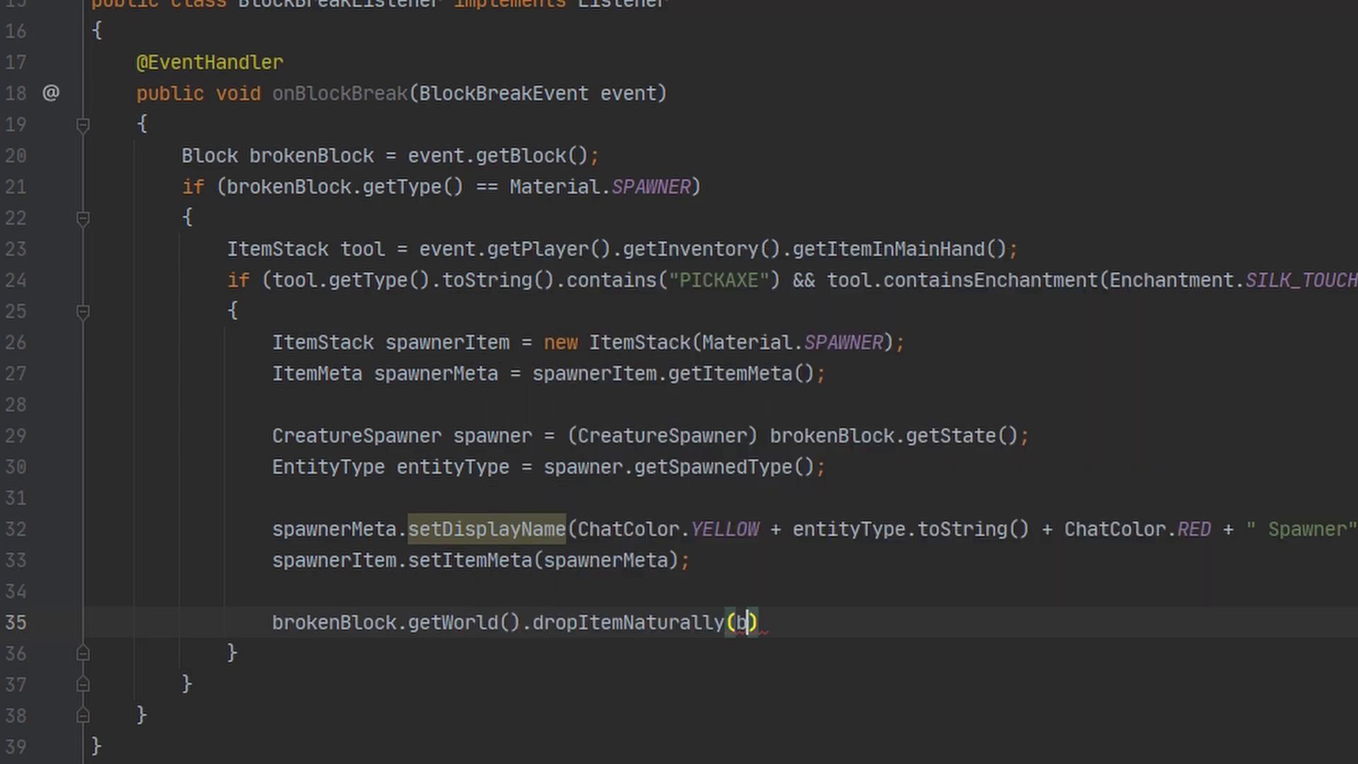
text(rokenBlock.getLocation(),)
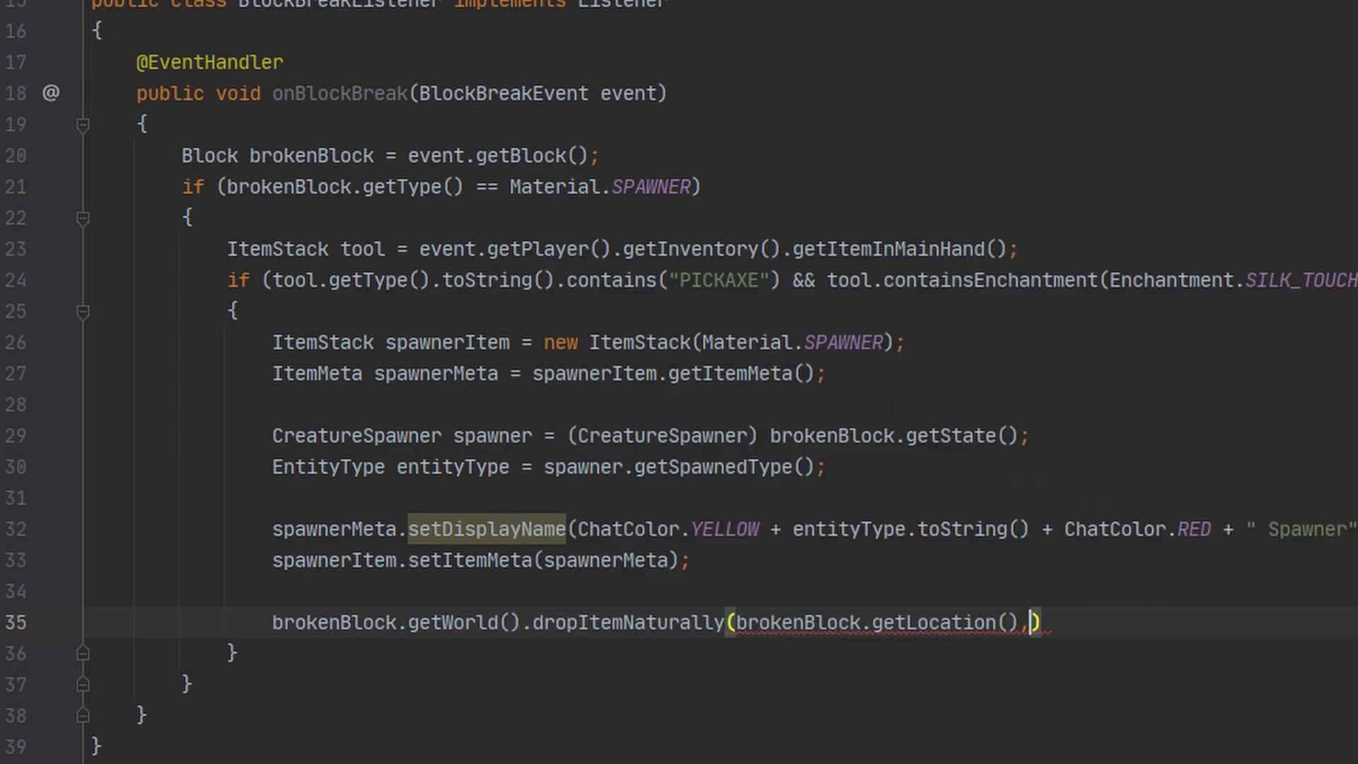
text(spawnerItem)
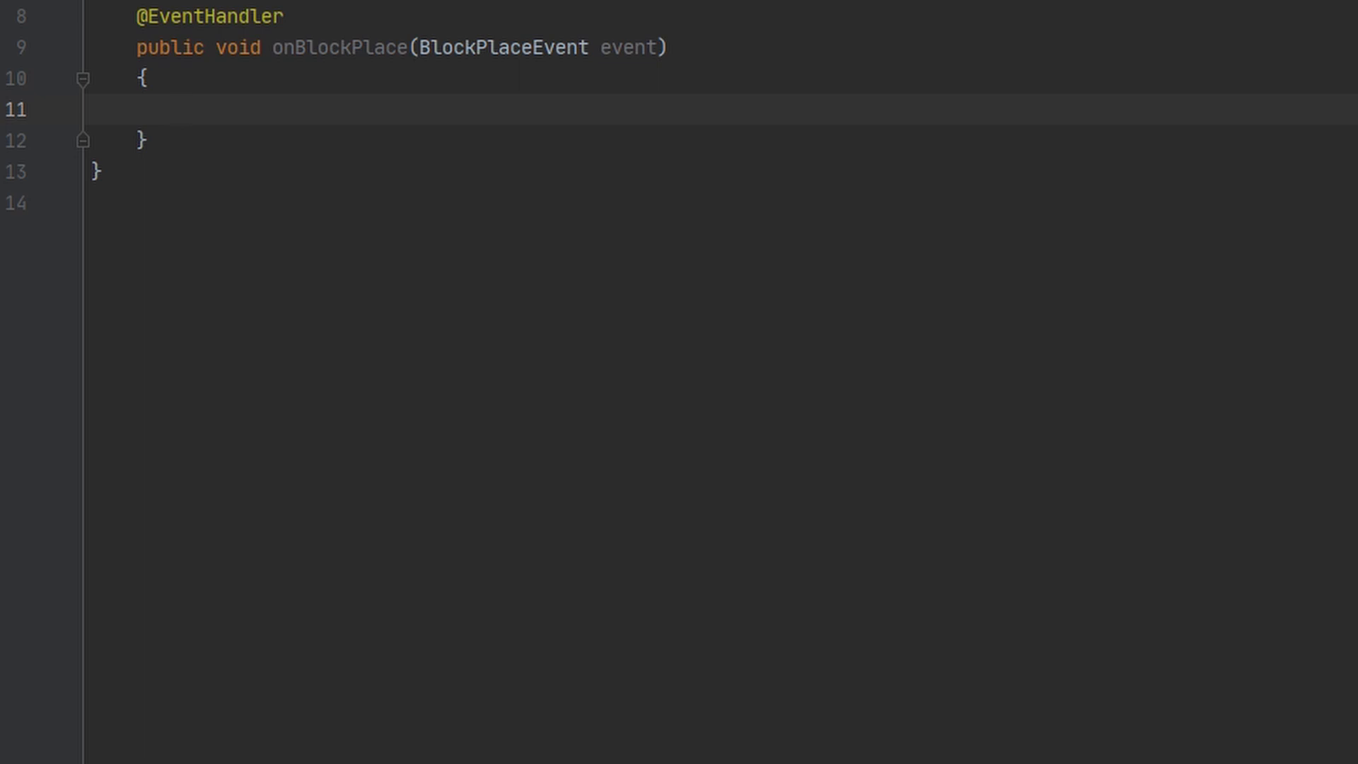
In onBlockPlace, declare ItemStack spawnerItem = event.getItemInHand();.
text(ItemStack item =)
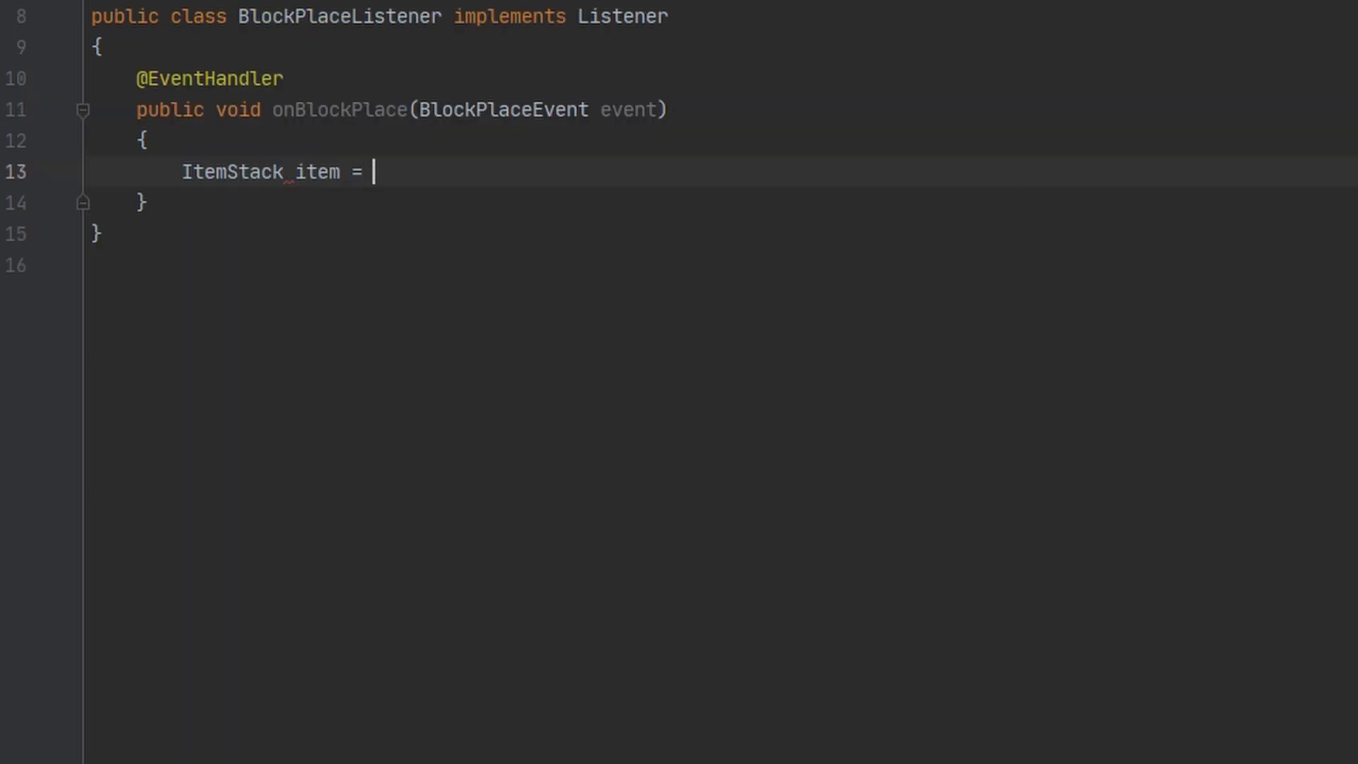
text(event.getItemInHand())
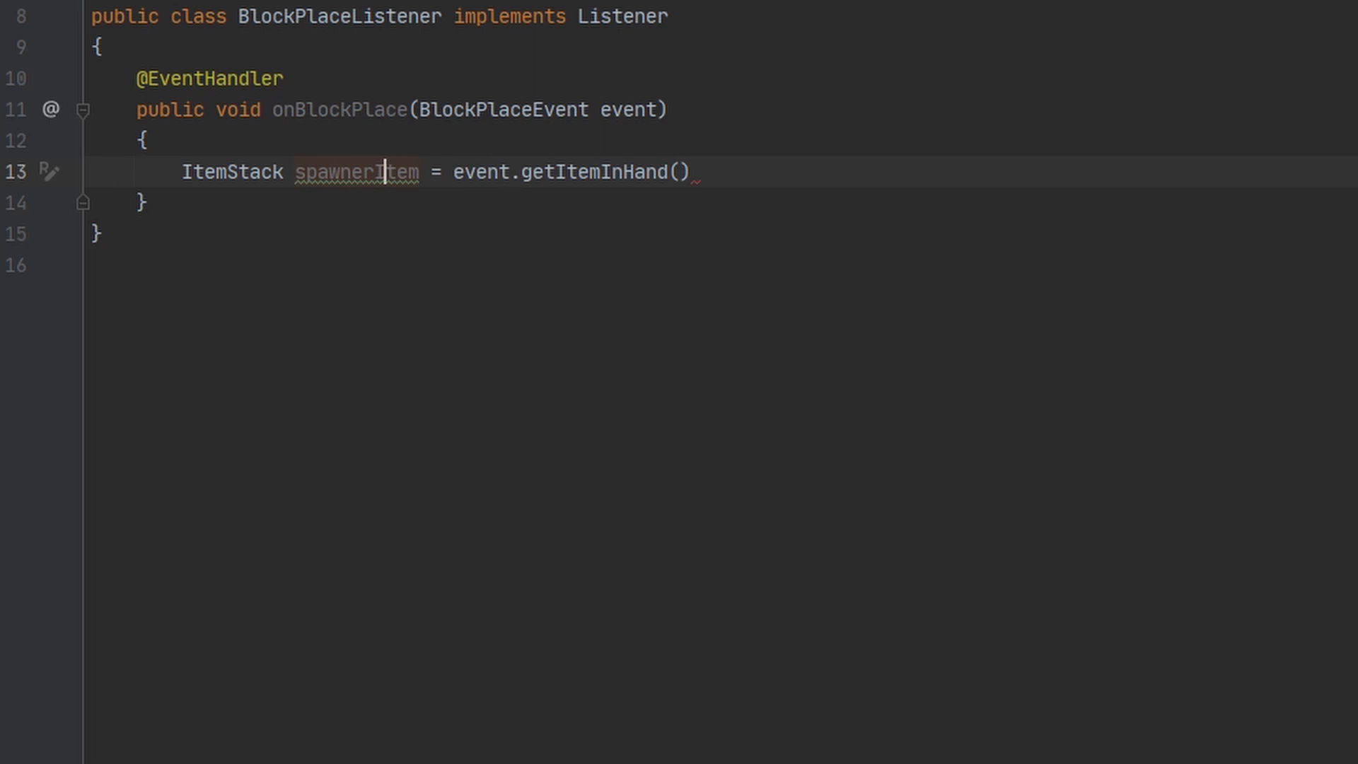
text(;)
text(if (spawnerItem.getType() == ){)
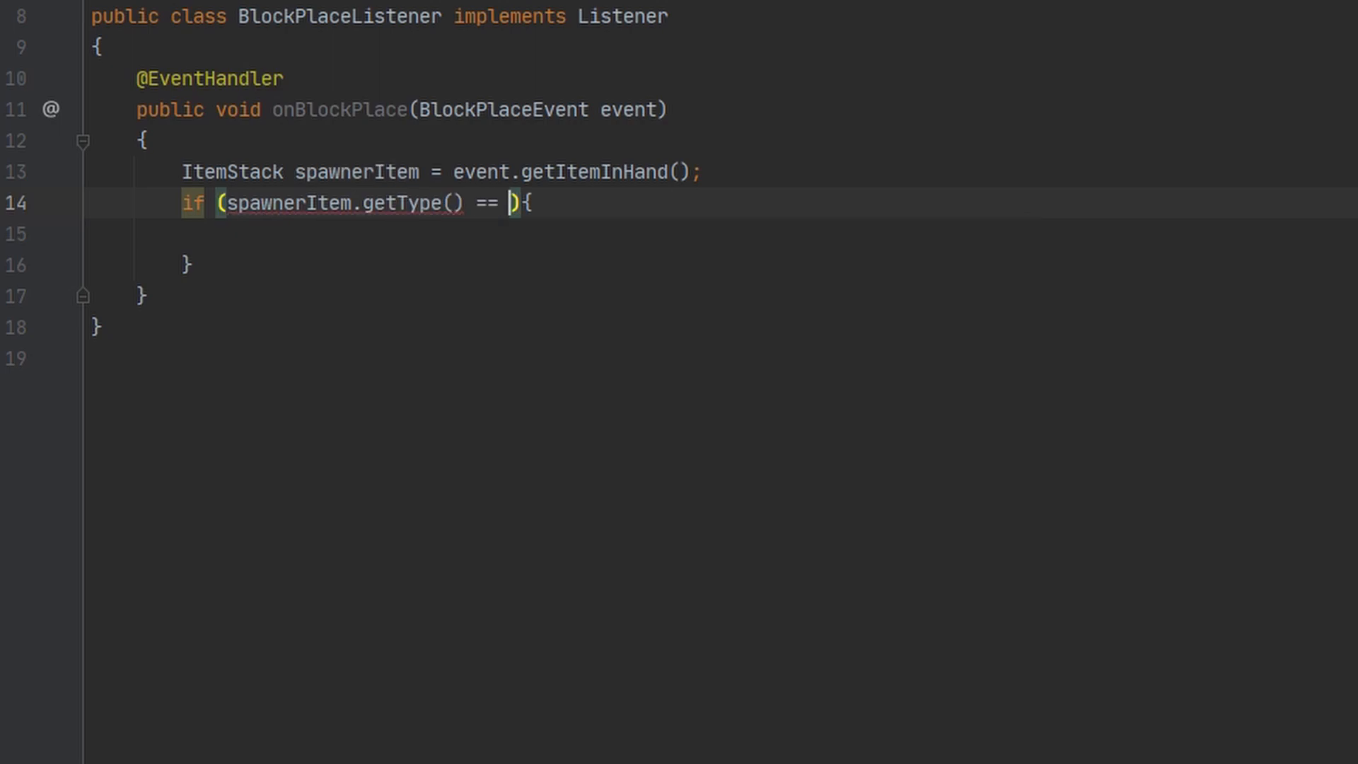
Add an if checking spawnerItem.getType() == Material.SPAWNER && it has item meta.
text(Material.SPAWNER)
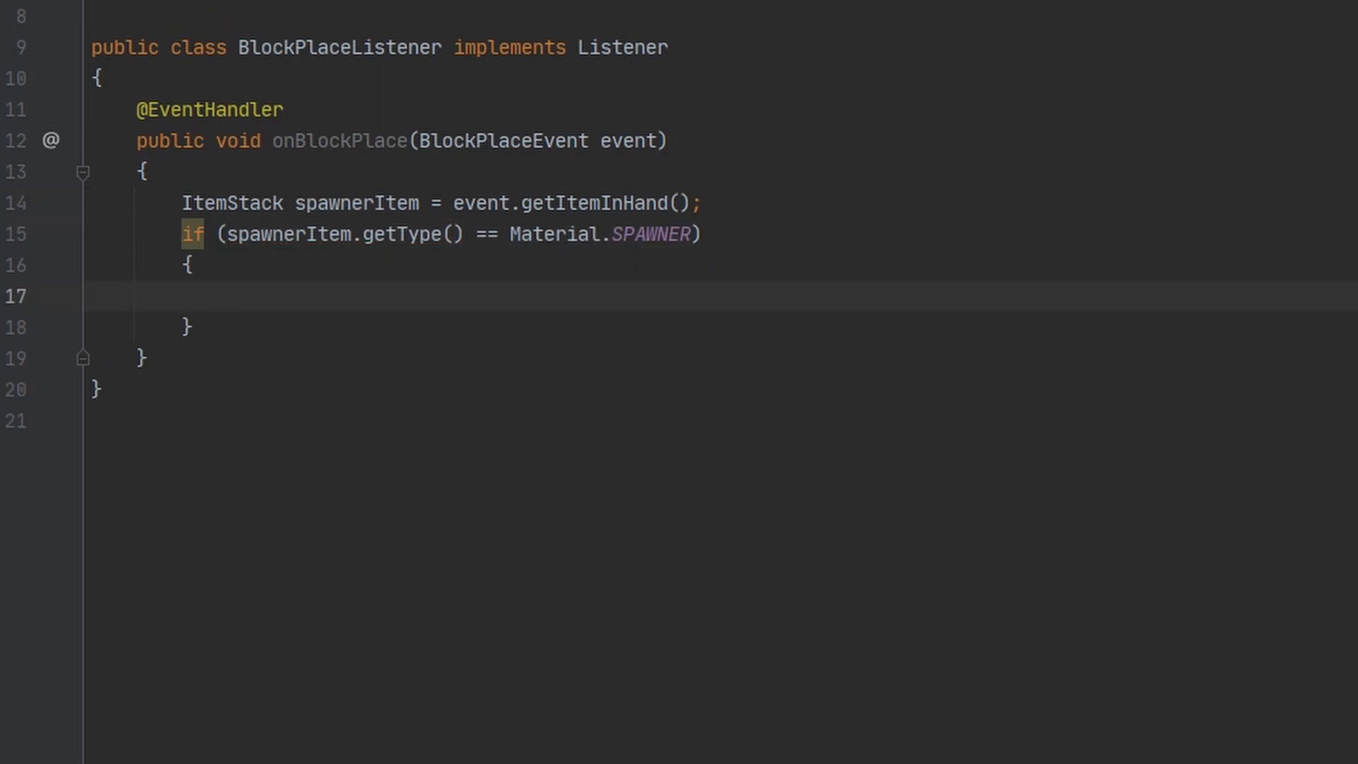
double_click(485, 235)
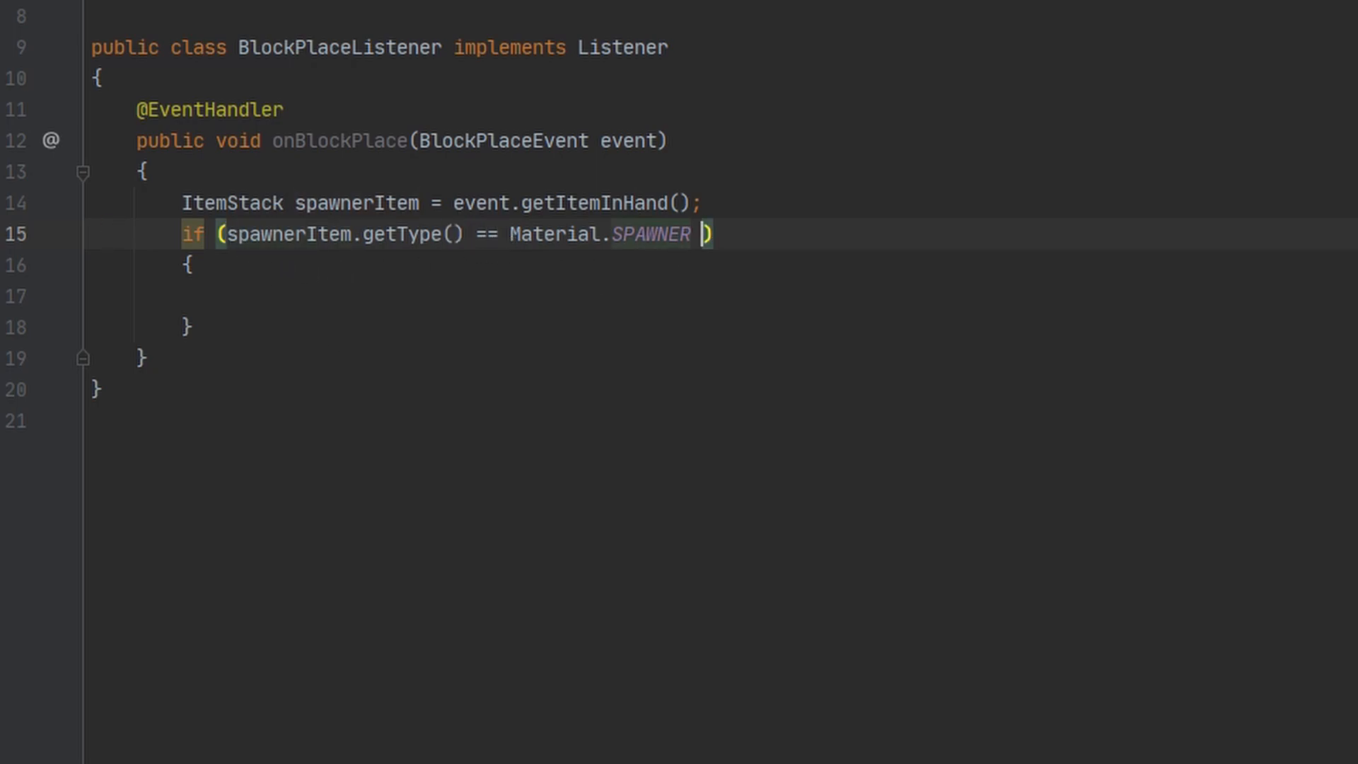
text(&&)
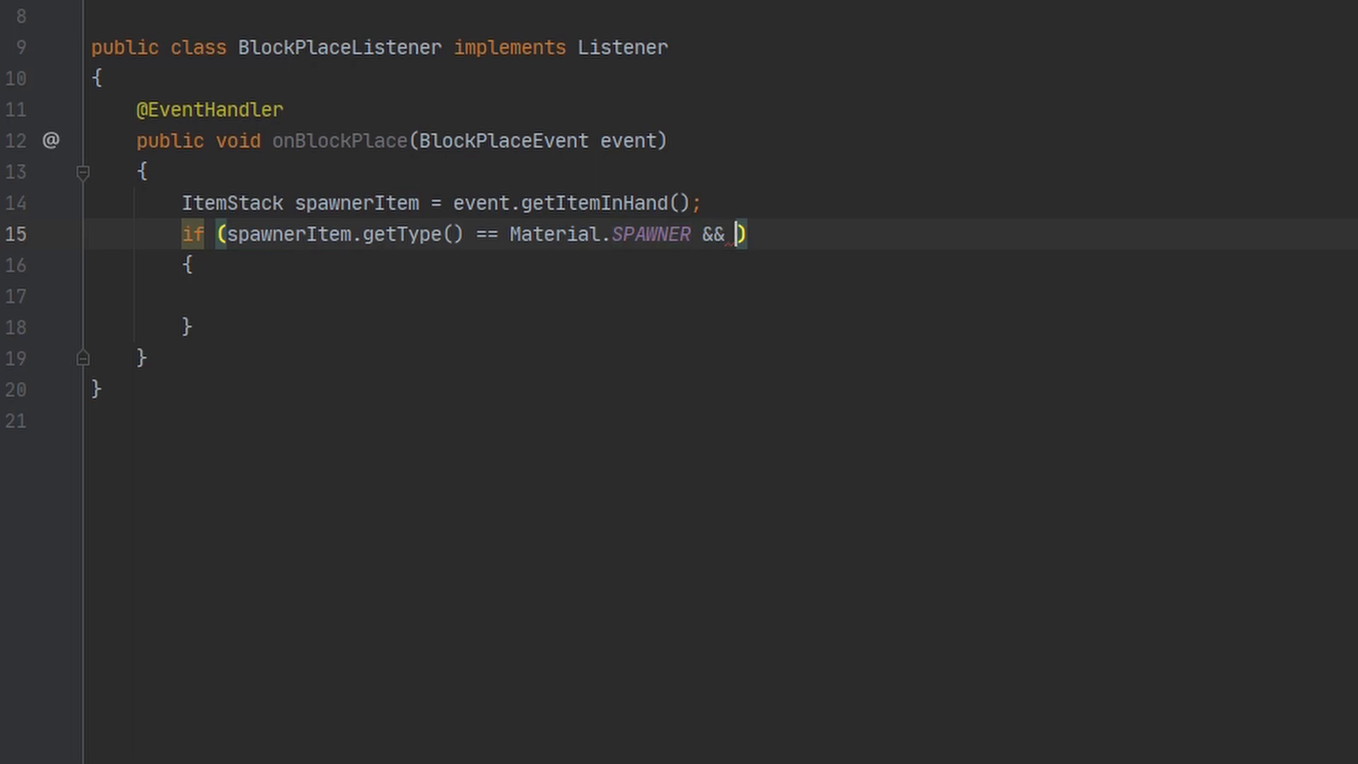
text(spawnerItem.hasItemMeta()
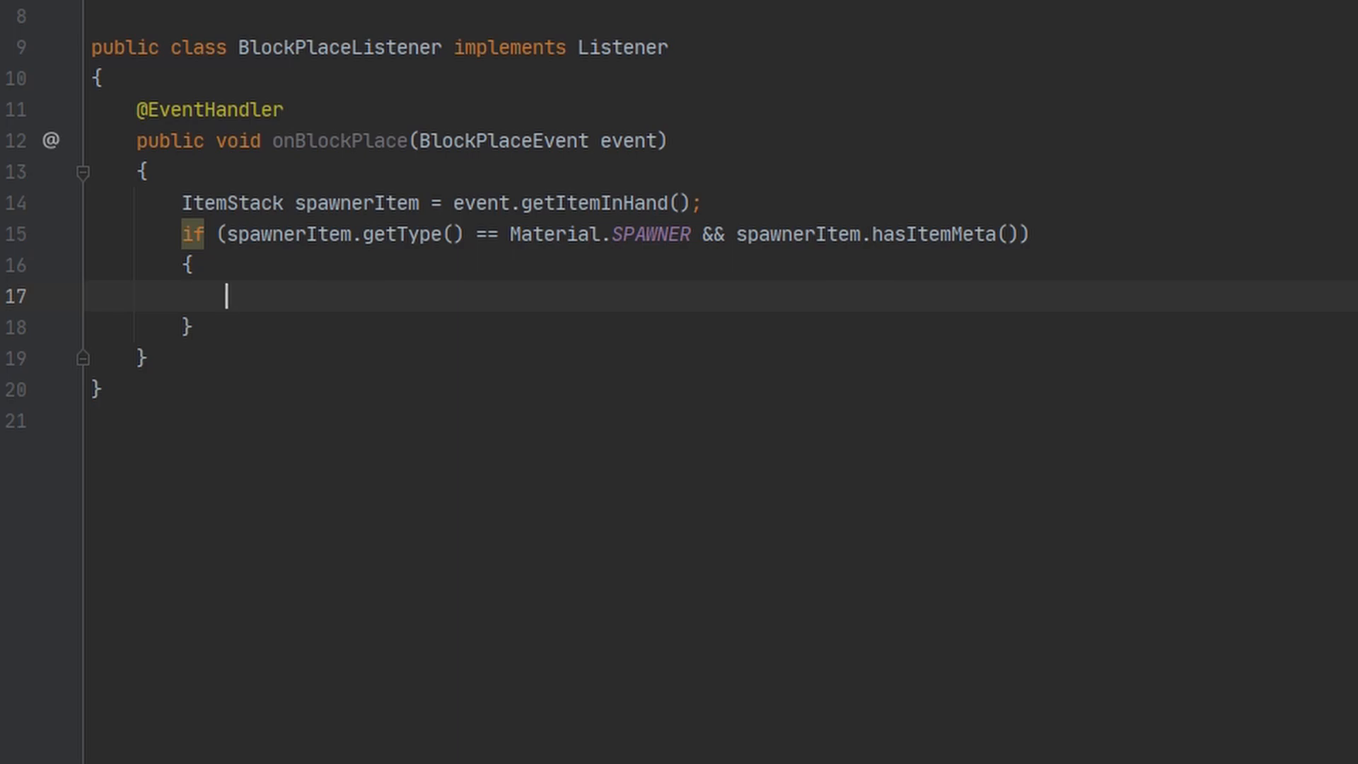
Declare ItemMeta spawnerMeta = spawnerItem.getItemMeta(); inside the spawner check.
text(ITem)
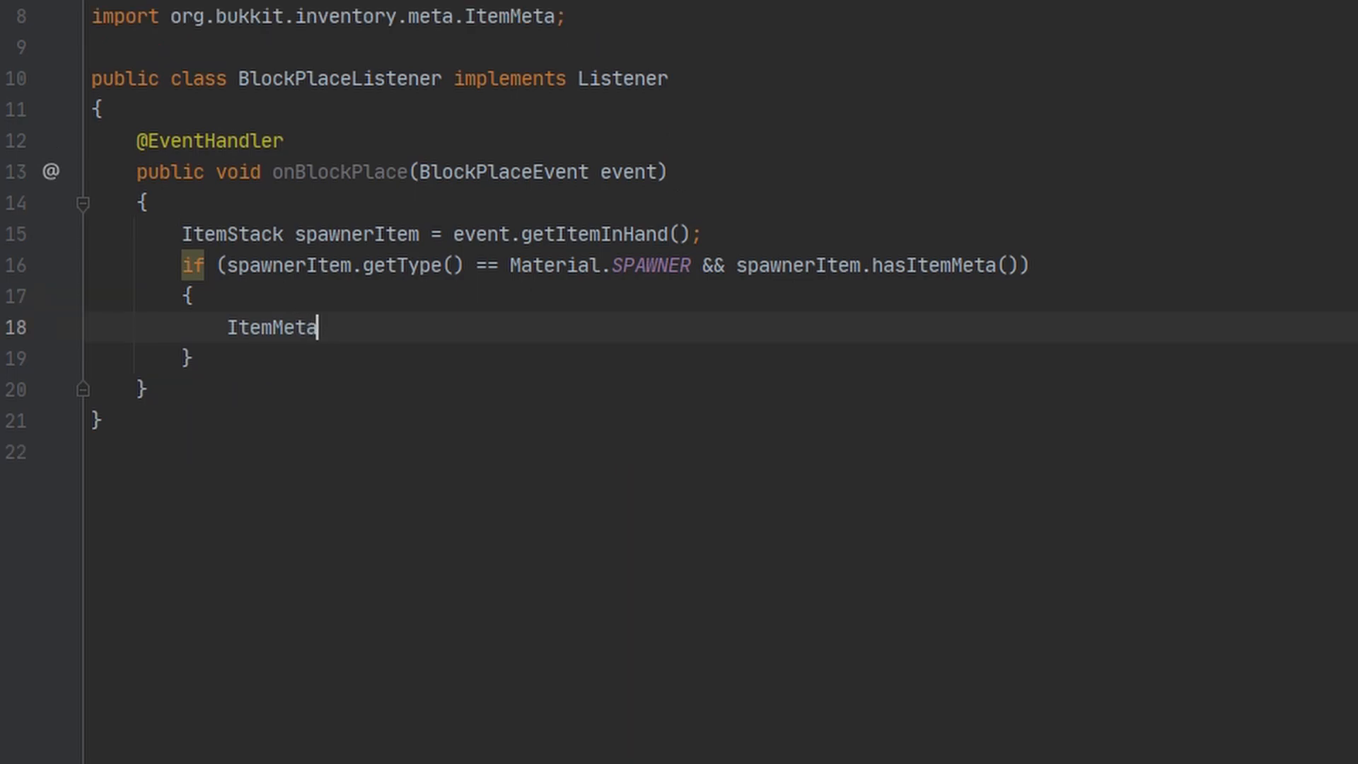
text(spawnerMeta =)
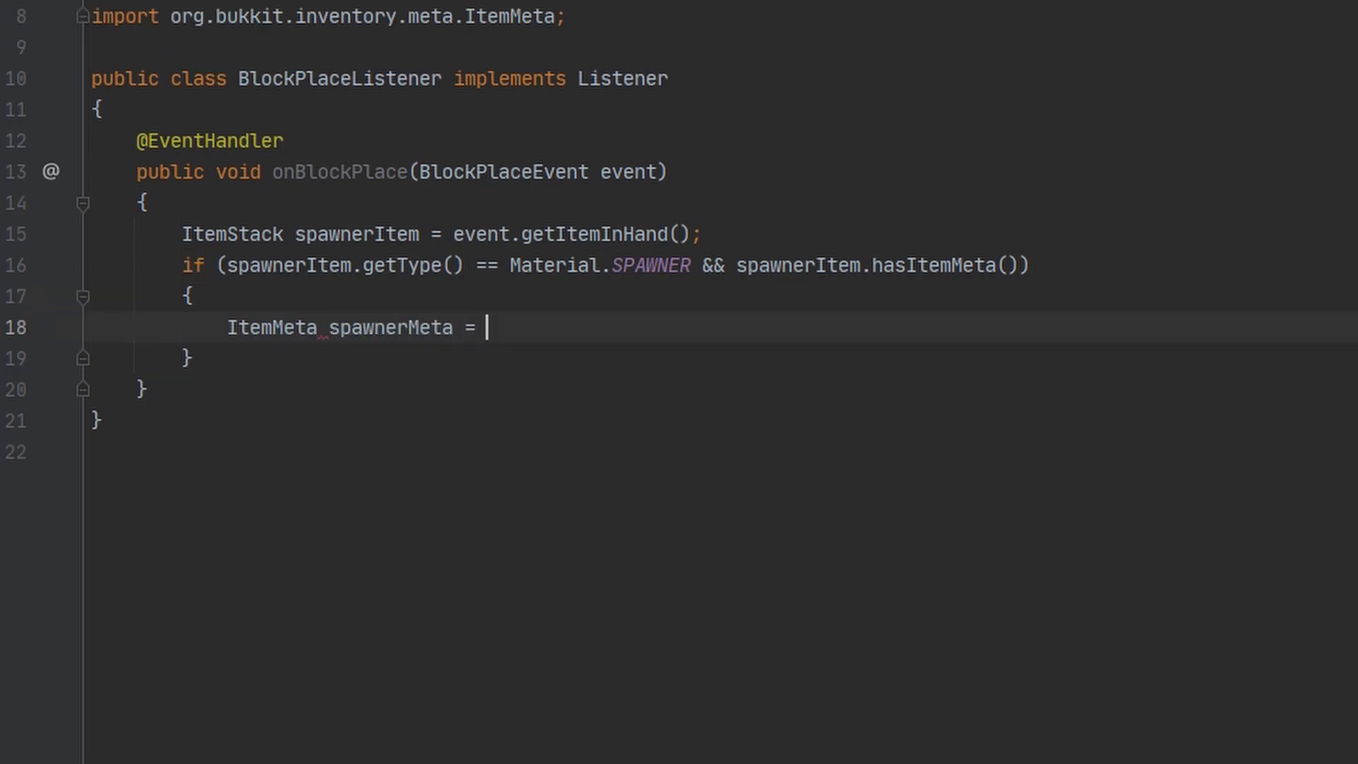
text(spawnerItem.getItemMeta();)
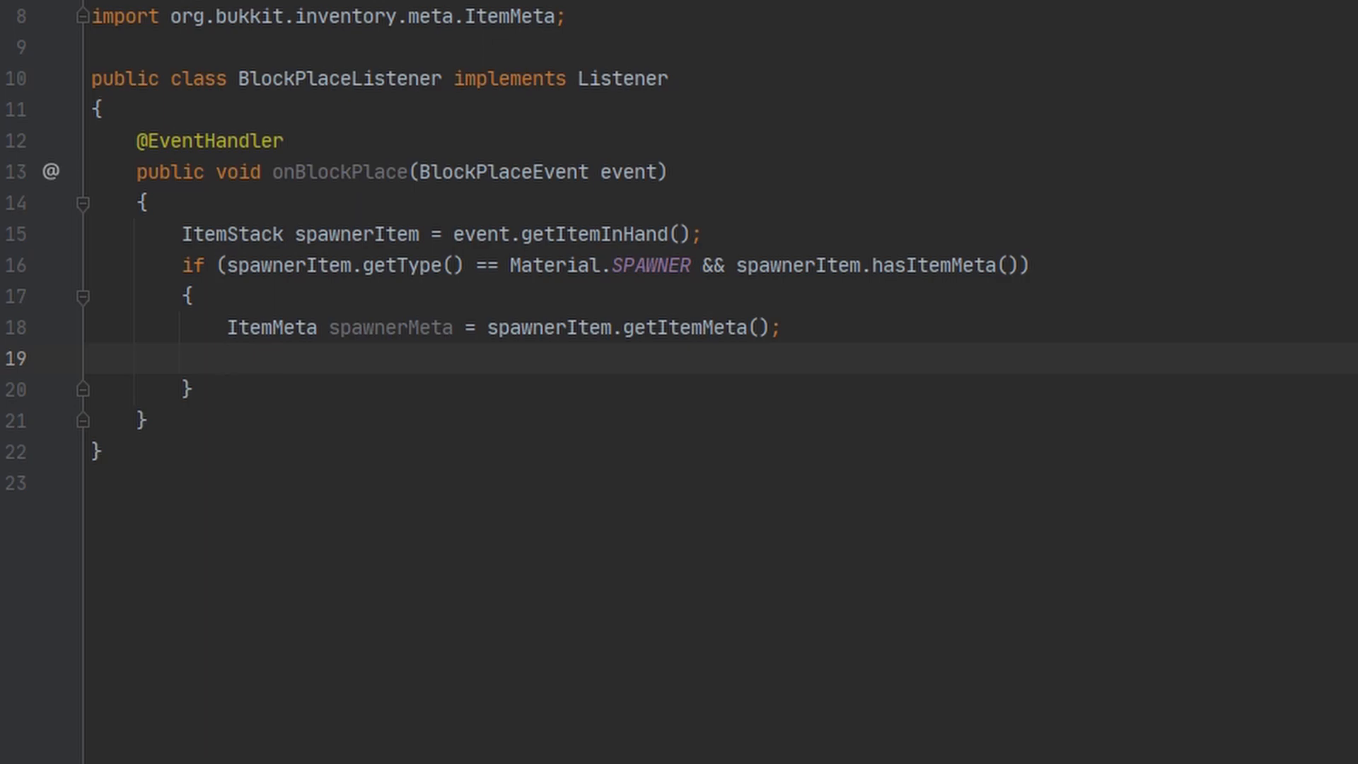
key(Enter)
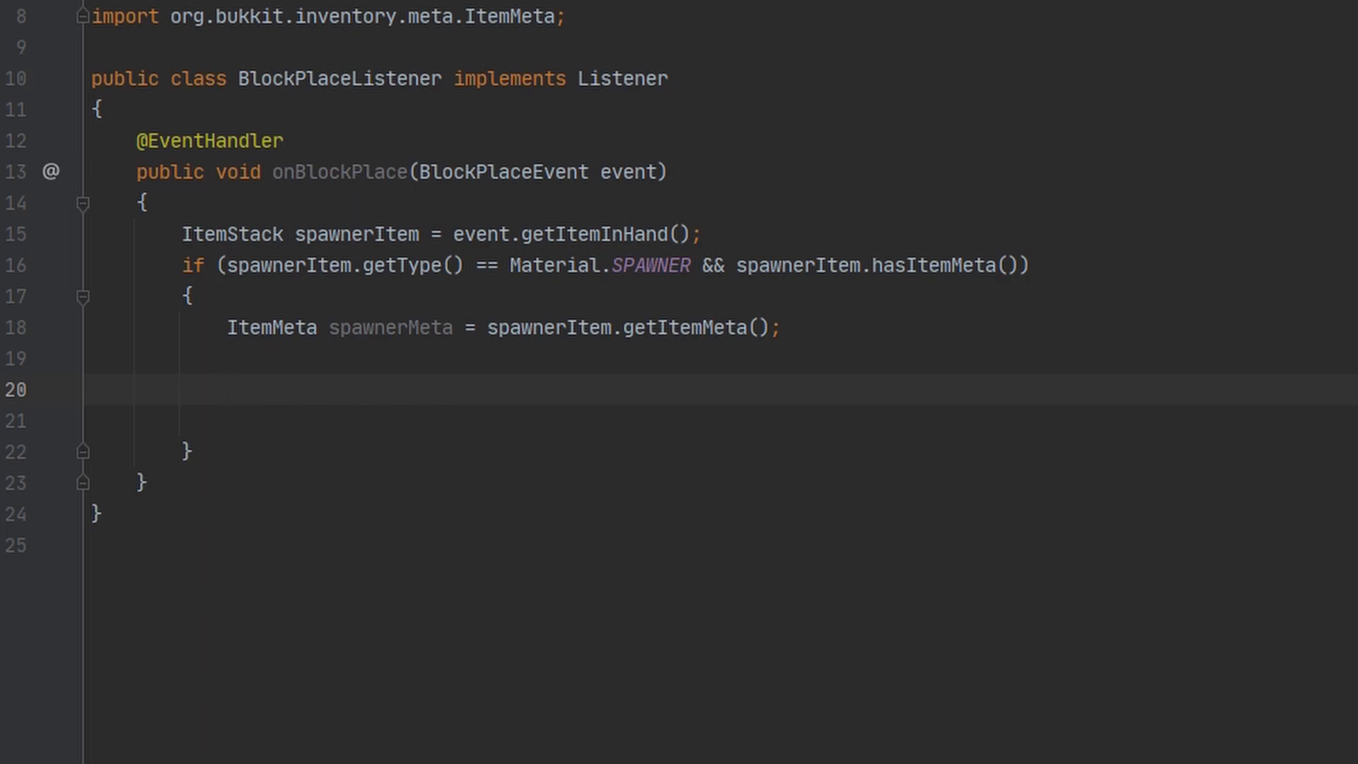
Declare String name as spawnerMeta's display name.
text(String name)
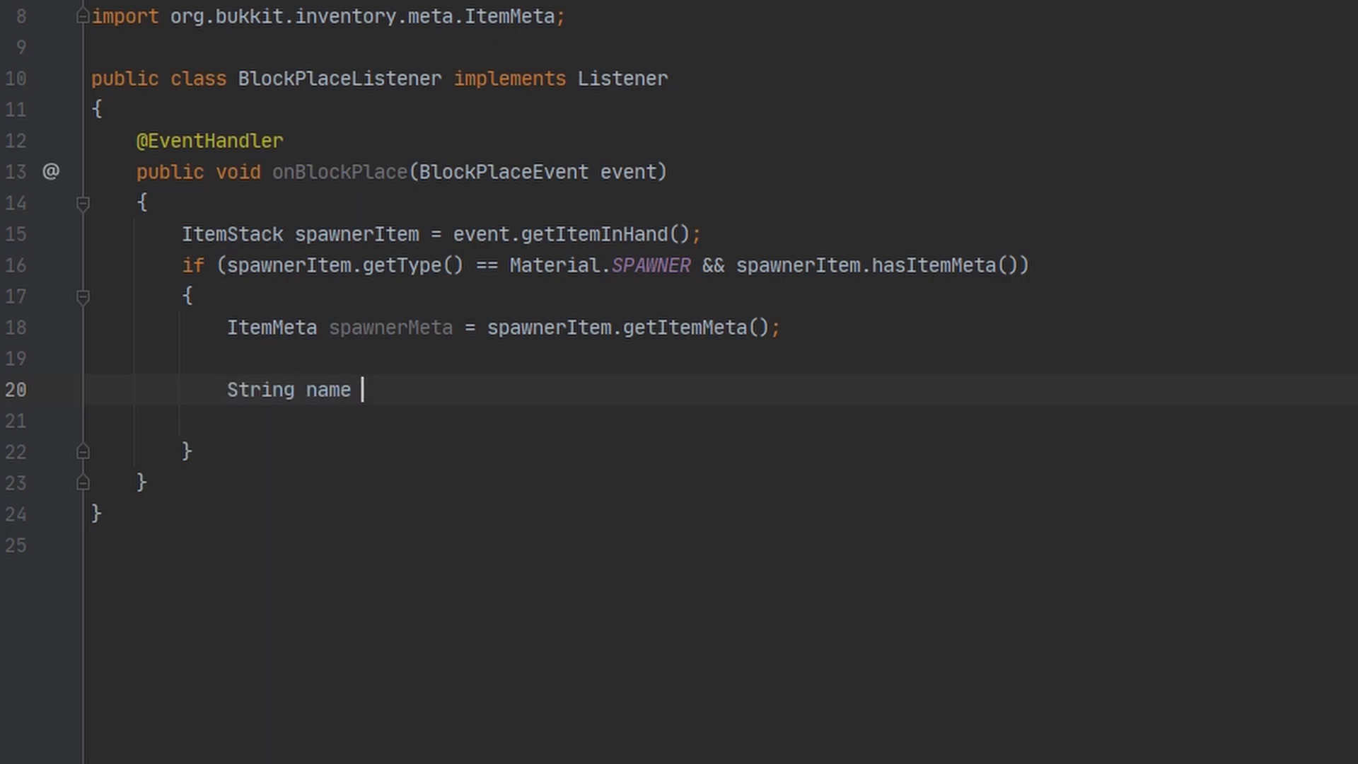
text(= spawnerItem.getData())
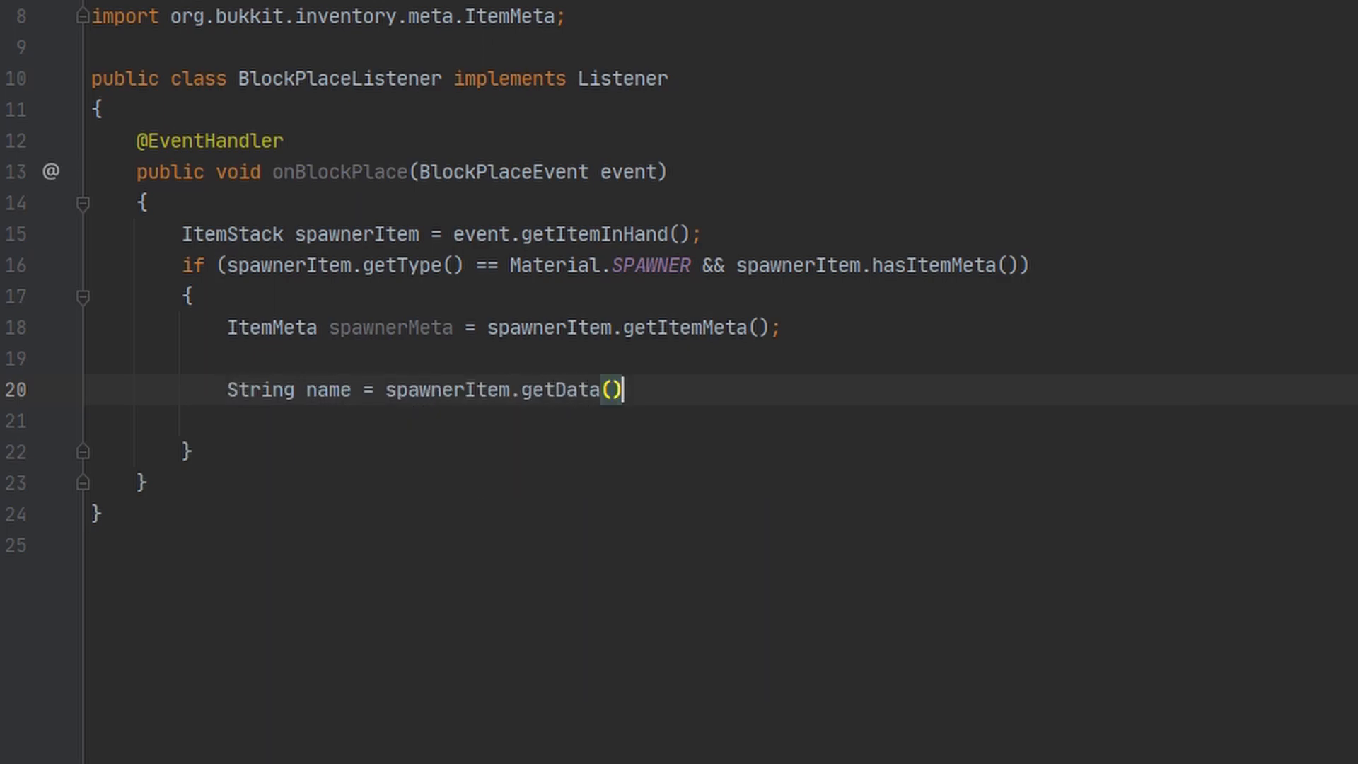
text(DisplayName();)
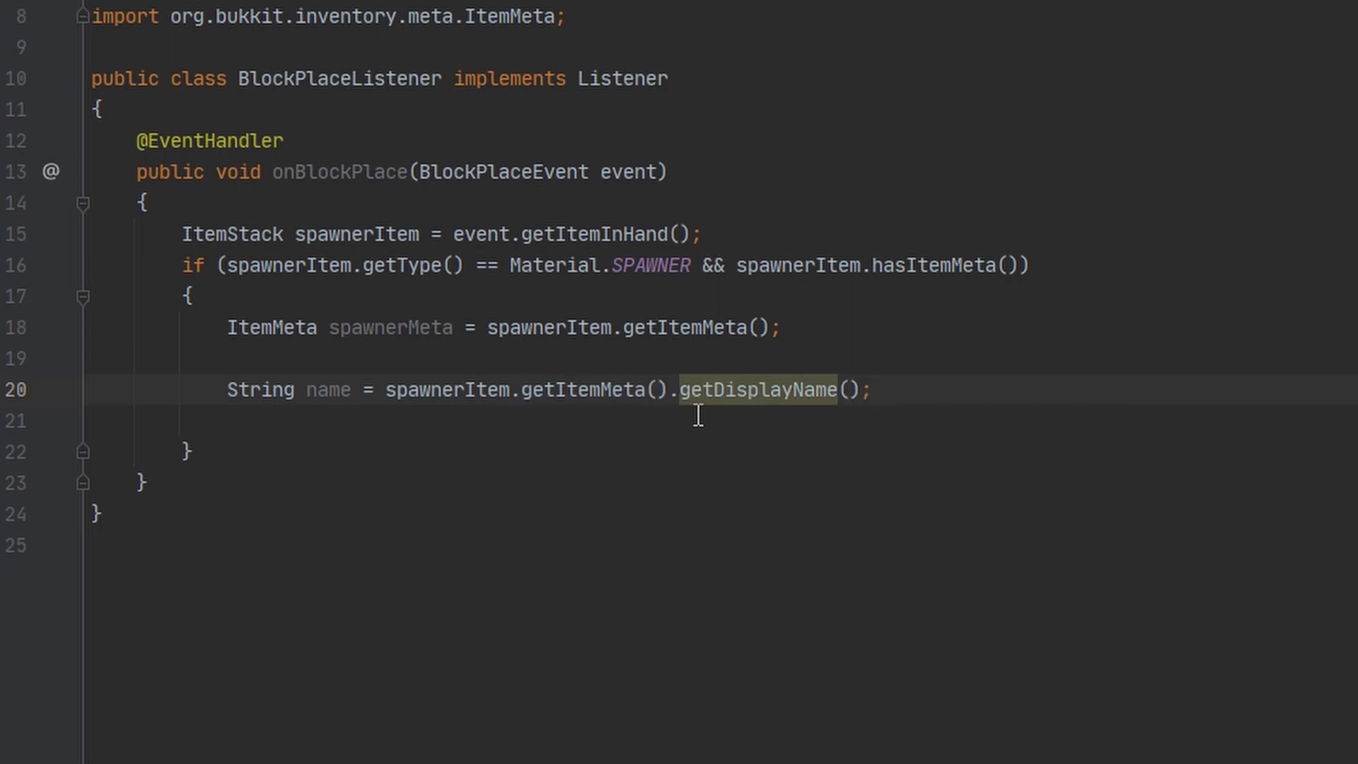
text(spawnerMEta)
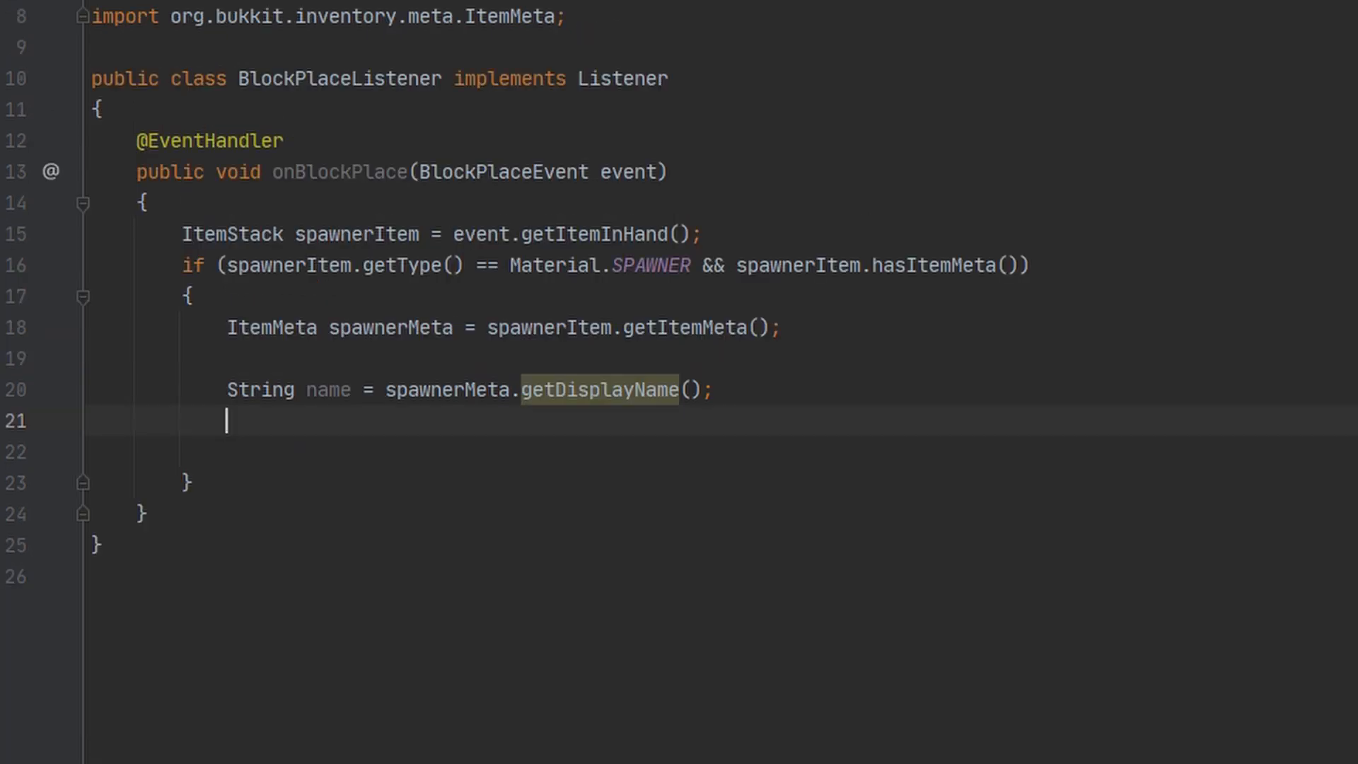
Declare int entityTypeLength = name.length() - 8;.
text(int)
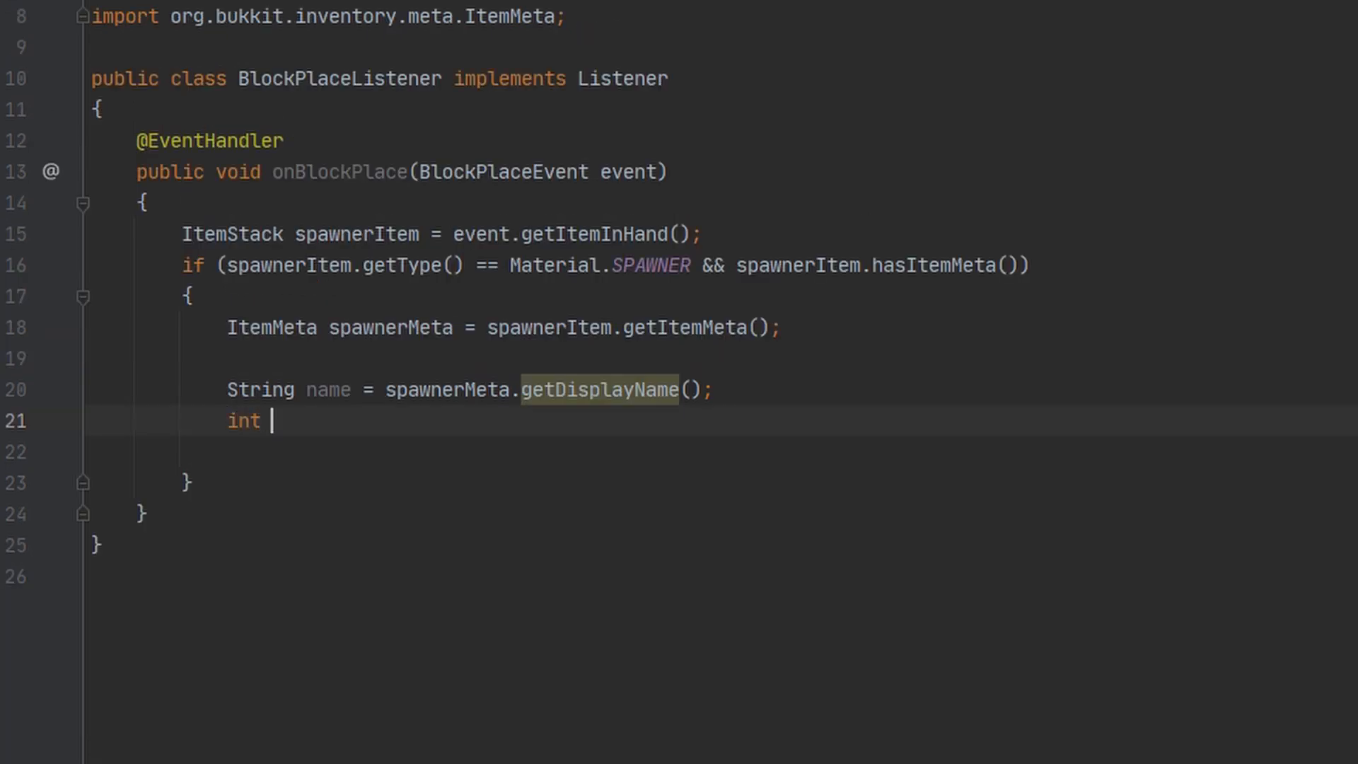
text(entity)
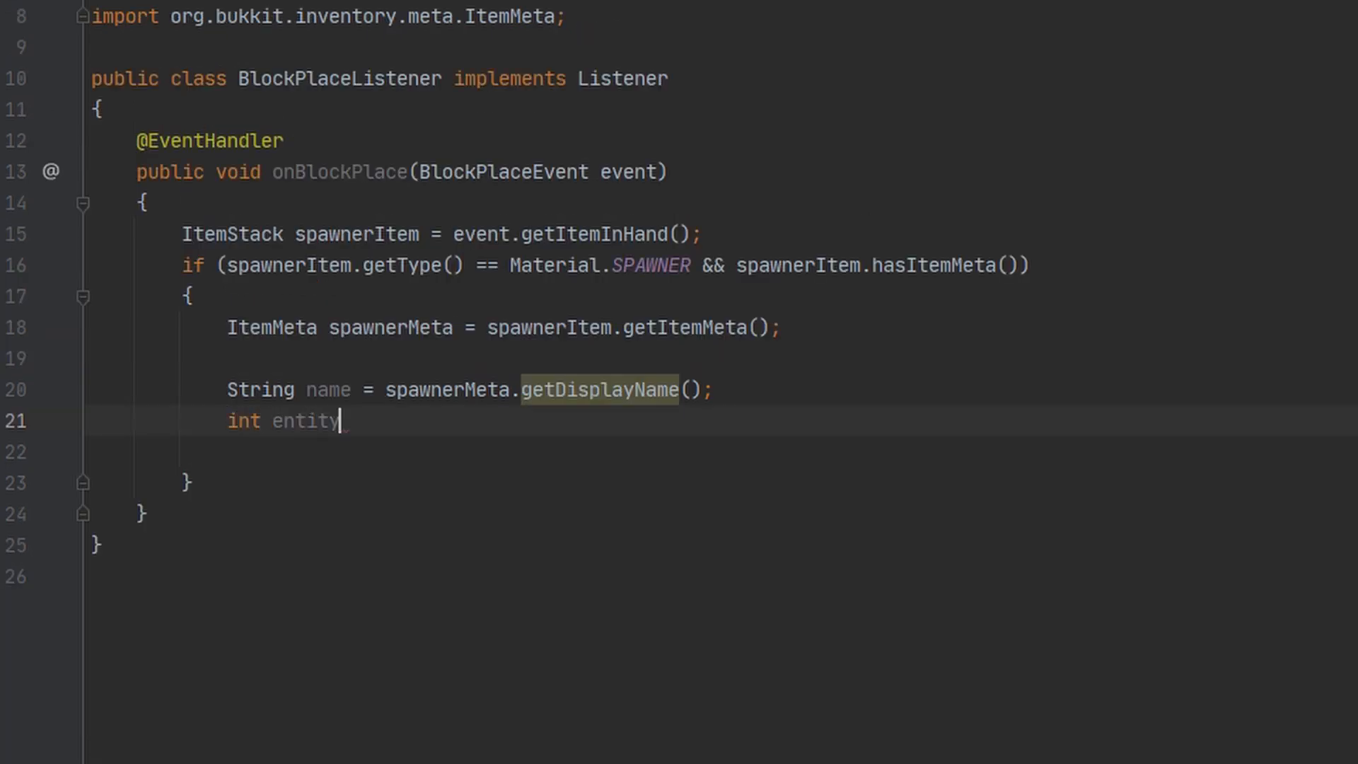
text(TypeString =)
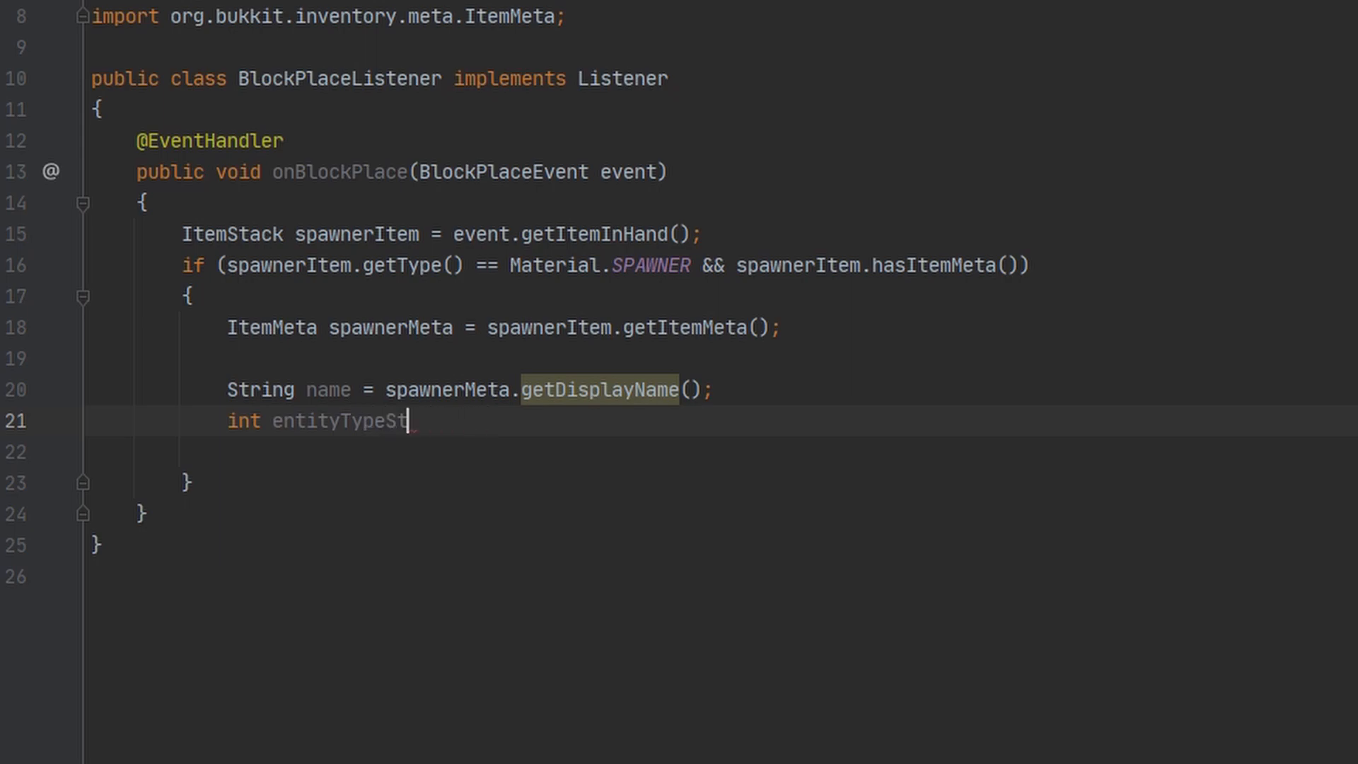
text(Length =)
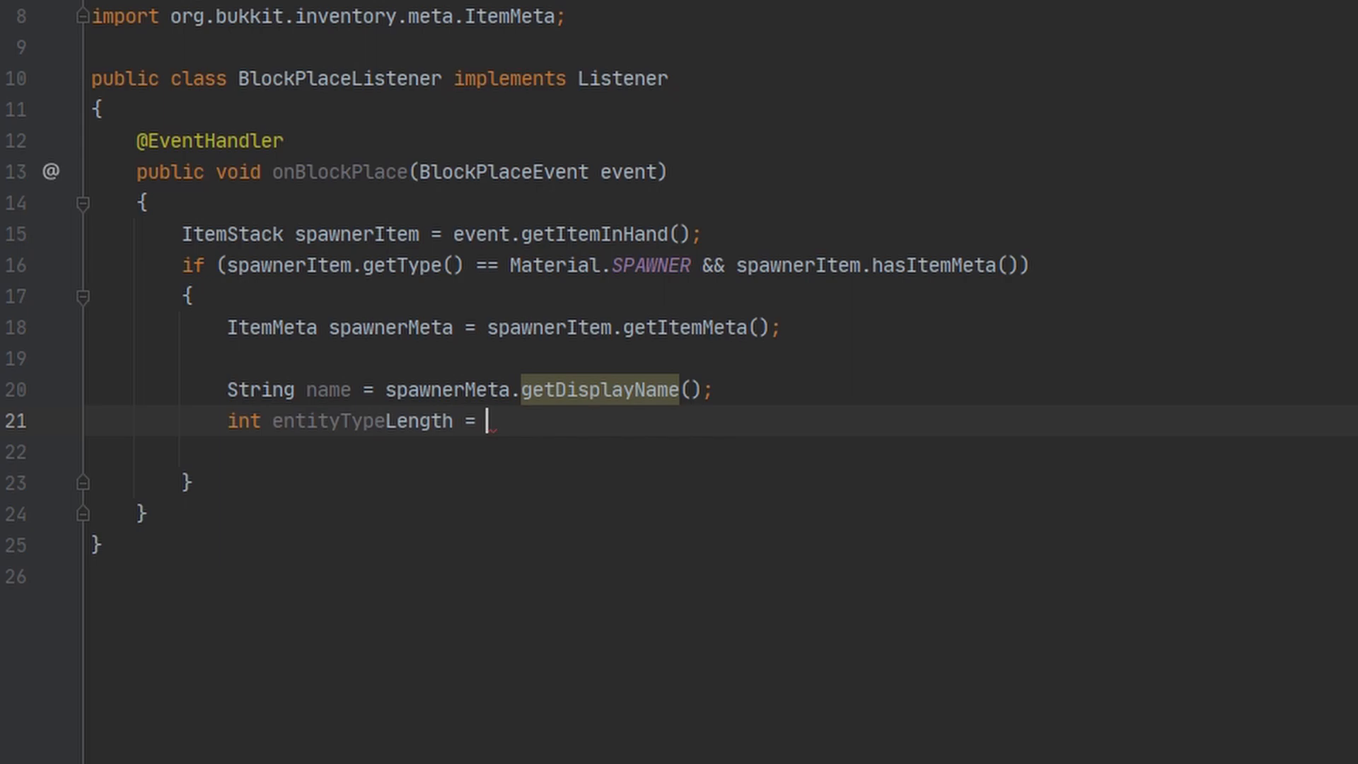
text(name.length() - 8)
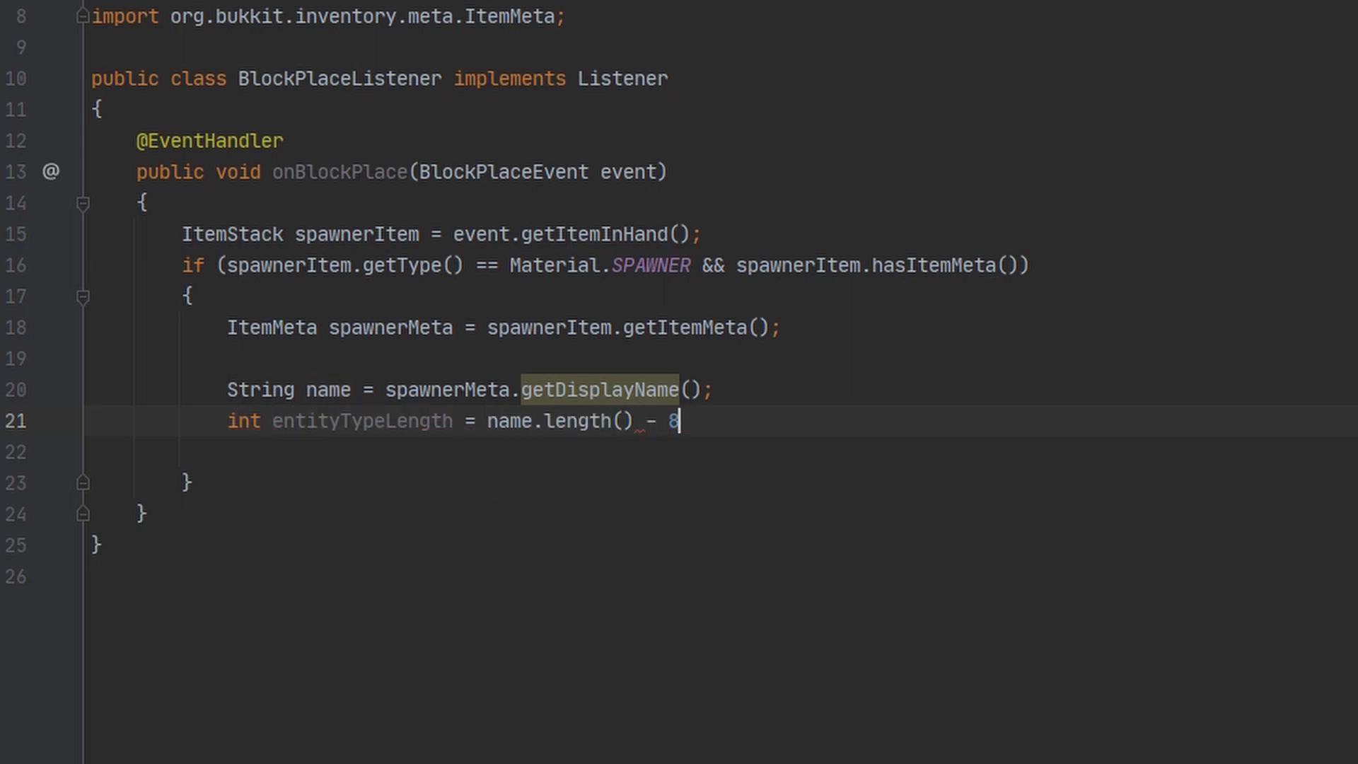
text(;)
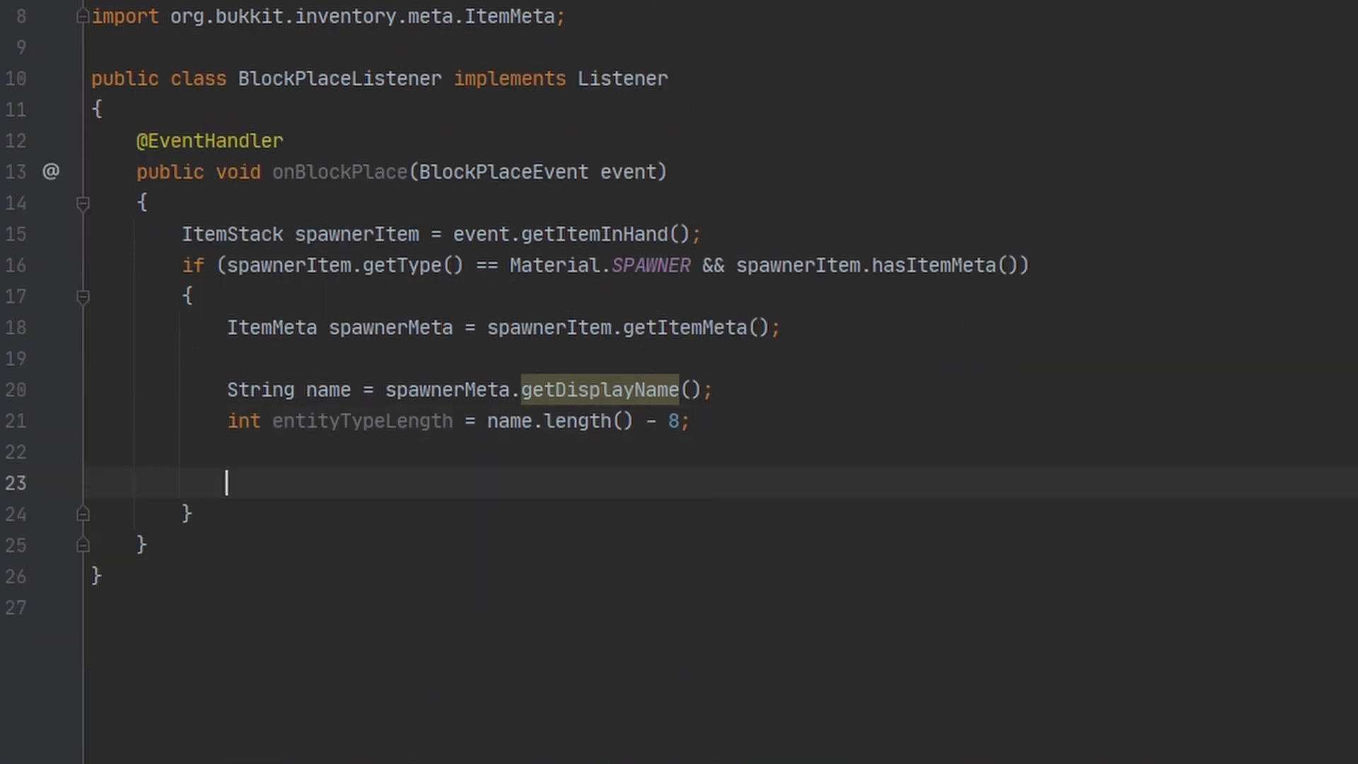
Declare 'String entityTypeString = name.substring(0, entityTypeLength);' to cut the entity type from the name.
text(Strign)
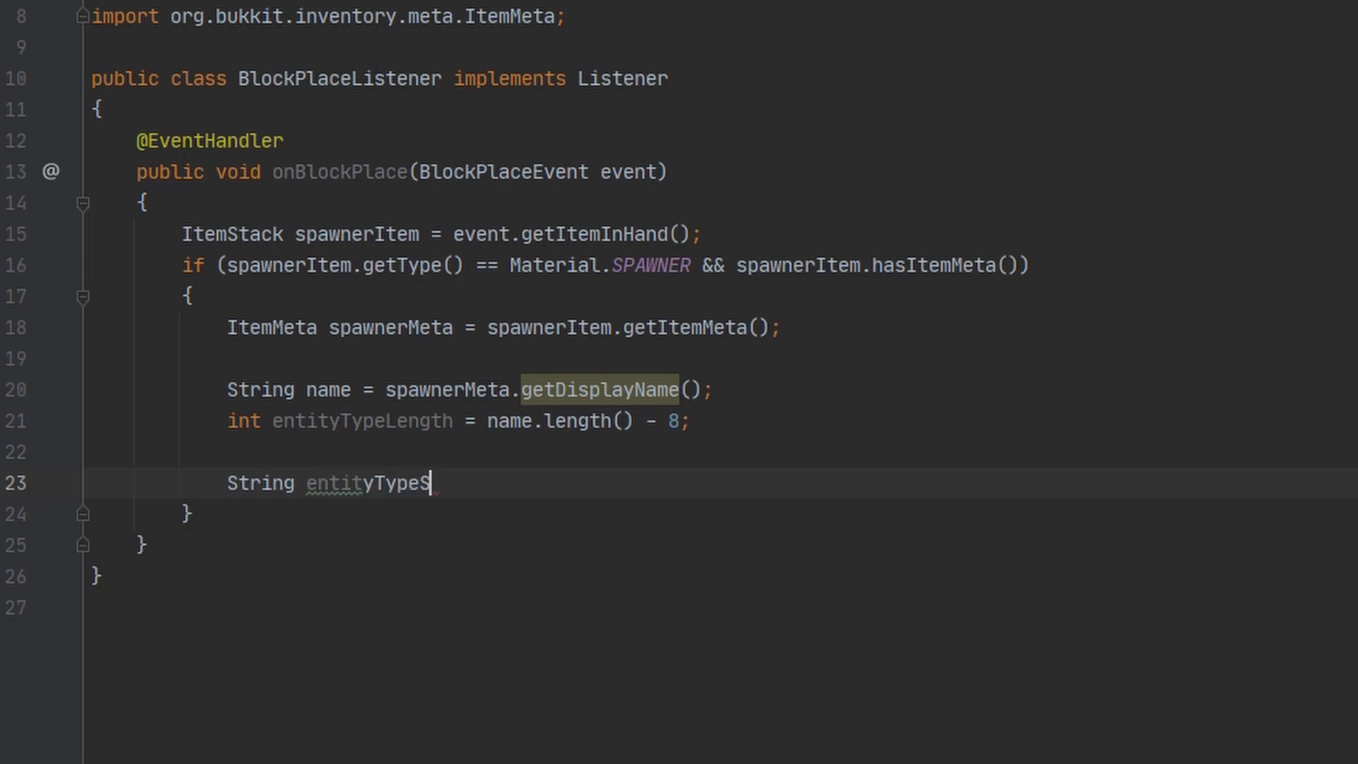
text(tring =)
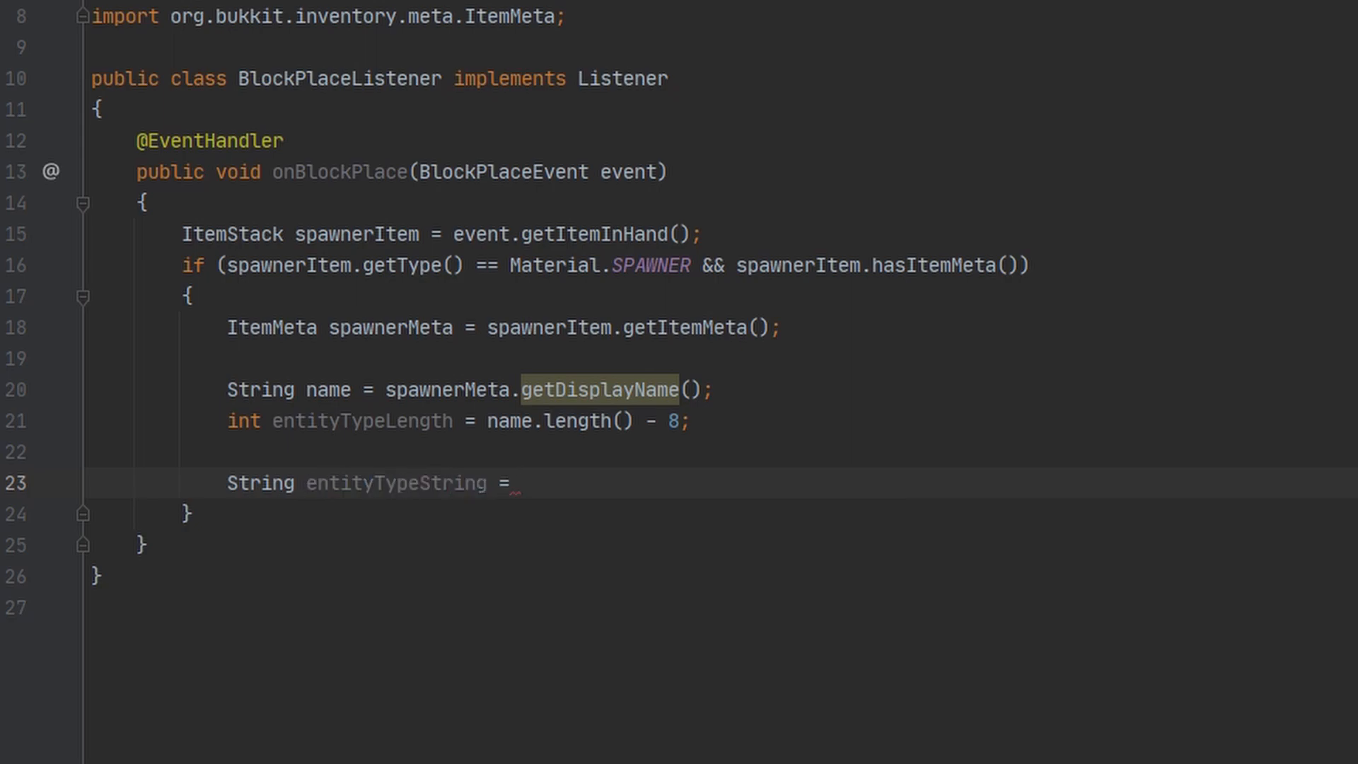
mouse_move(492, 357)
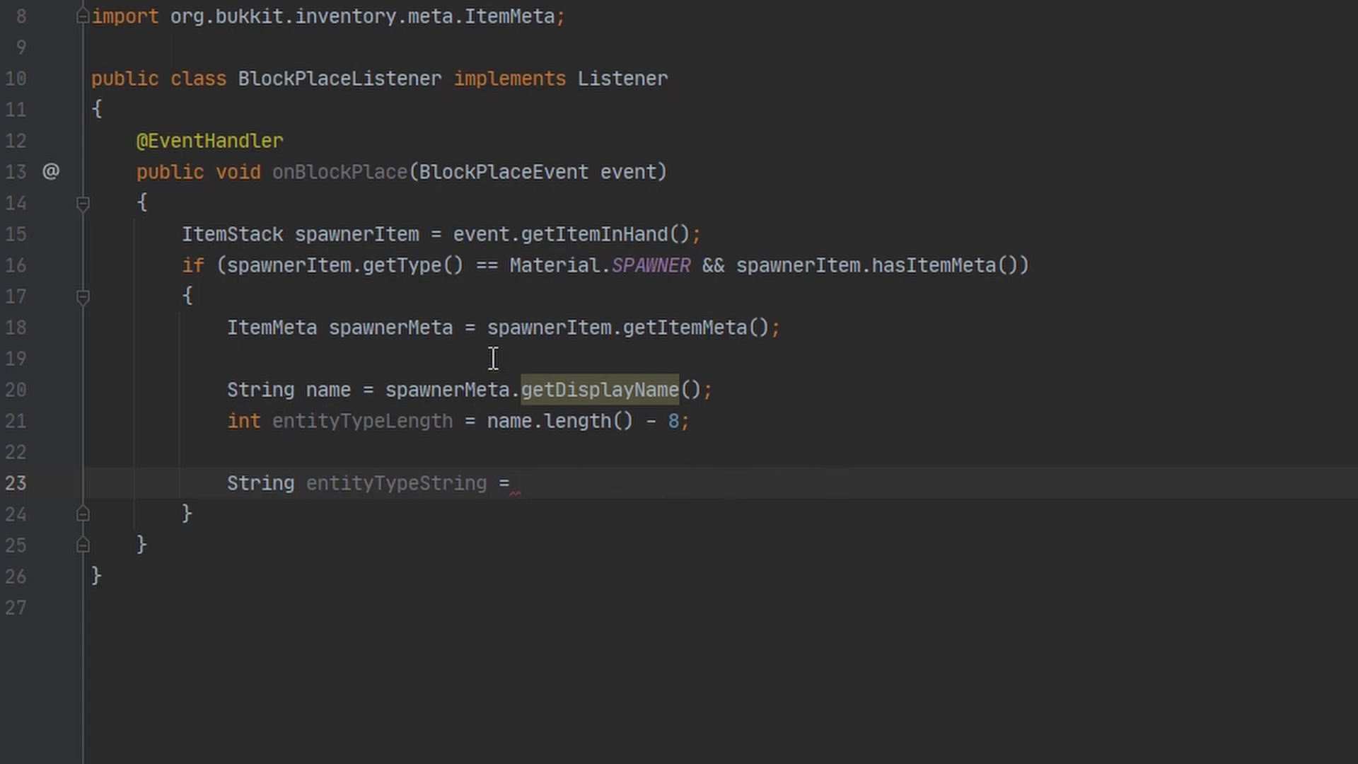
text(name)
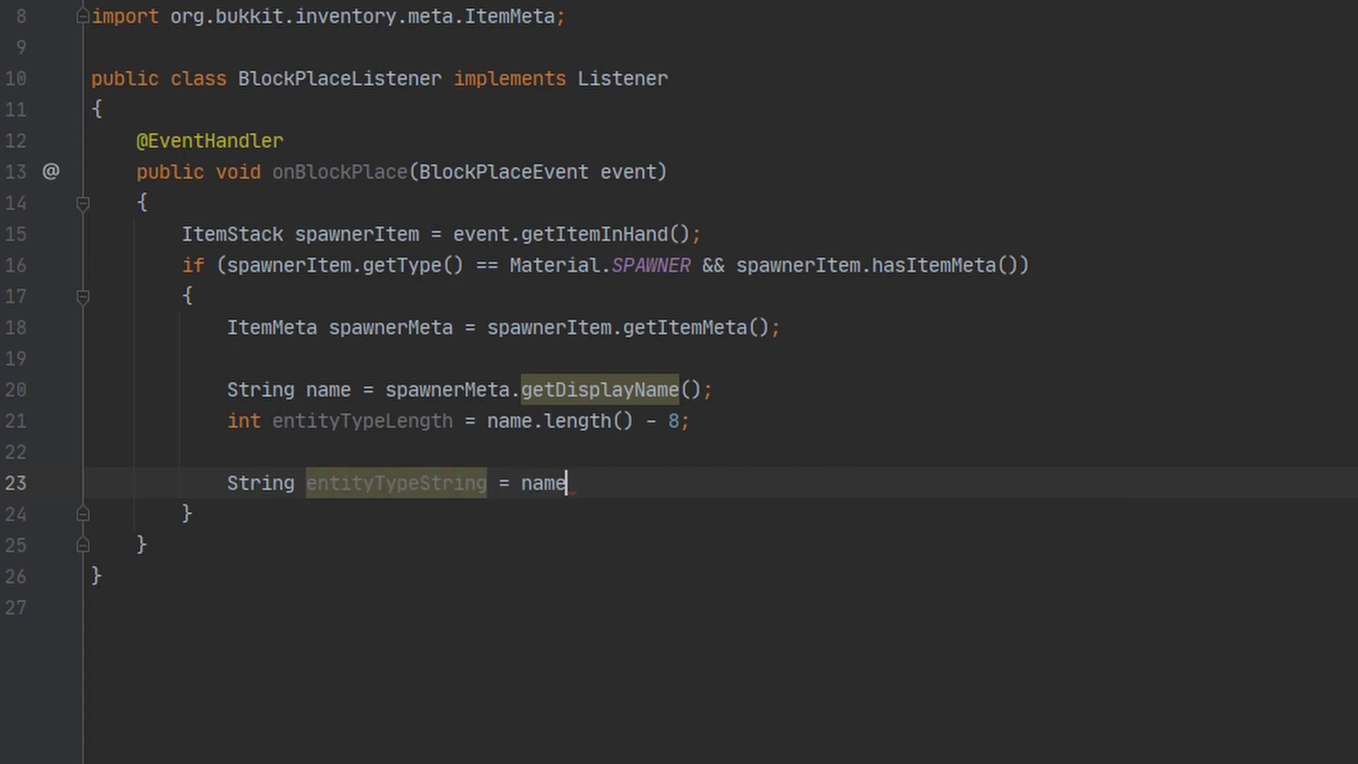
text(.substring())
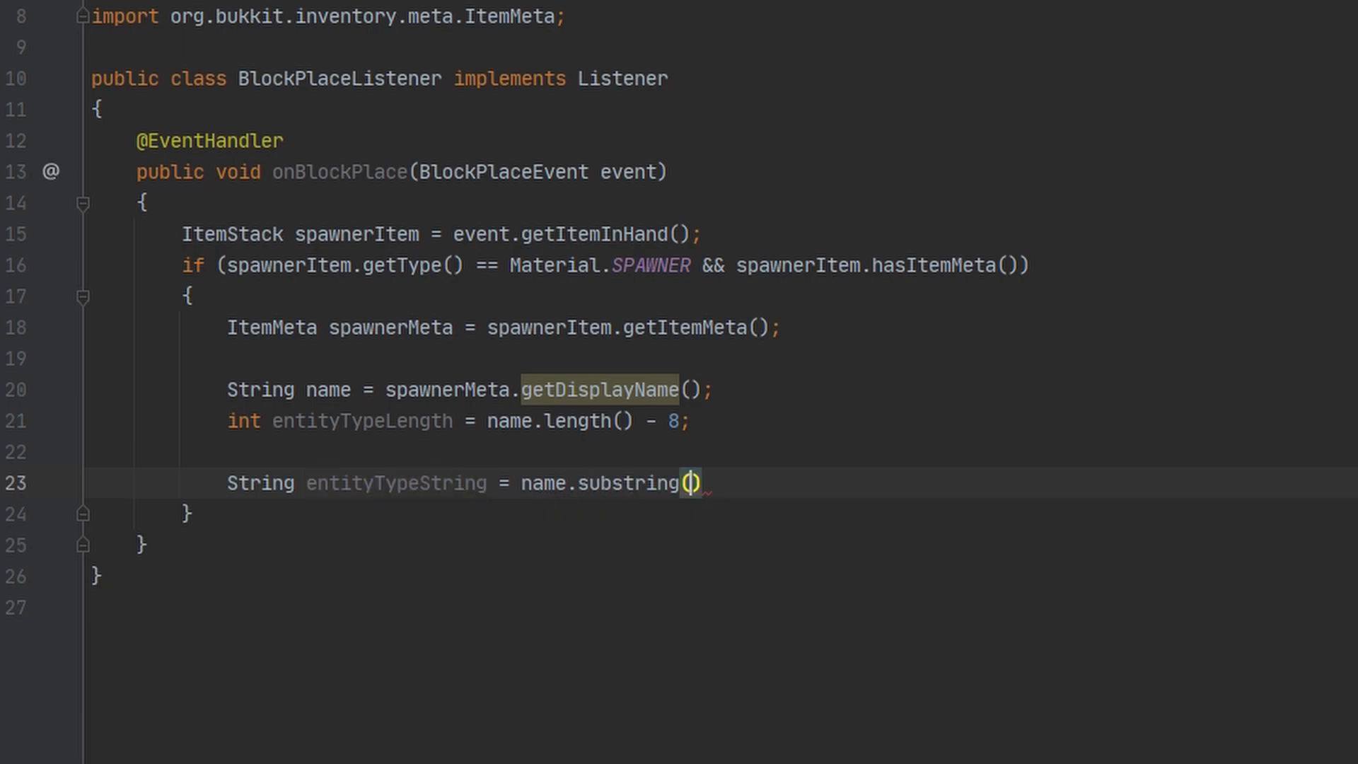
text(0, name)
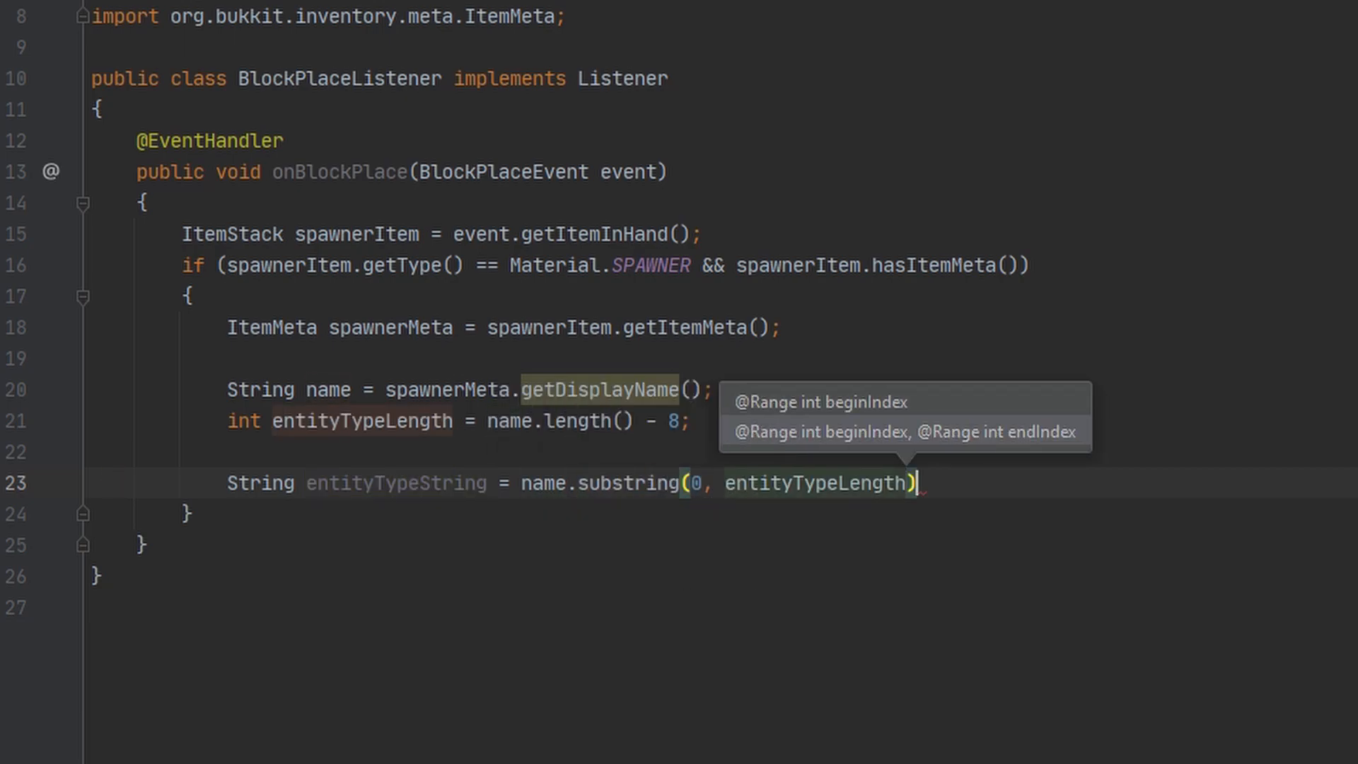
text(;)
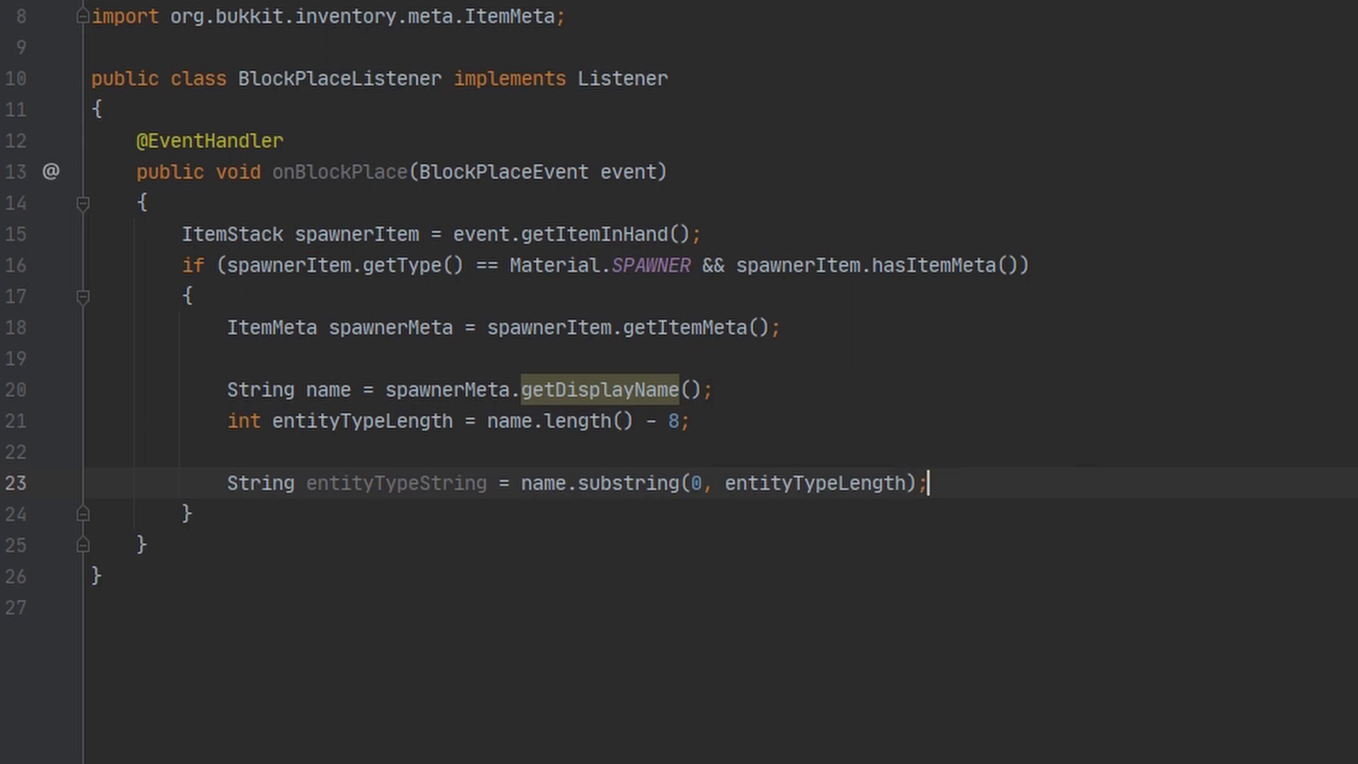
Convert it with 'EntityType entityType = EntityType.valueOf(entityTypeString);', importing org.bukkit.entity.EntityType.
text(E)
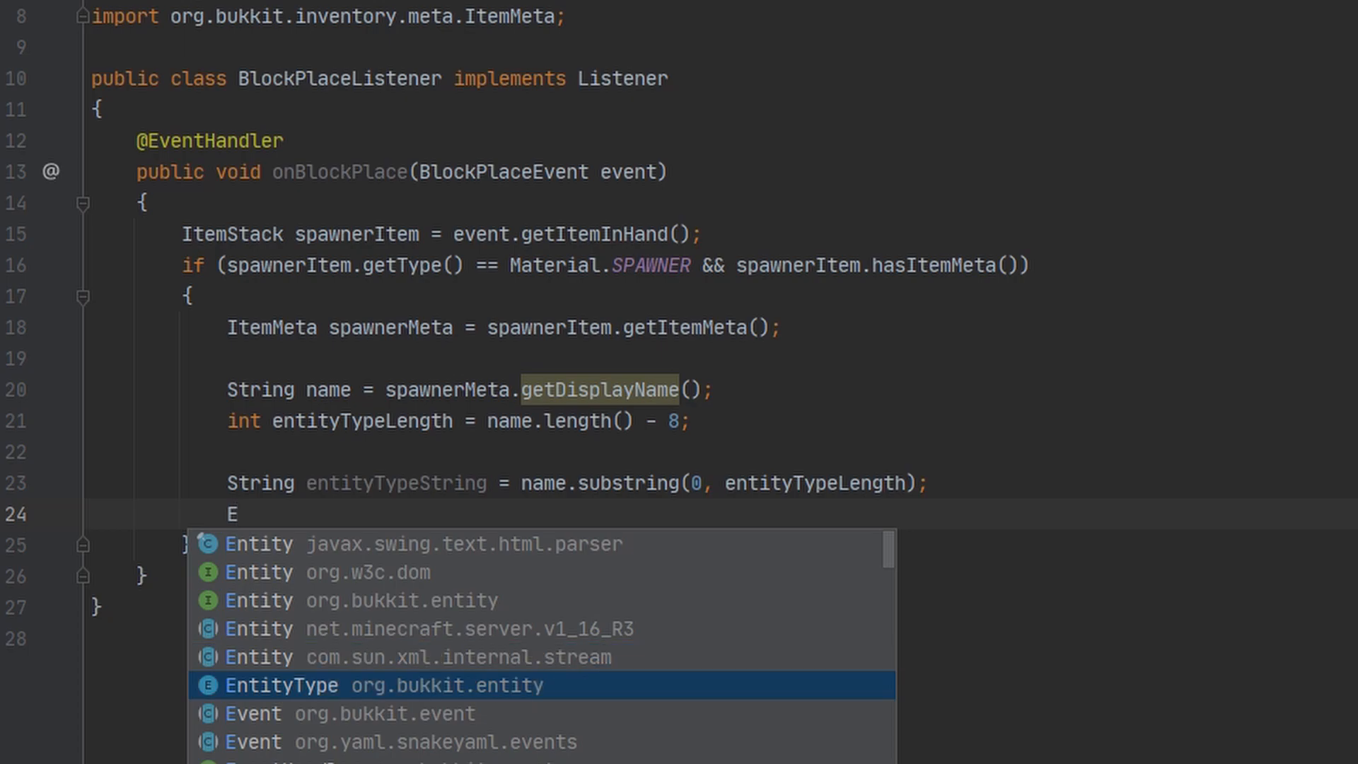
click(286, 685)
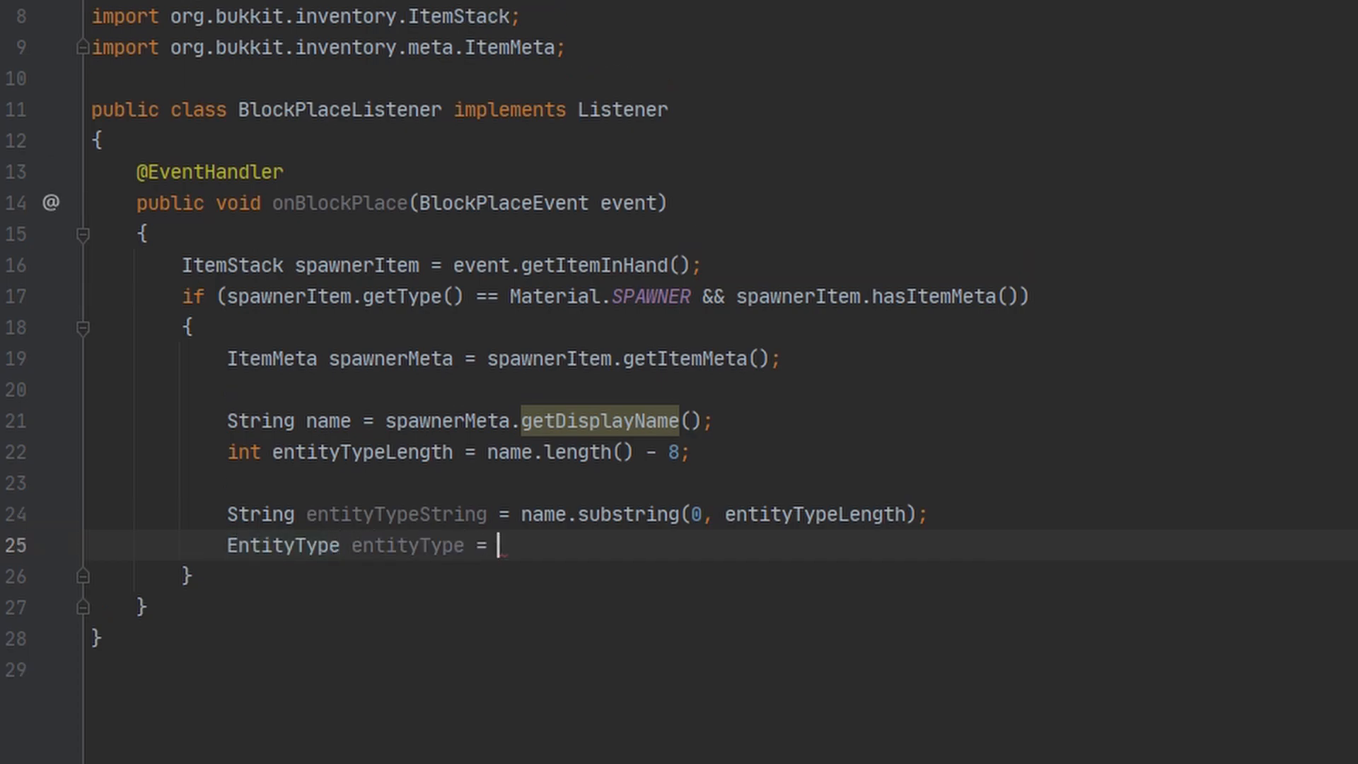
text(EntityType.valueOf()
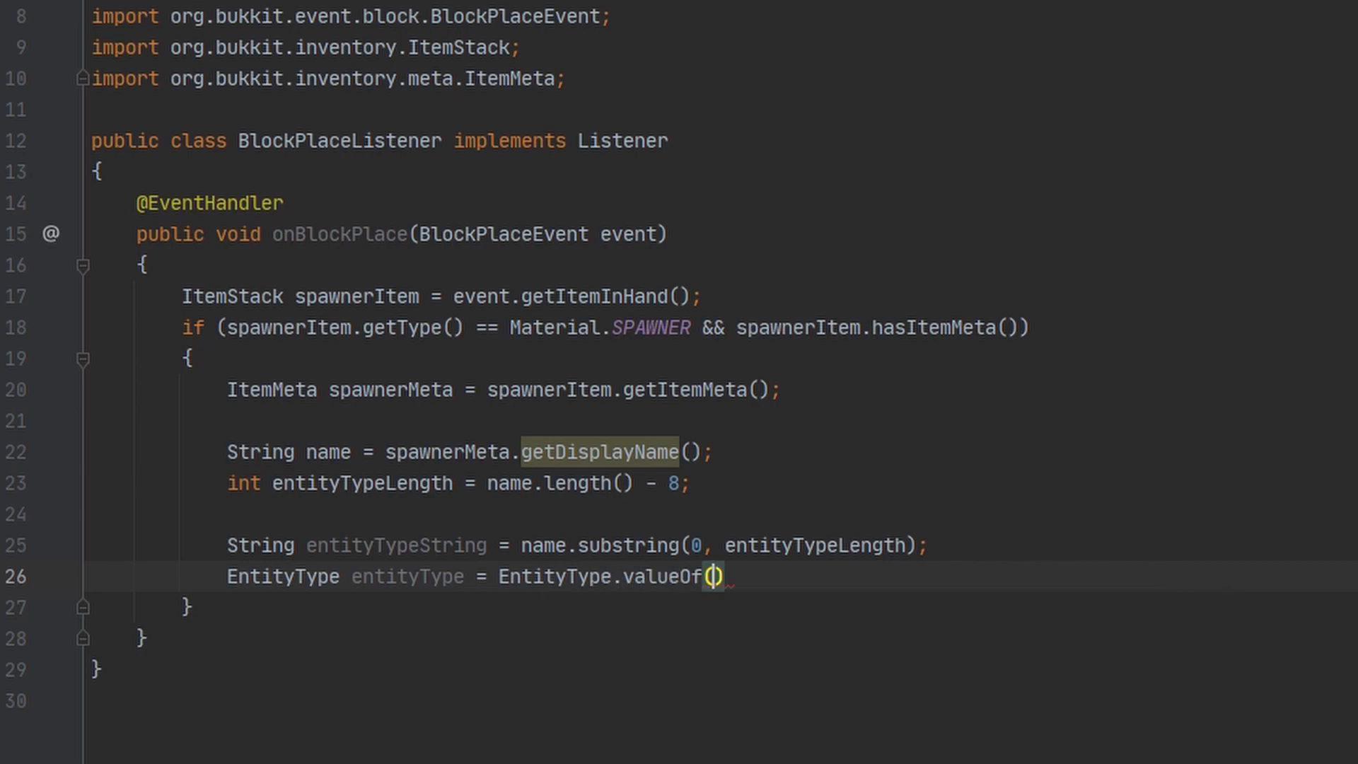
text(entityTypeString)
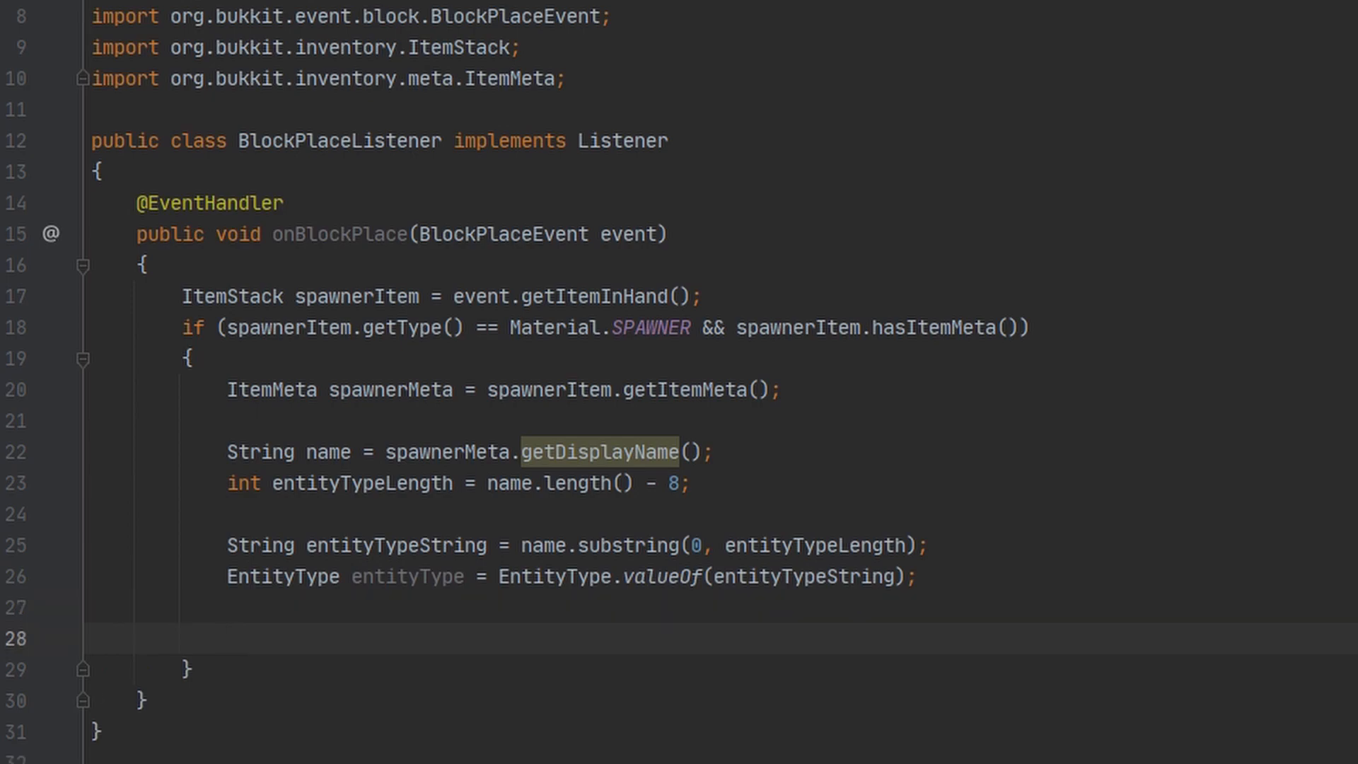
text(Block b)
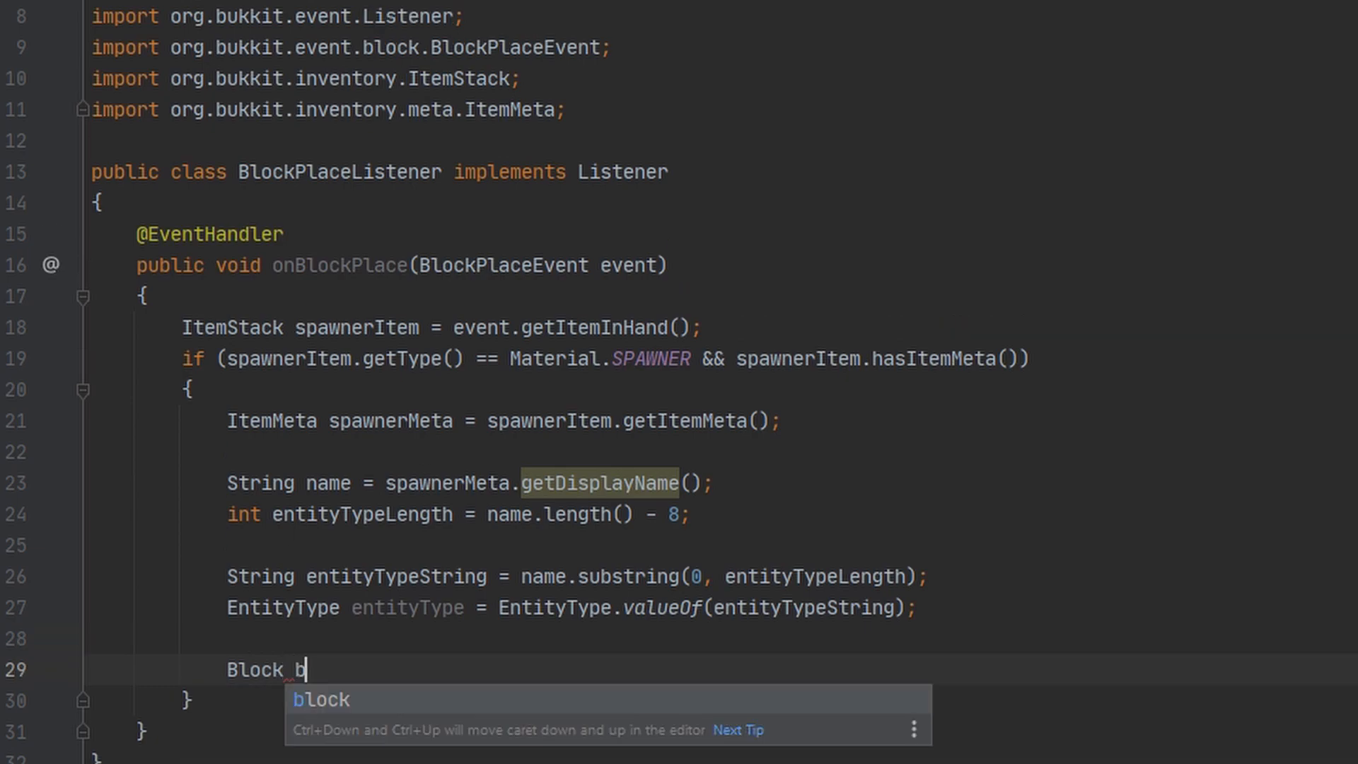
Get 'Block spawnerBlock = event.getBlock();' and cast its state to a CreatureSpawner 'spawner'.
text(spaw)
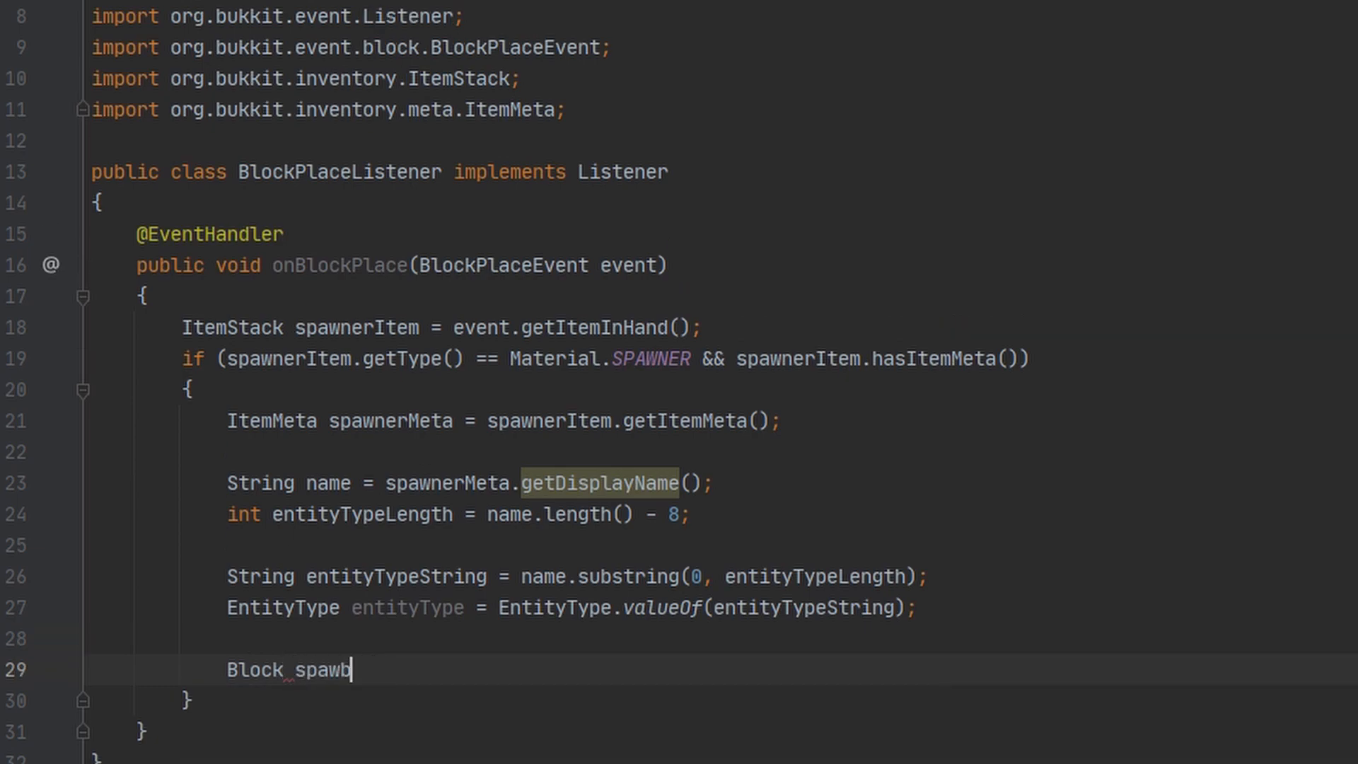
text(nerBlock =)
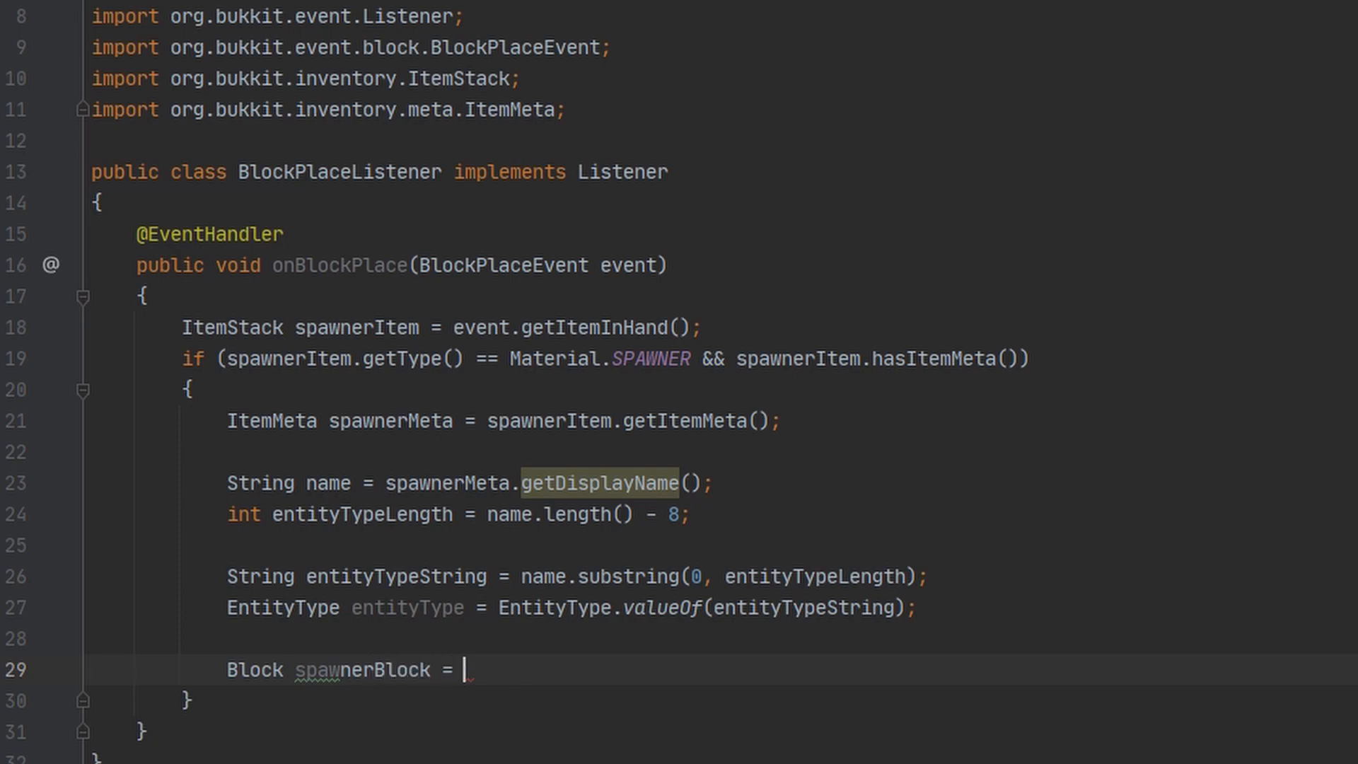
text(event.getBlock();)
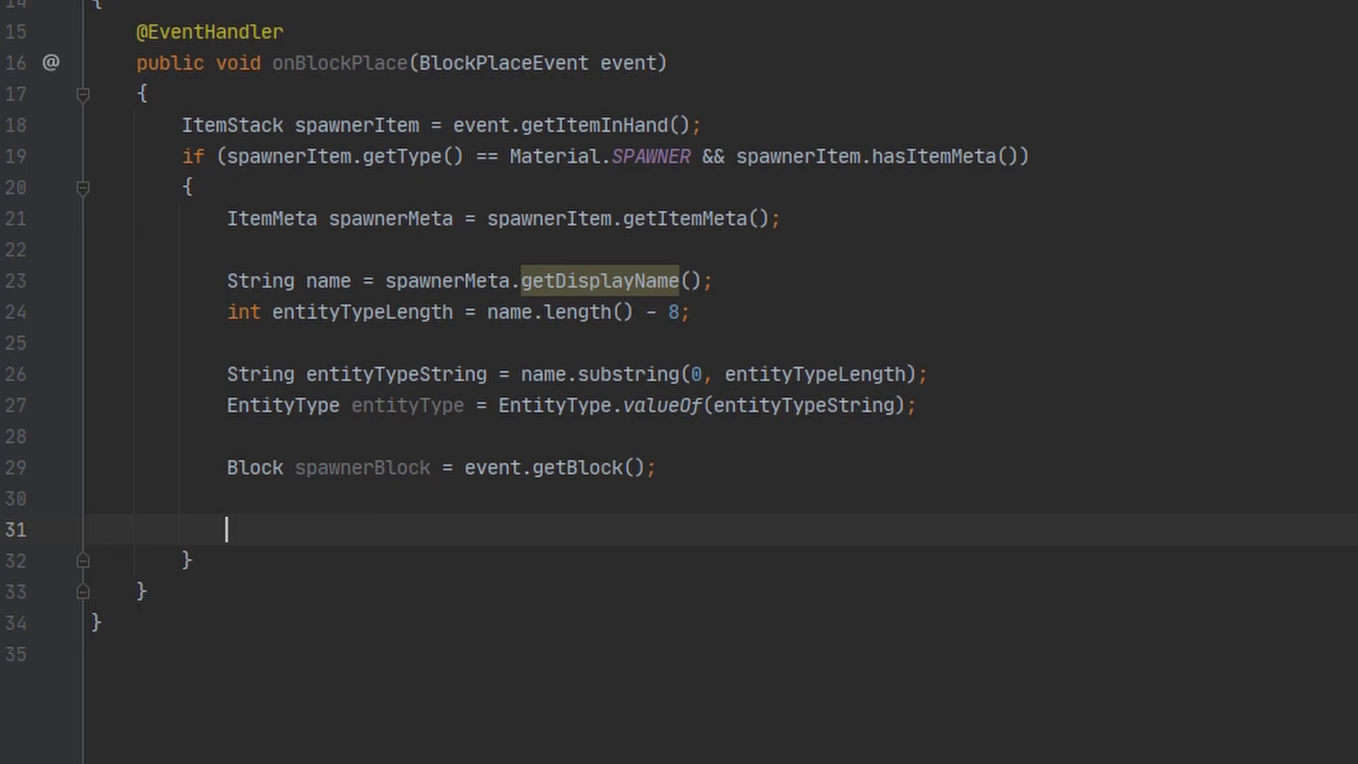
text(Spawner)
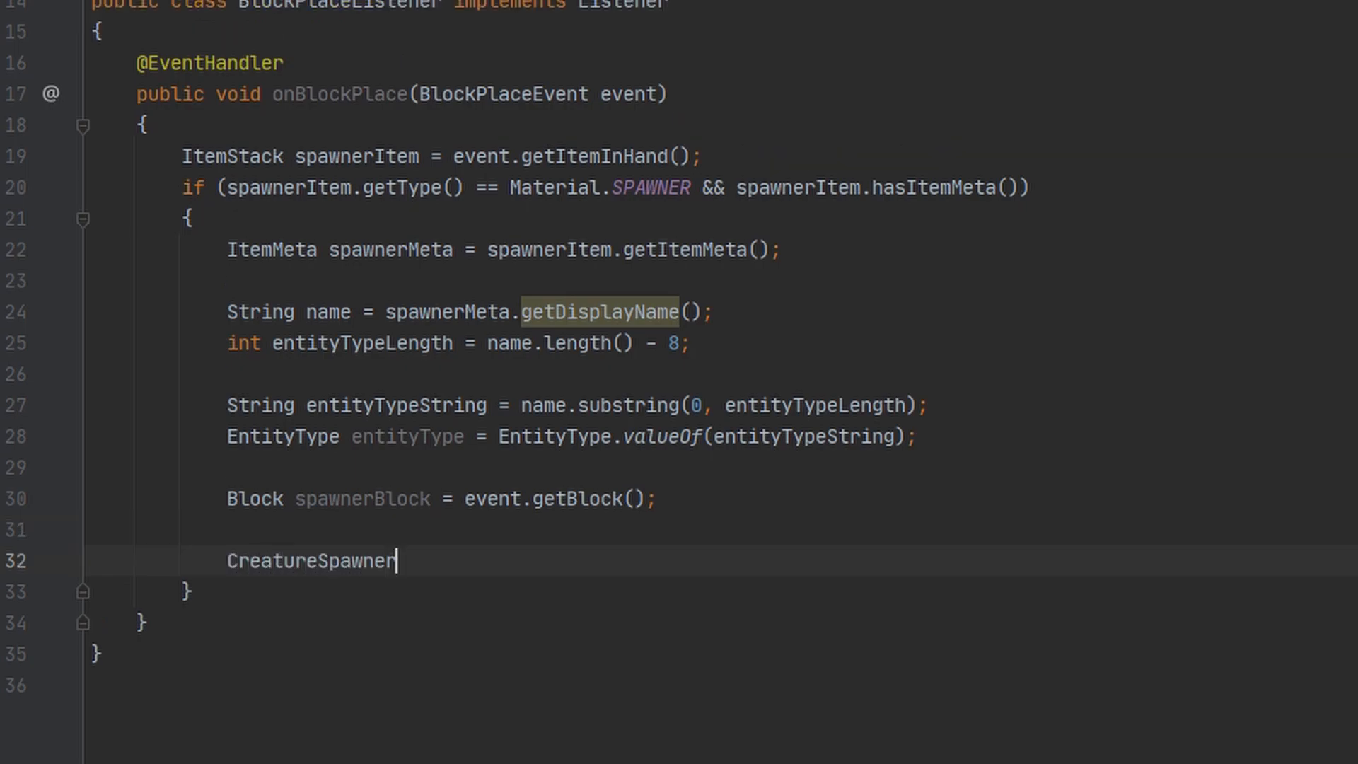
text(spawner =)
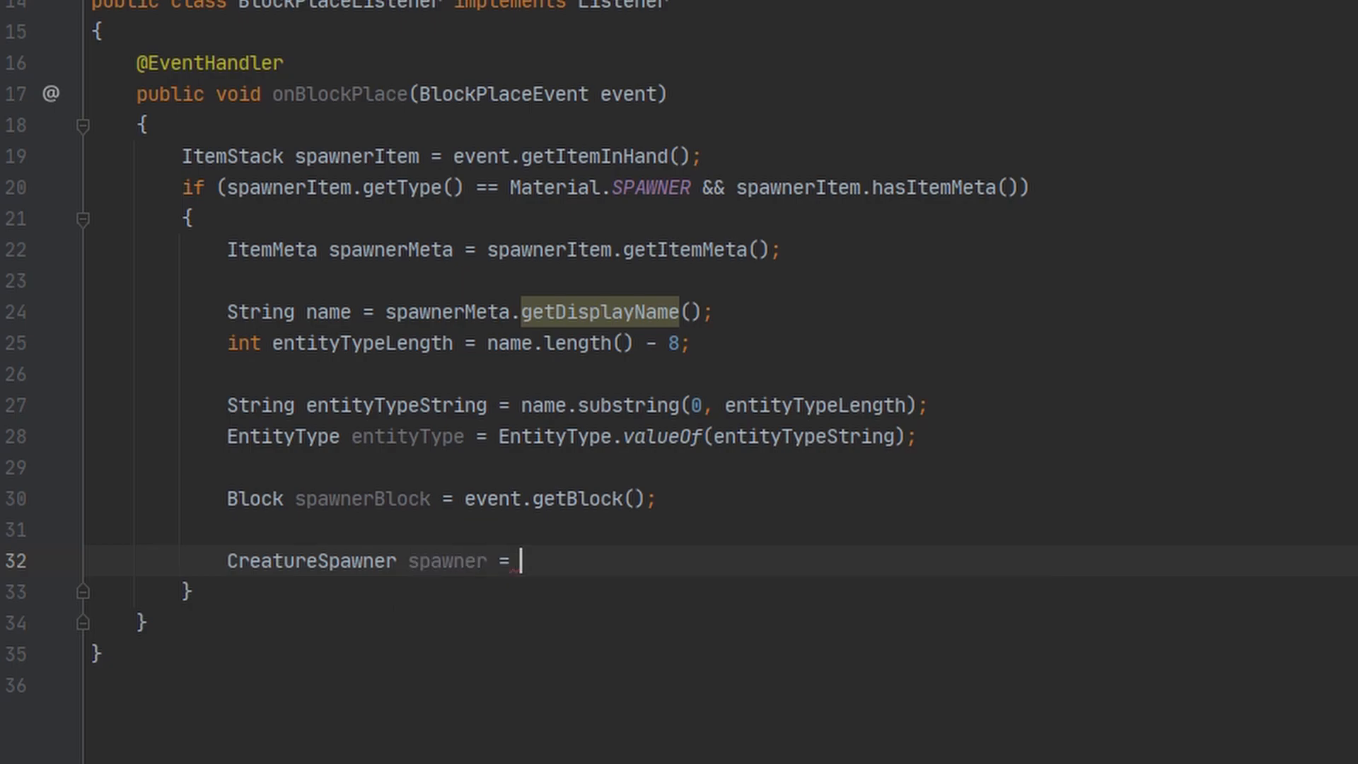
text(spawnerBlock.getState();)
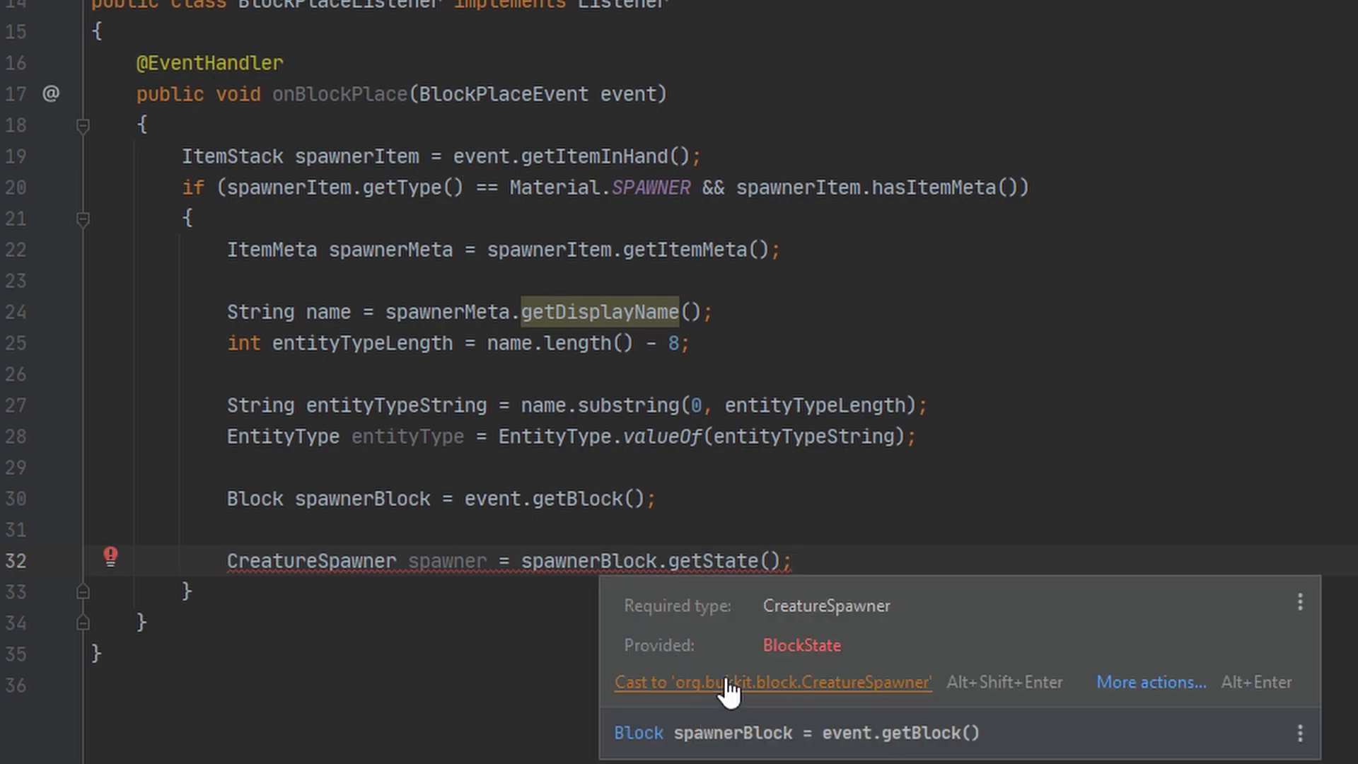
click(773, 685)
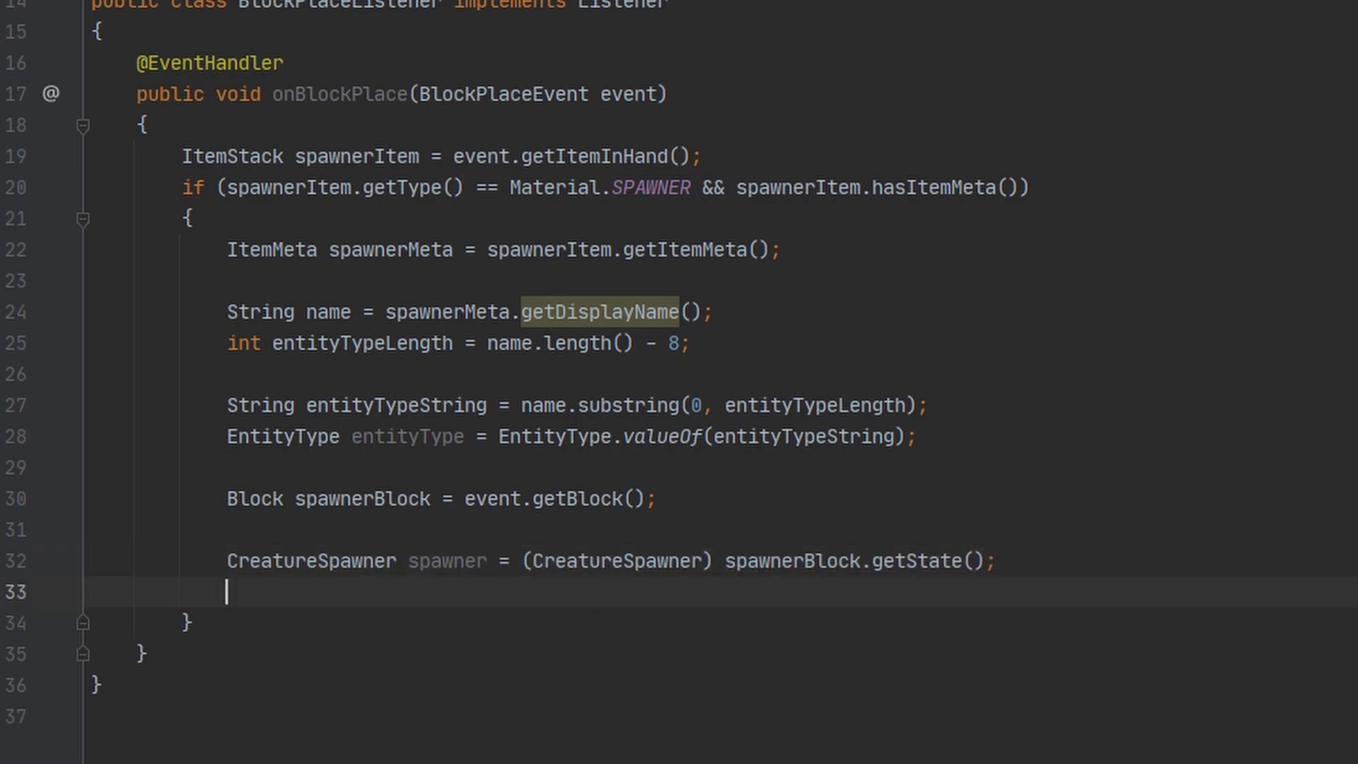
Call 'spawner.setSpawnedType(entityType);' so the placed spawner uses the parsed type.
text(spawn)
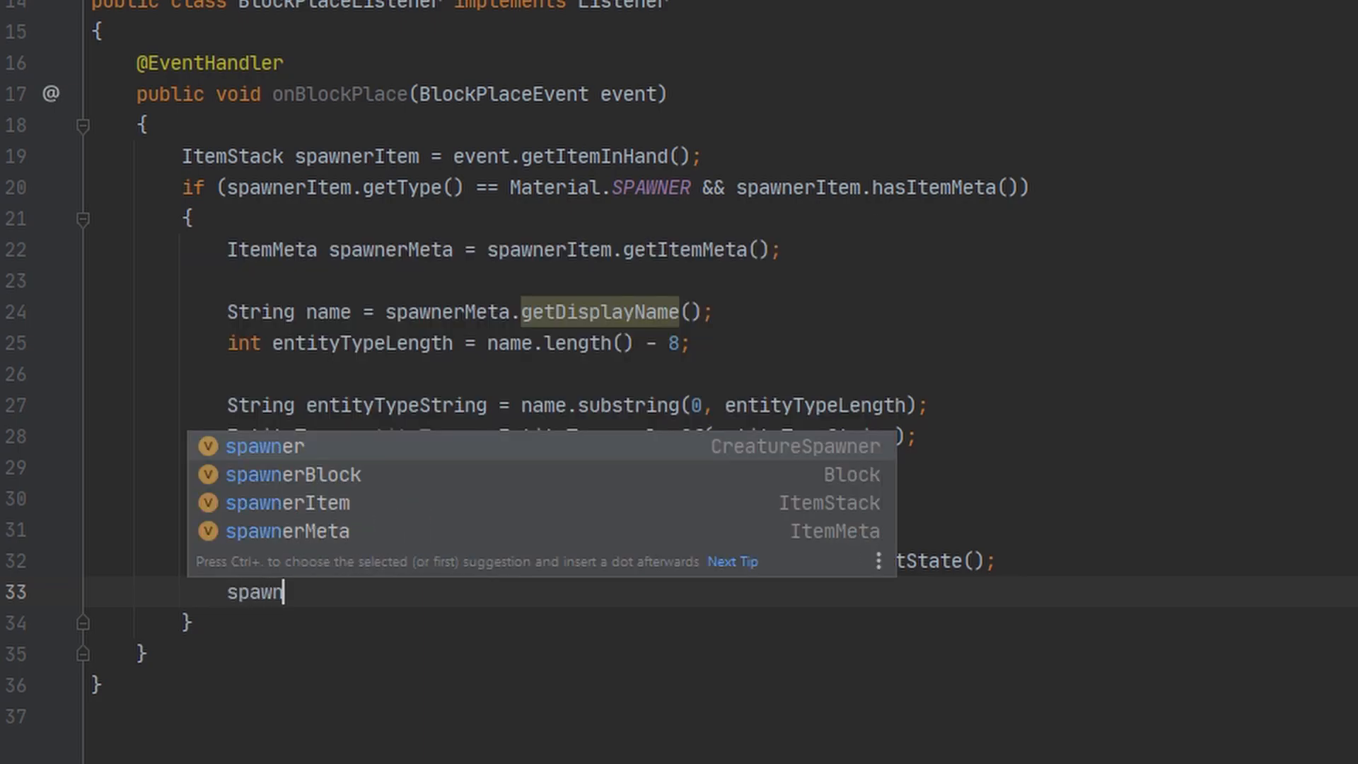
text(er.sets)
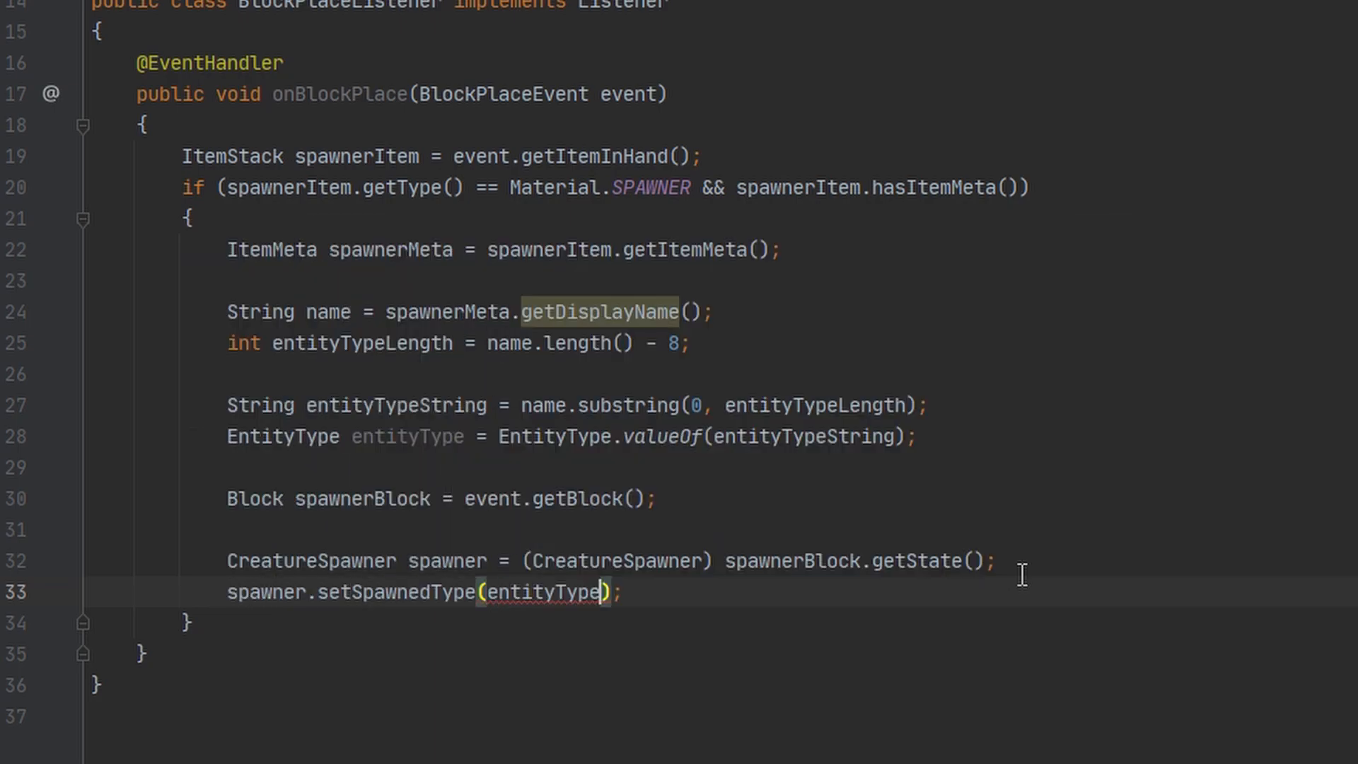
key(Enter)
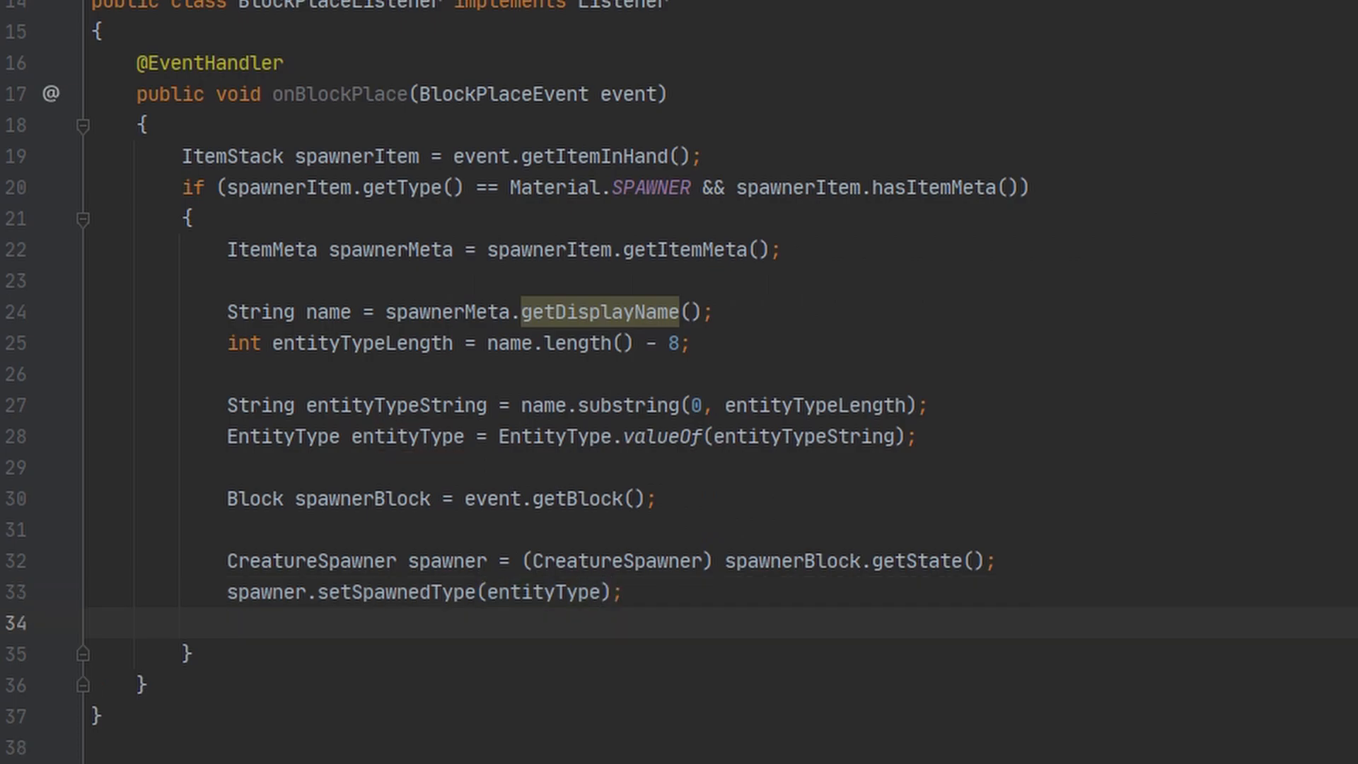
text(spawner.)
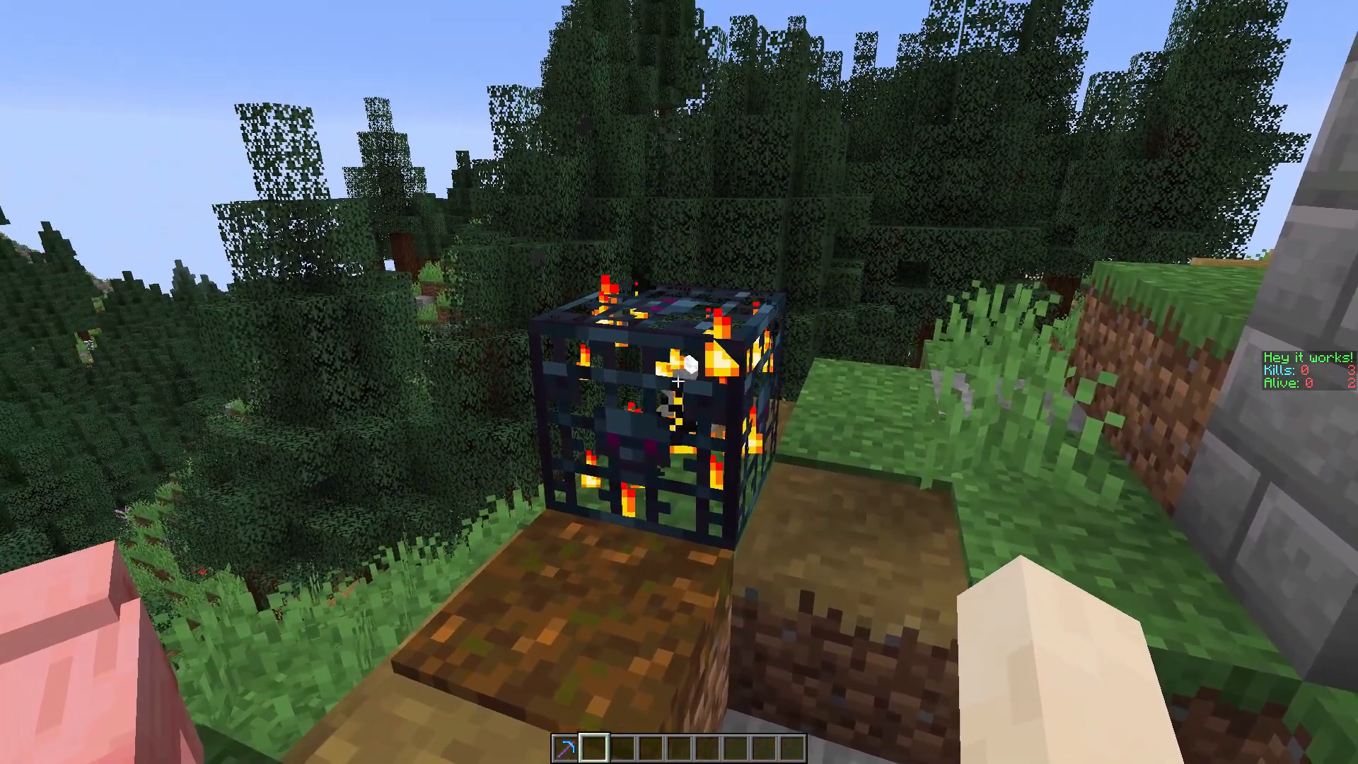
Take the Silk Touch Diamond Pickaxe from the creative inventory and hold it beside the spawner.
key(e)
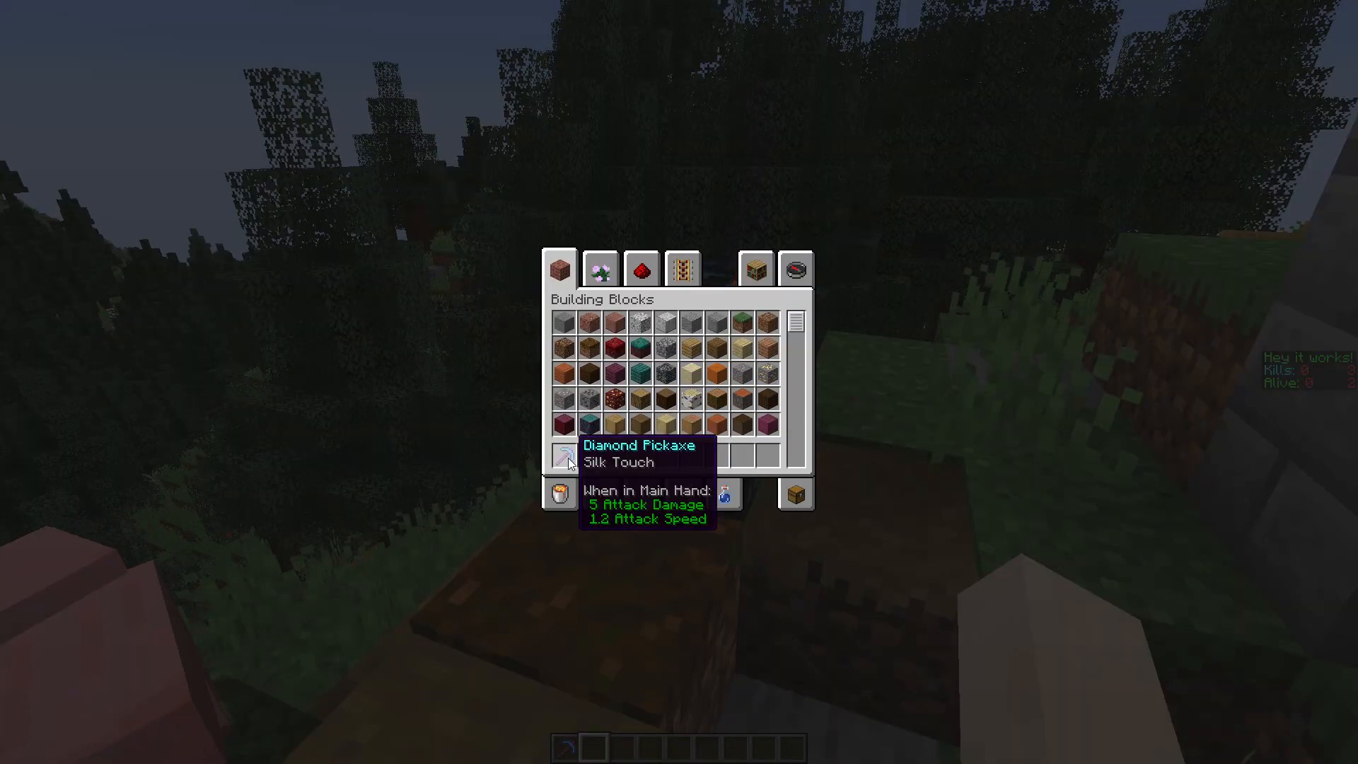
key(Escape)
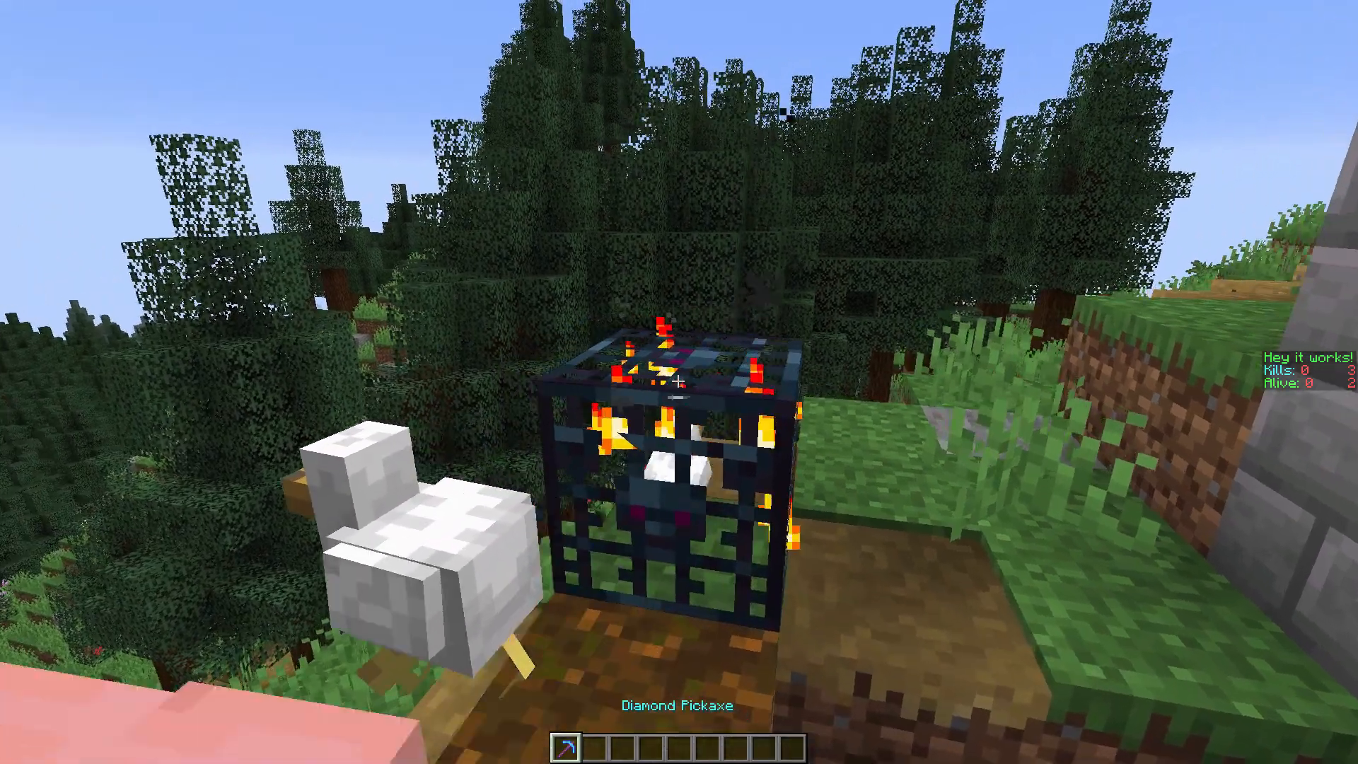